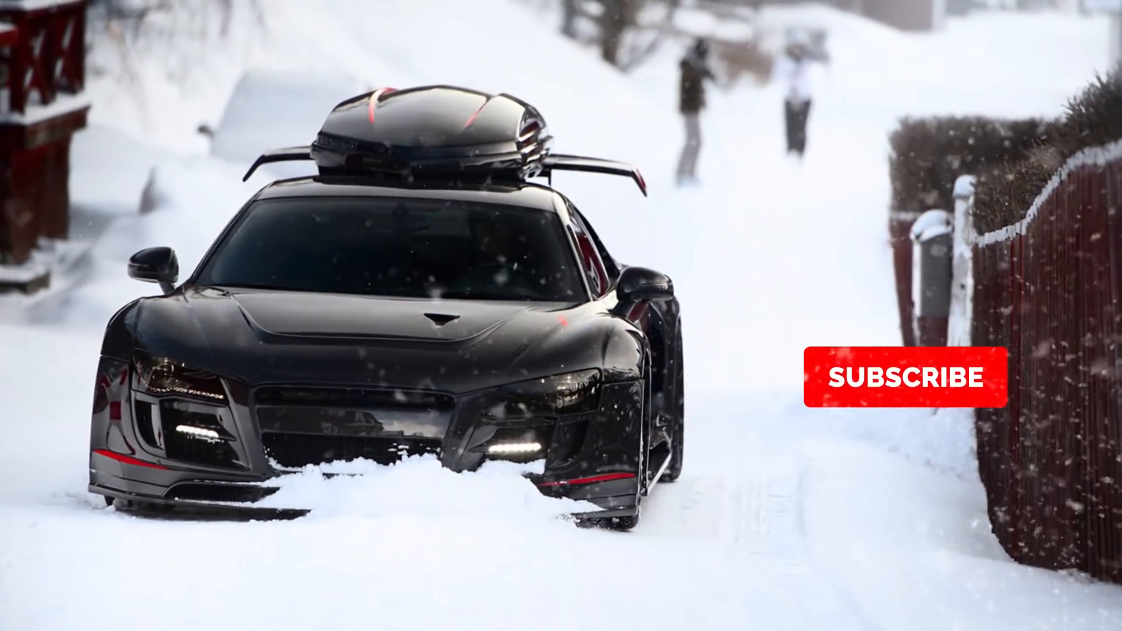
Import the Assets folder (audio, footage, image and matte files) into the project and expand it
{"action": "left_click", "coordinate": [903, 377]}
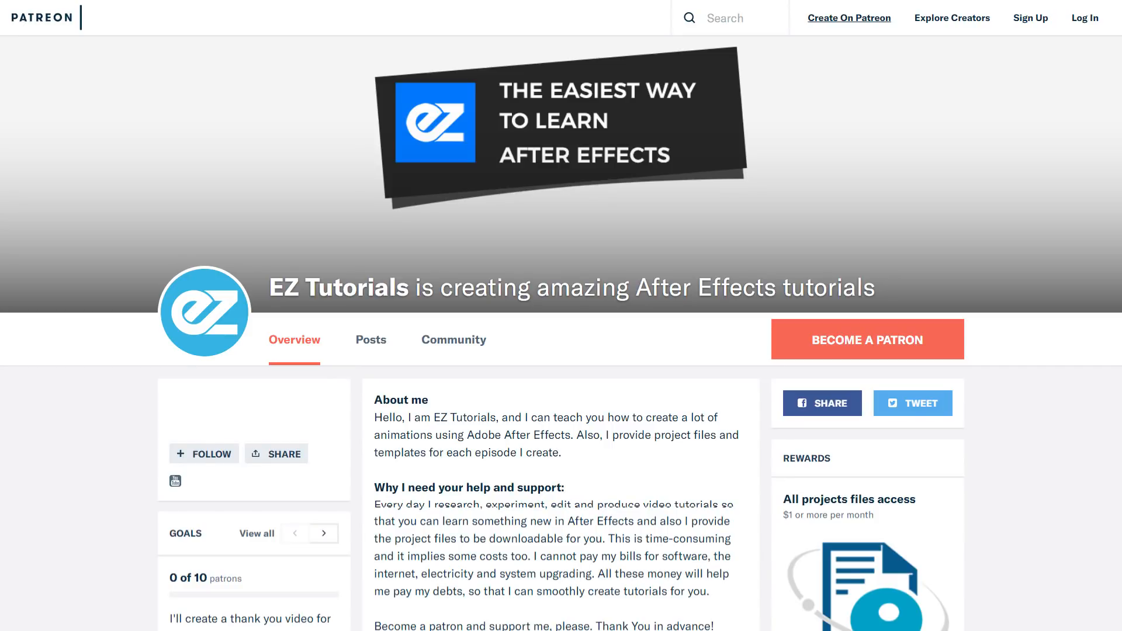
{"action": "scroll", "scroll_direction": "down", "scroll_amount": 3}
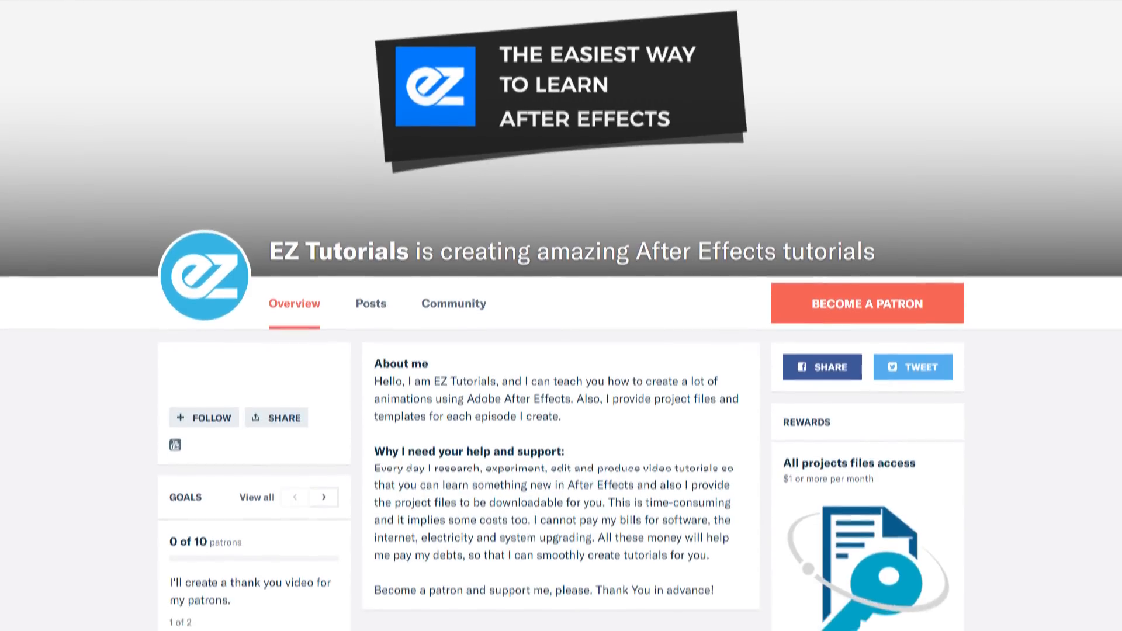
{"action": "scroll", "scroll_direction": "down", "scroll_amount": 3}
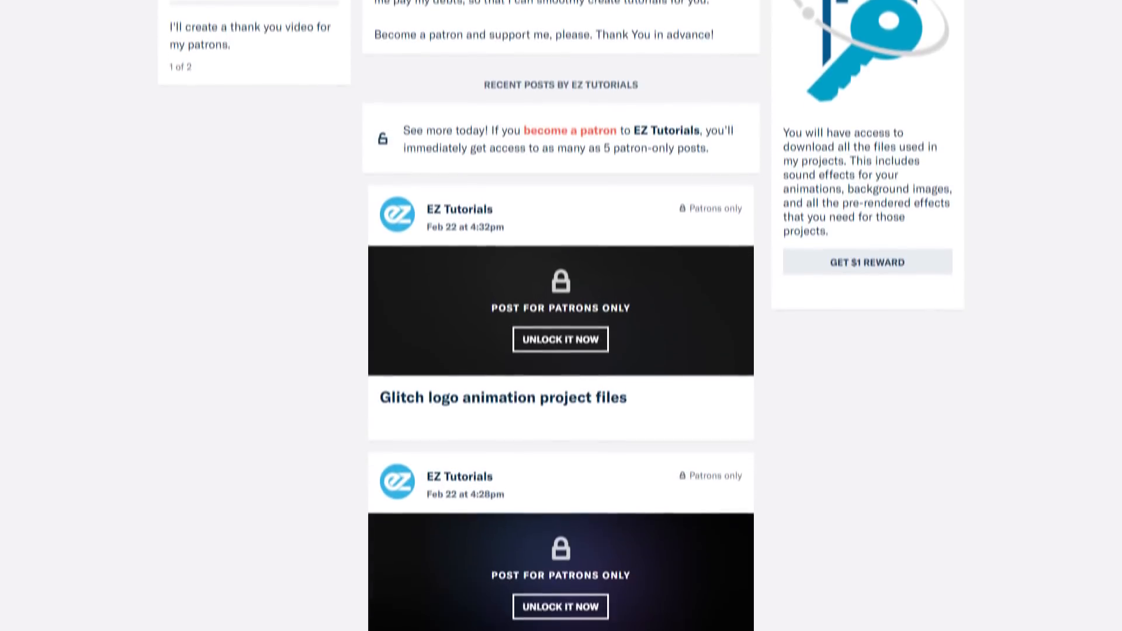
{"action": "scroll", "scroll_direction": "down", "scroll_amount": 3}
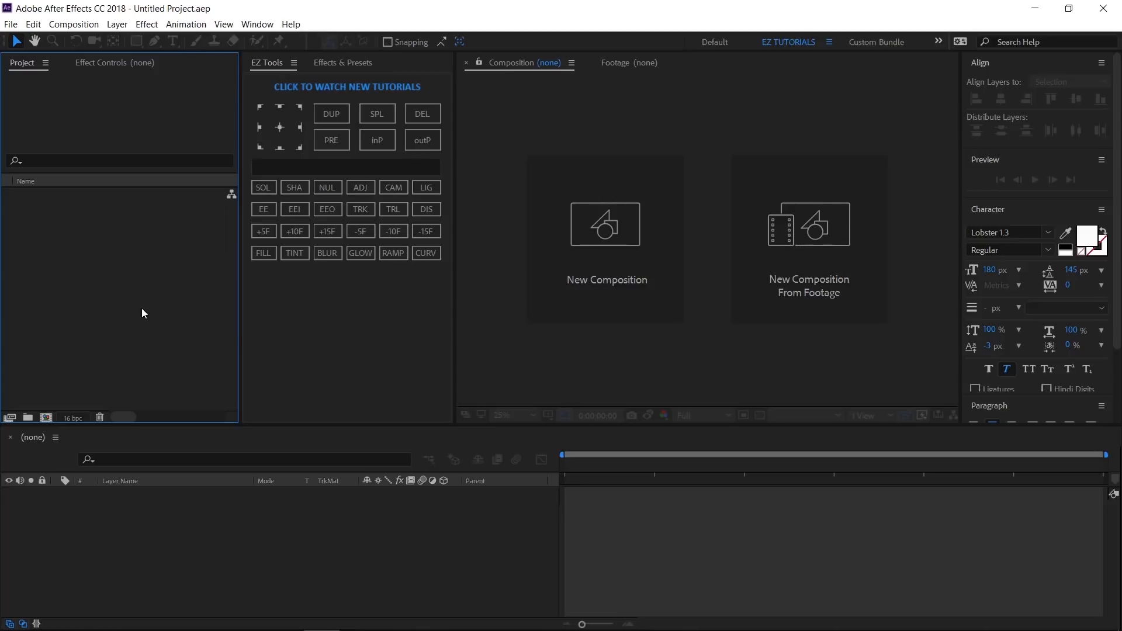
{"action": "right_click", "coordinate": [142, 313]}
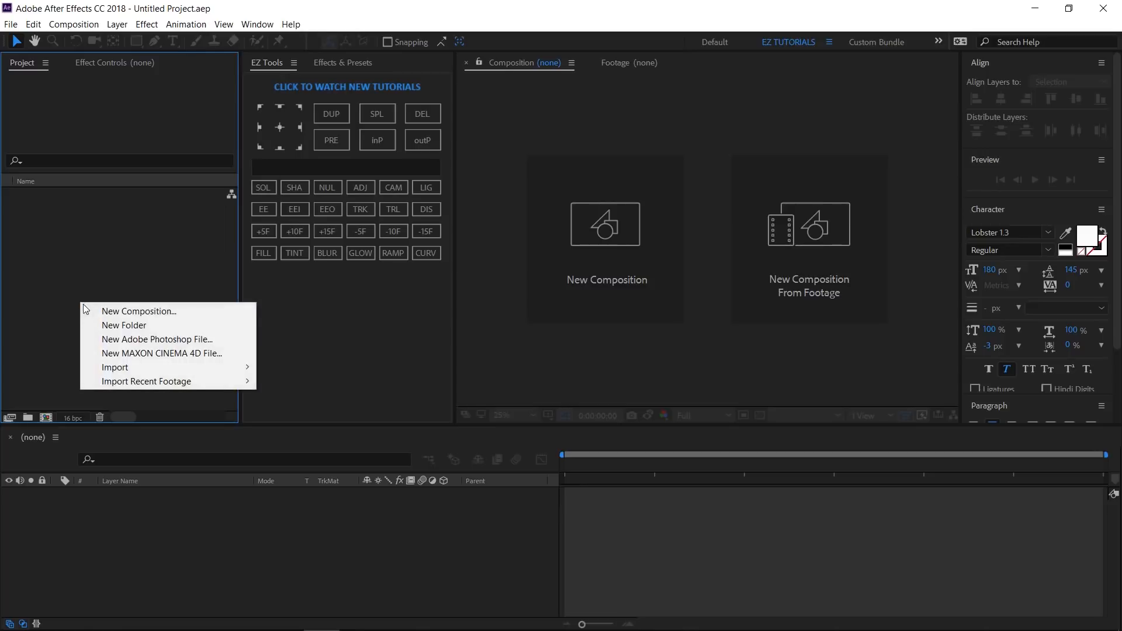
{"action": "mouse_move", "coordinate": [115, 367]}
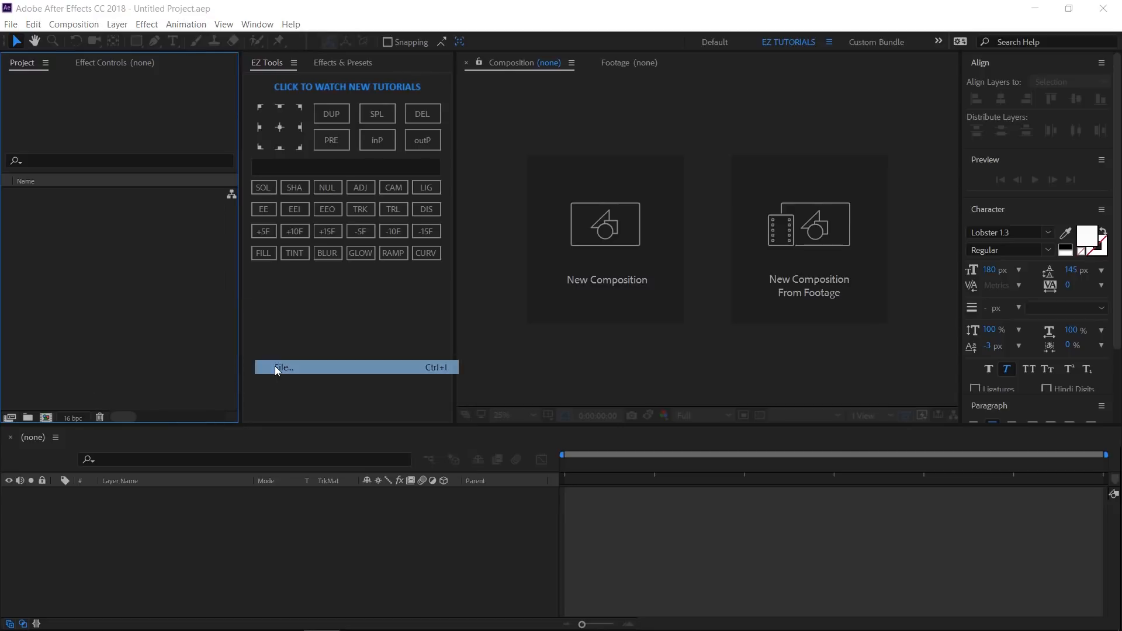
{"action": "left_click", "coordinate": [284, 367]}
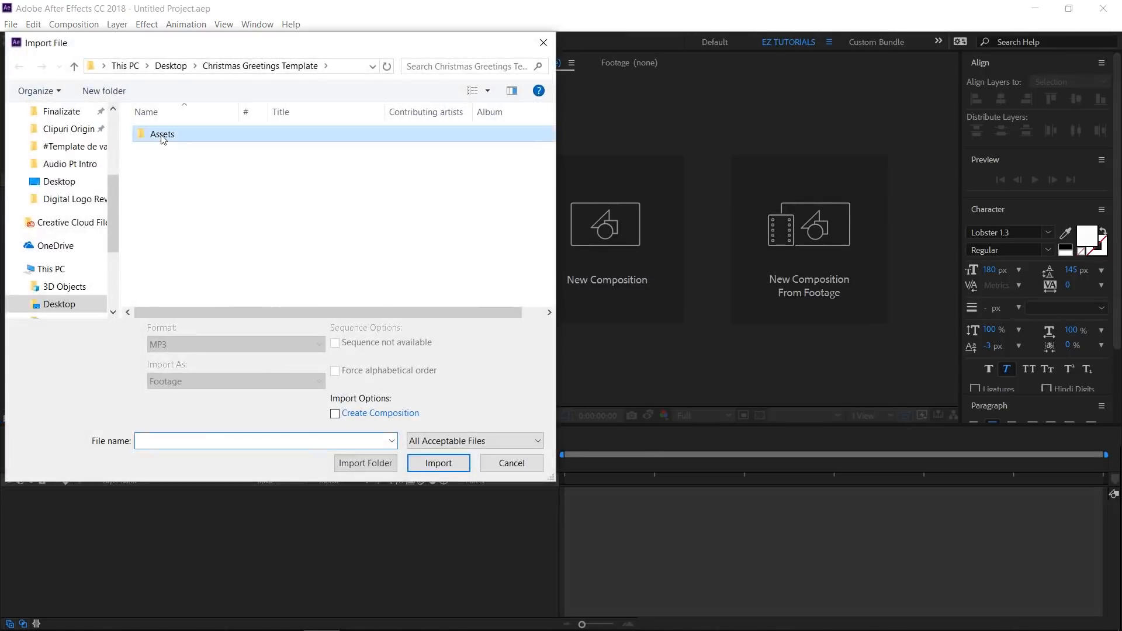
{"action": "left_click", "coordinate": [437, 463]}
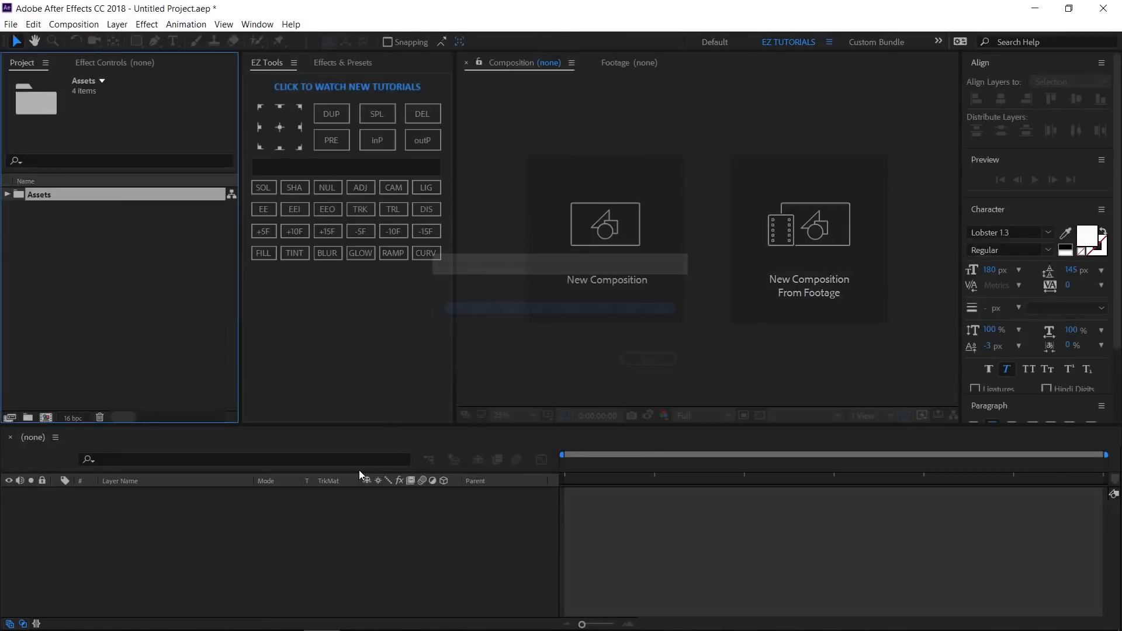
{"action": "left_click", "coordinate": [6, 194]}
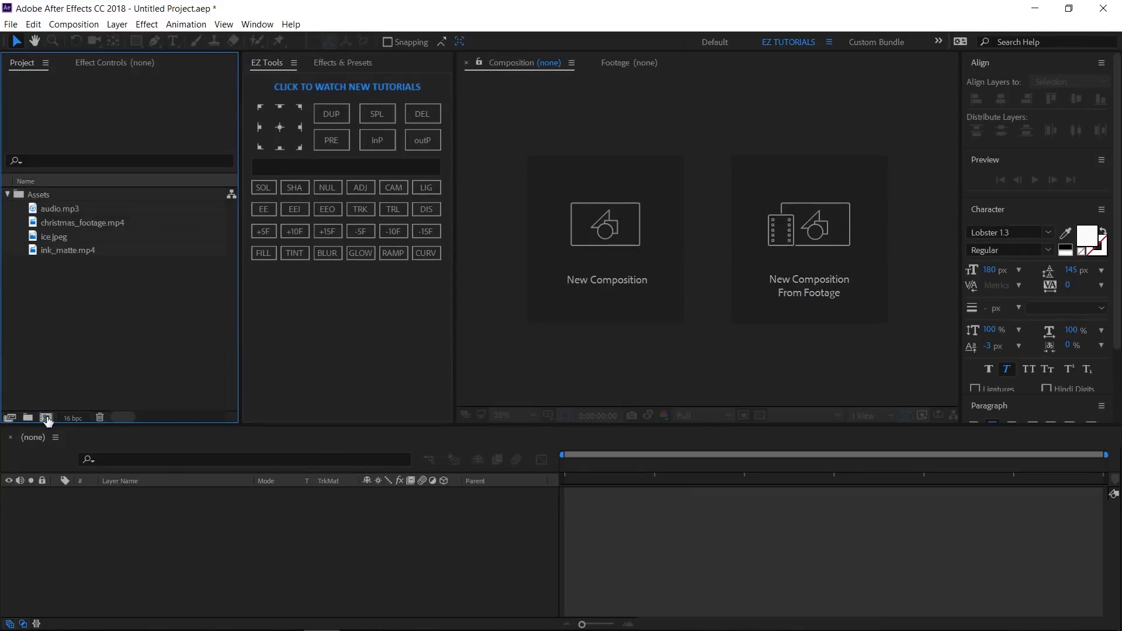
Create a 'Christmas Greetings' composition (1920x1080, 30fps, 9s) holding the fireplace footage
{"action": "left_click", "coordinate": [46, 418]}
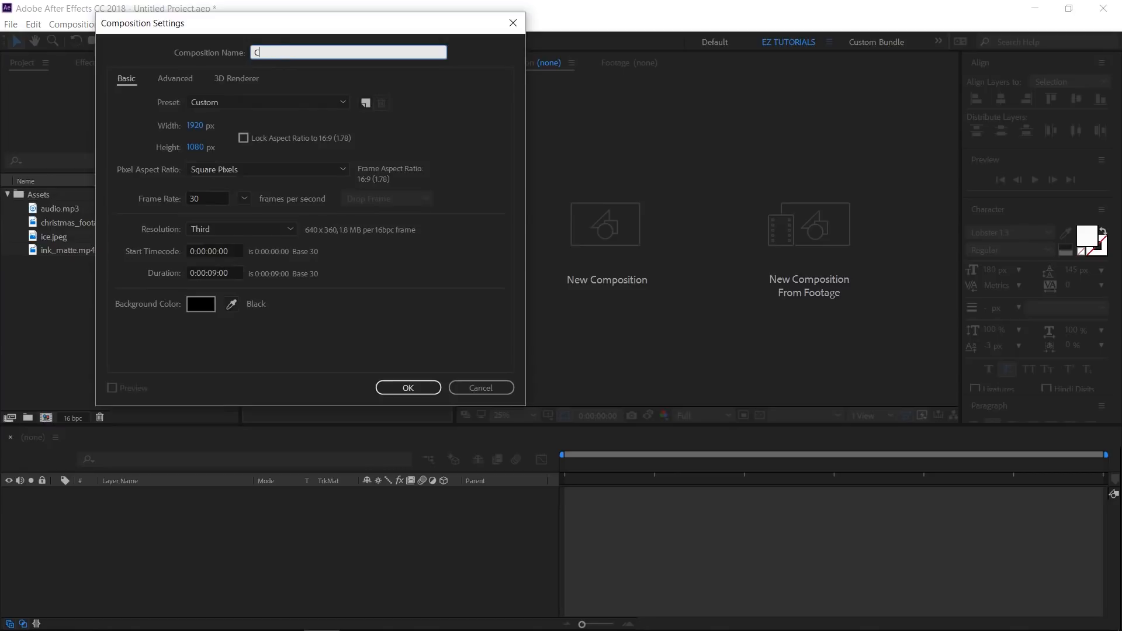
{"action": "type", "text": "hristmas Gree"}
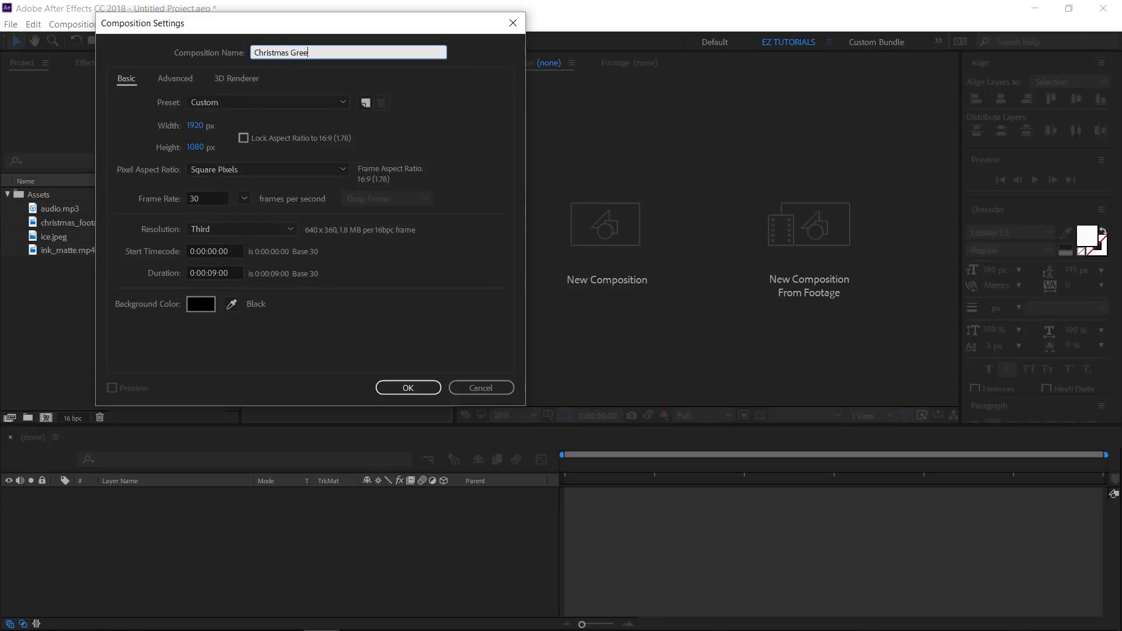
{"action": "type", "text": "ting"}
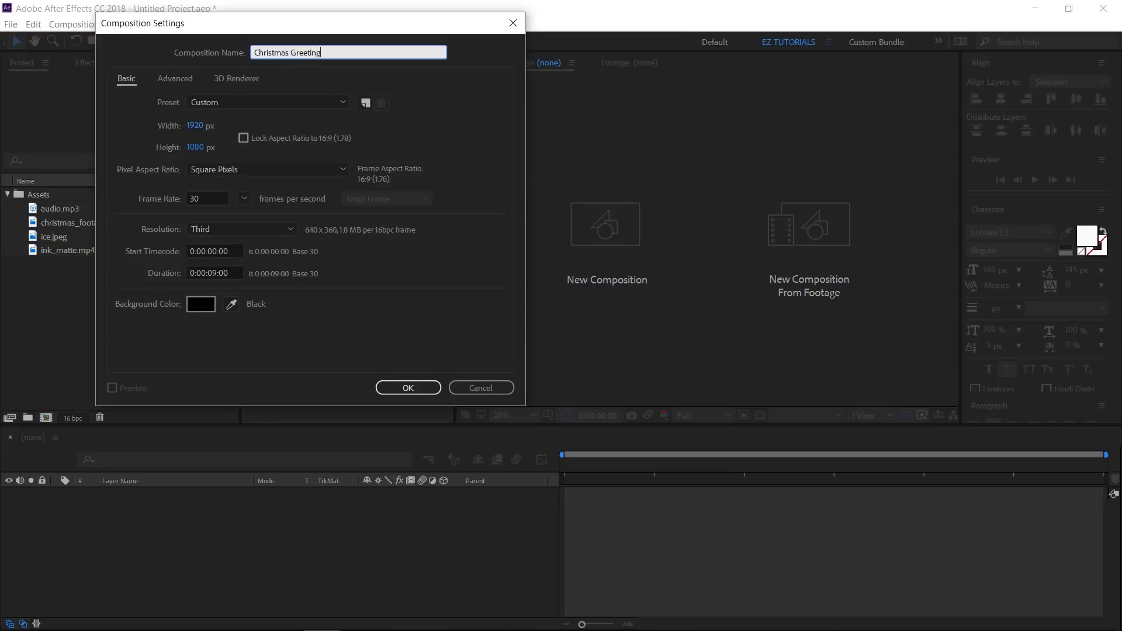
{"action": "type", "text": "s"}
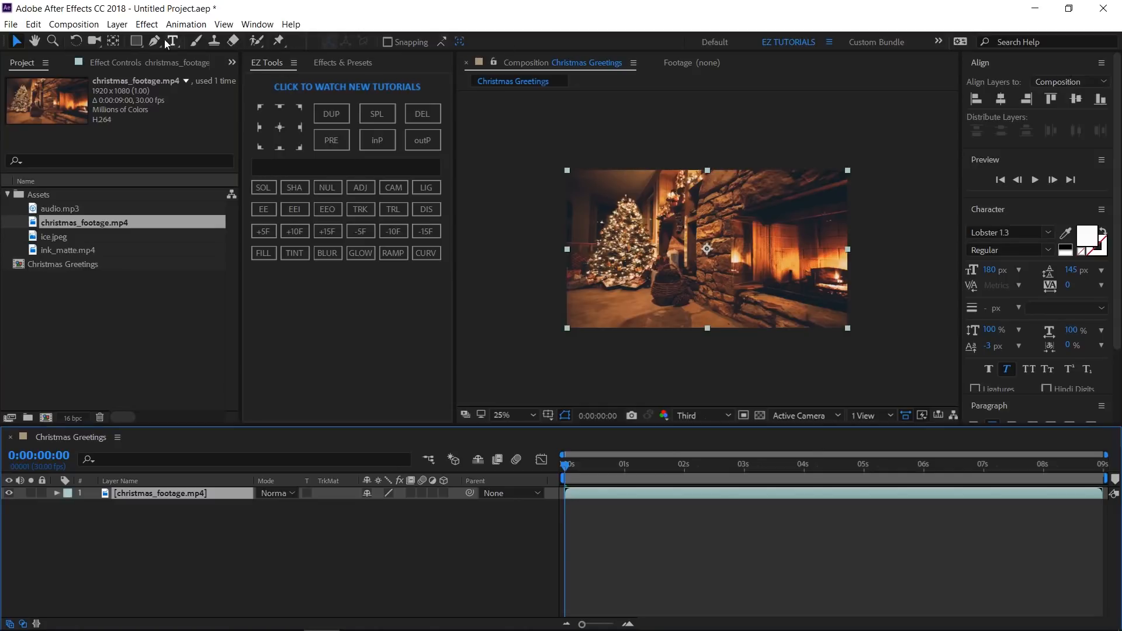
Add a 'Merry Christmas eztuto.com' text layer over the fireplace footage
{"action": "left_click", "coordinate": [173, 41]}
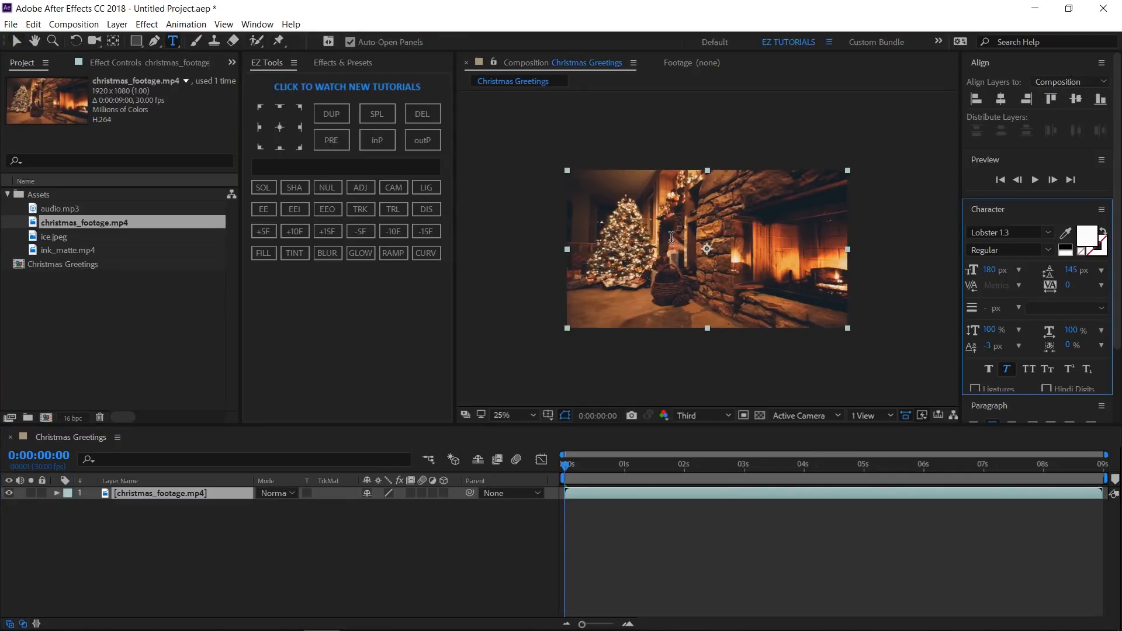
{"action": "left_click", "coordinate": [710, 270]}
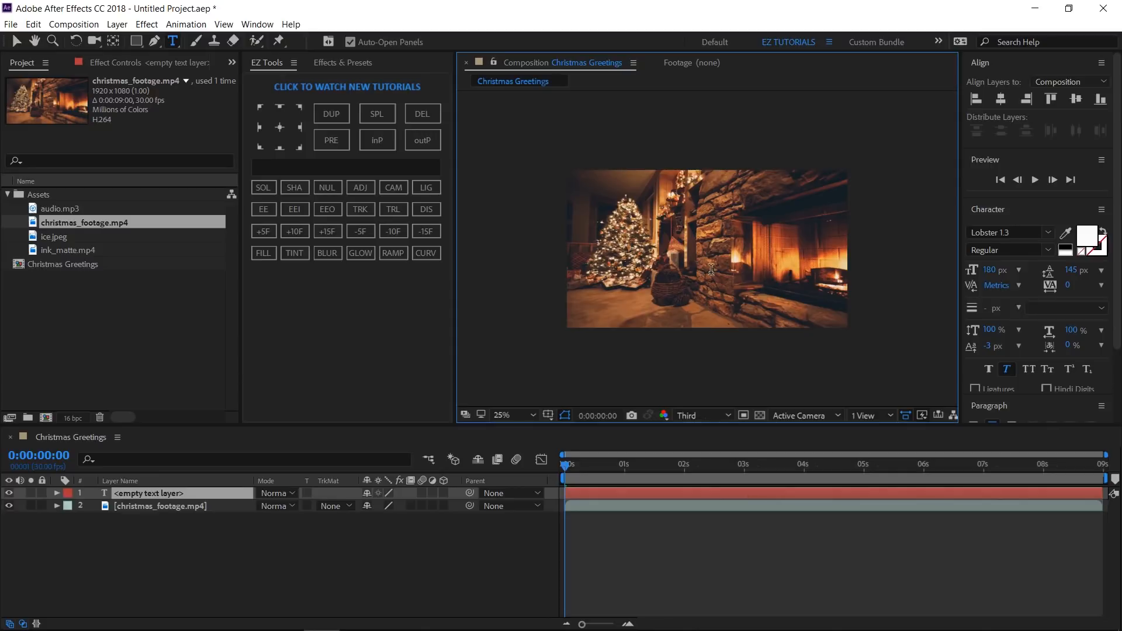
{"action": "type", "text": "Merry"}
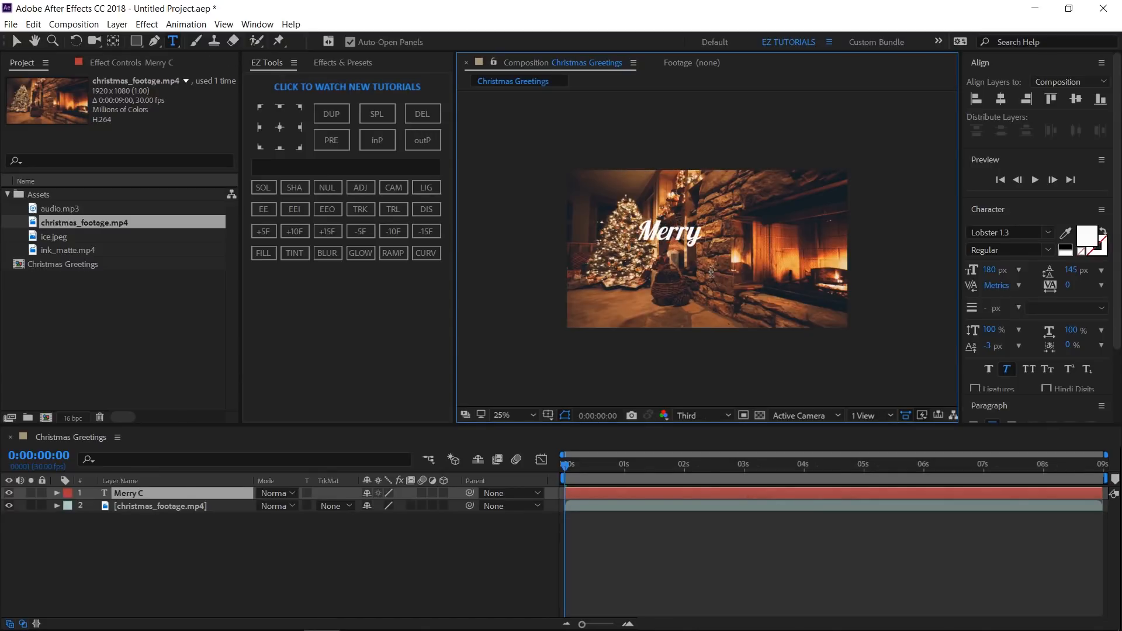
{"action": "type", "text": "Christmas"}
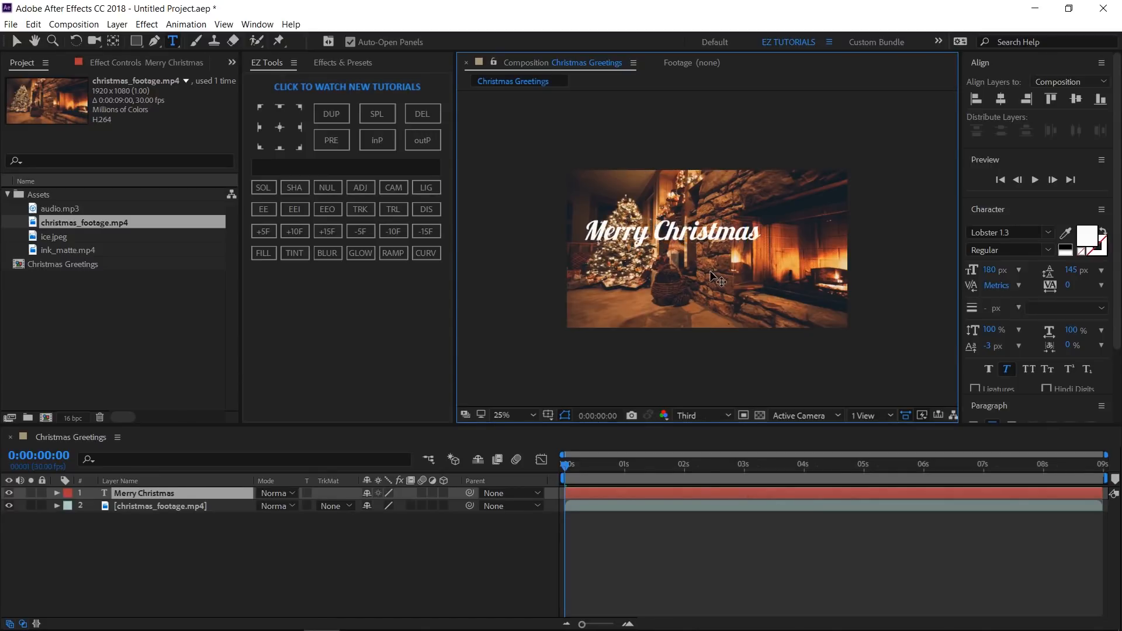
{"action": "type", "text": "eztuto"}
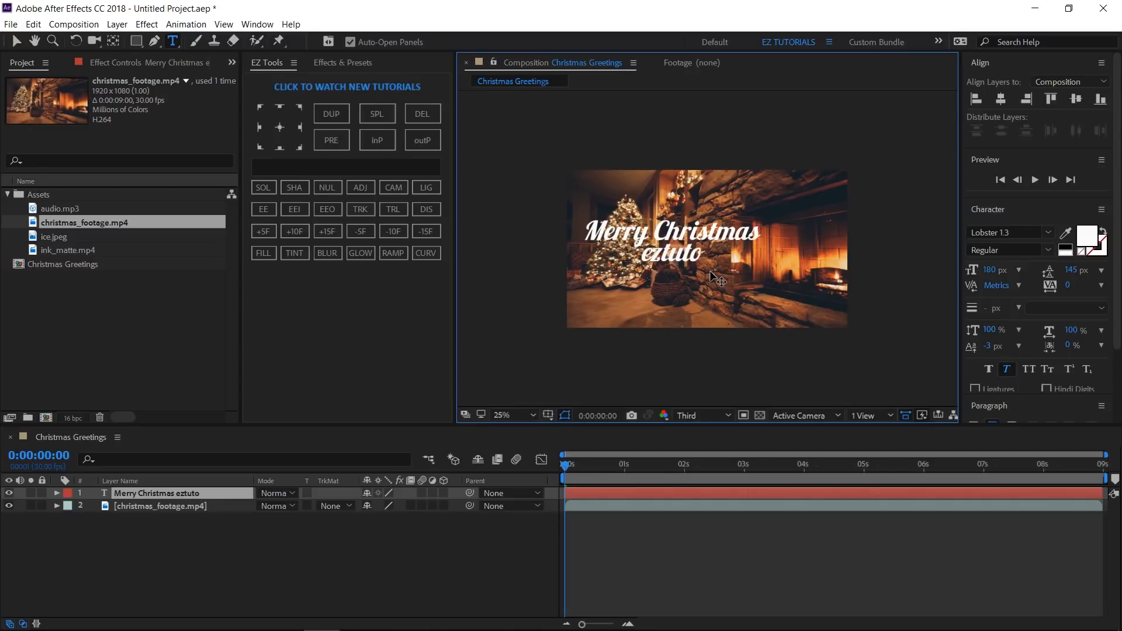
{"action": "type", "text": ".com"}
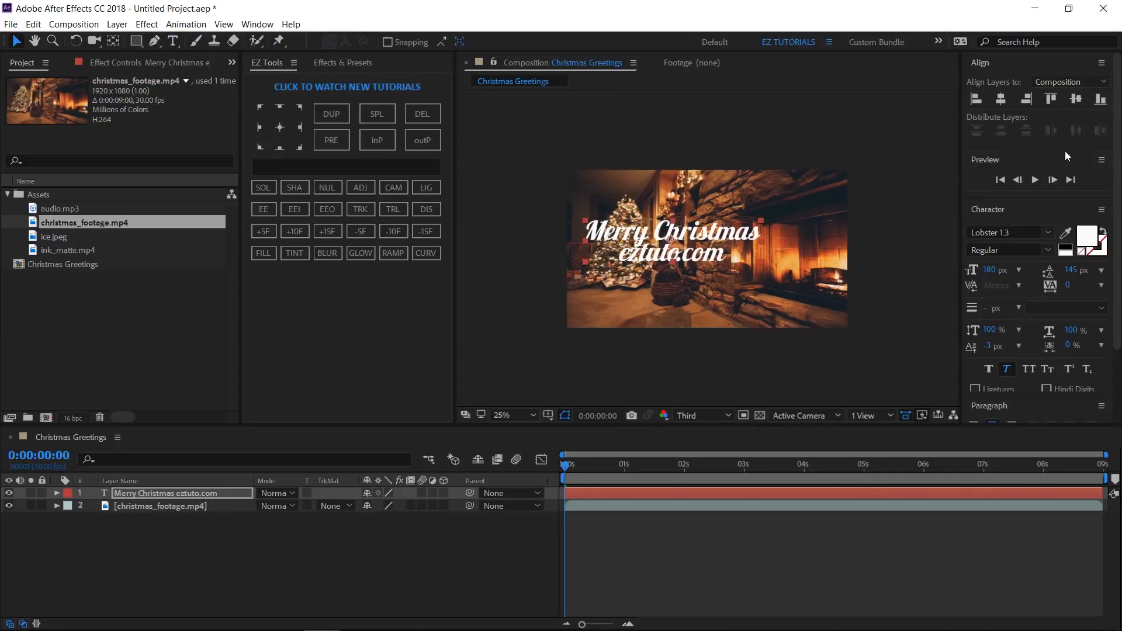
Centre the title horizontally and set the viewer magnification to Fit
{"action": "left_click", "coordinate": [1076, 99]}
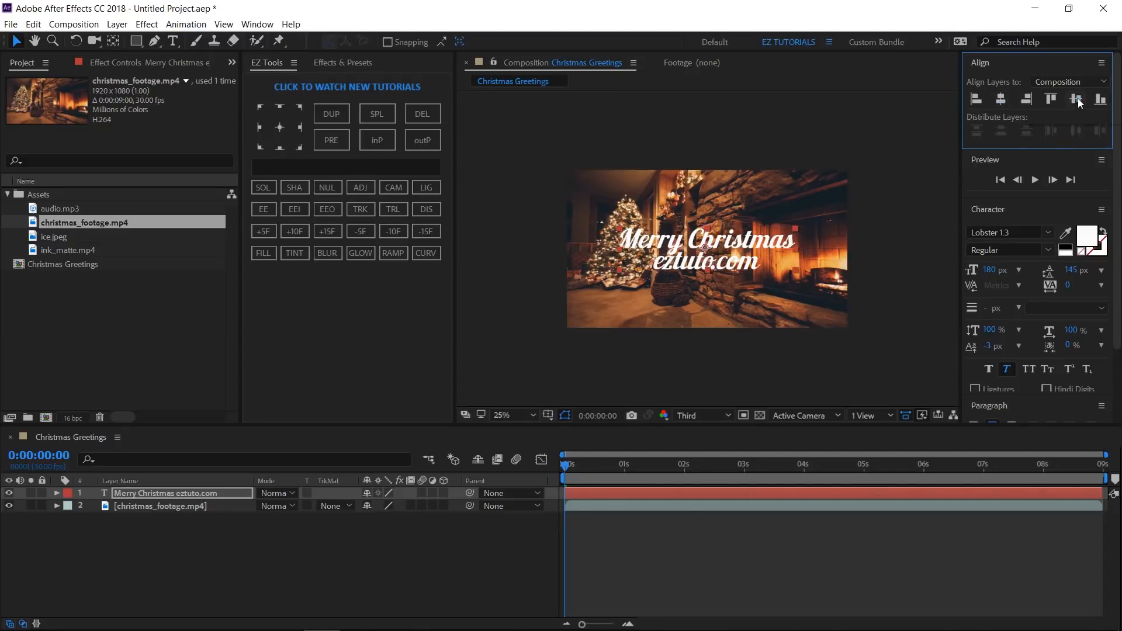
{"action": "left_click", "coordinate": [501, 416]}
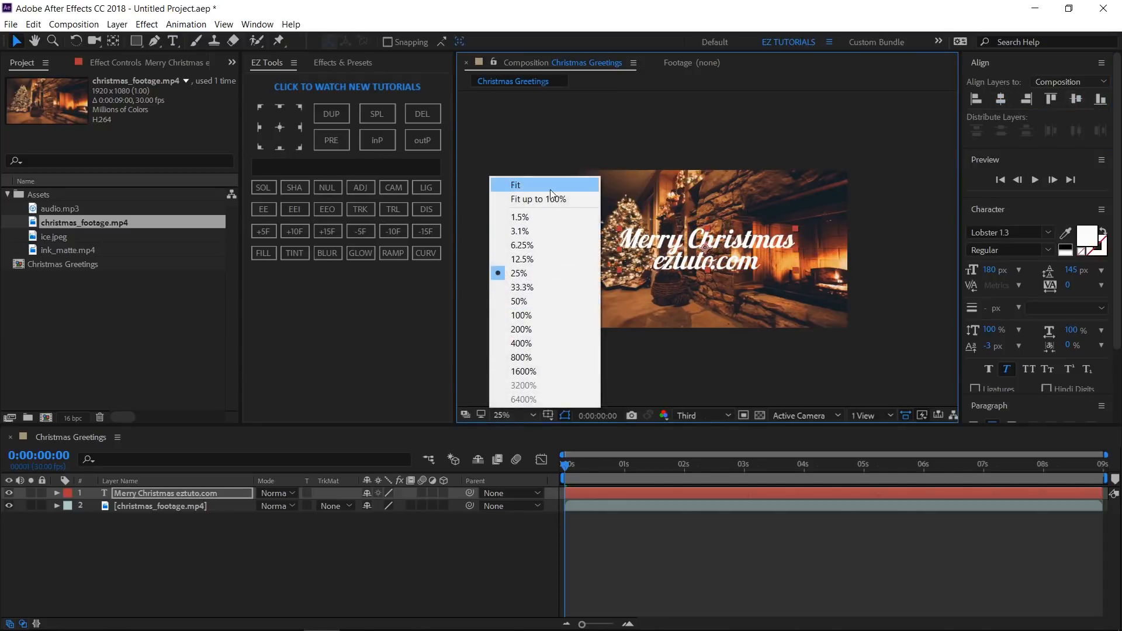
{"action": "left_click", "coordinate": [515, 185]}
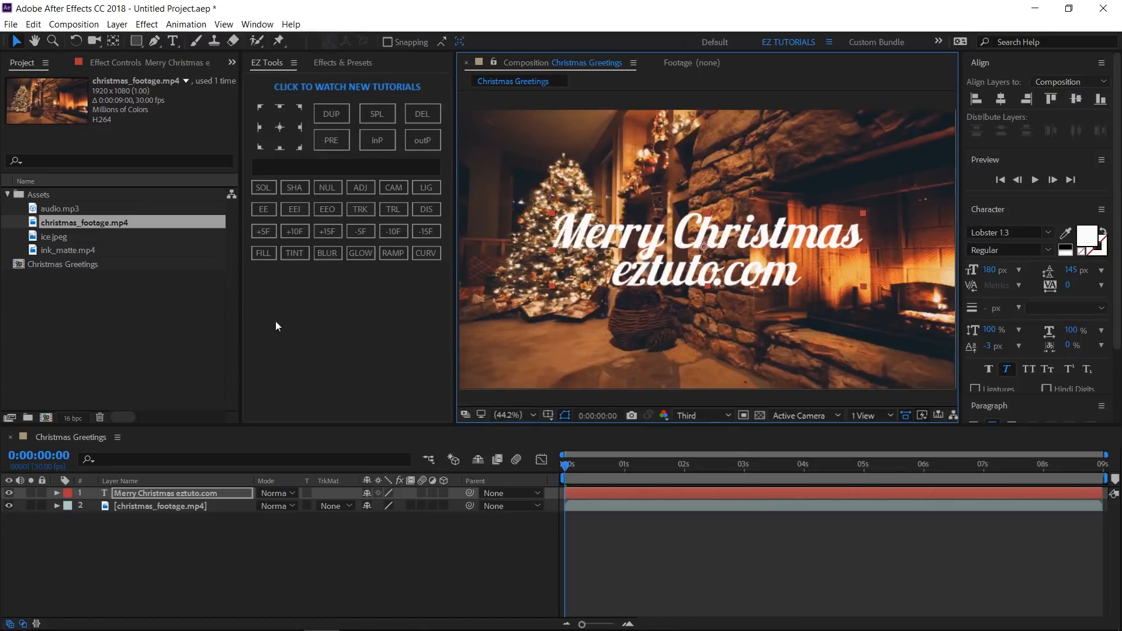
Apply Bevel Alpha and a Drop Shadow (30% opacity, distance 5, softness 20) to the title
{"action": "type", "text": "vibrance"}
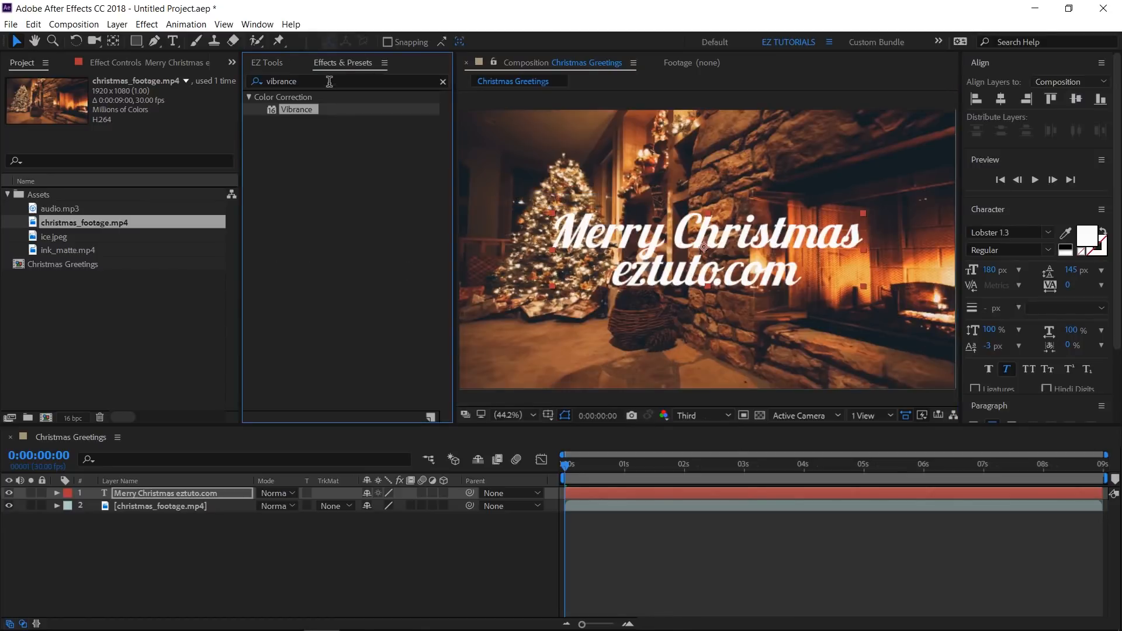
{"action": "double_click", "coordinate": [282, 81]}
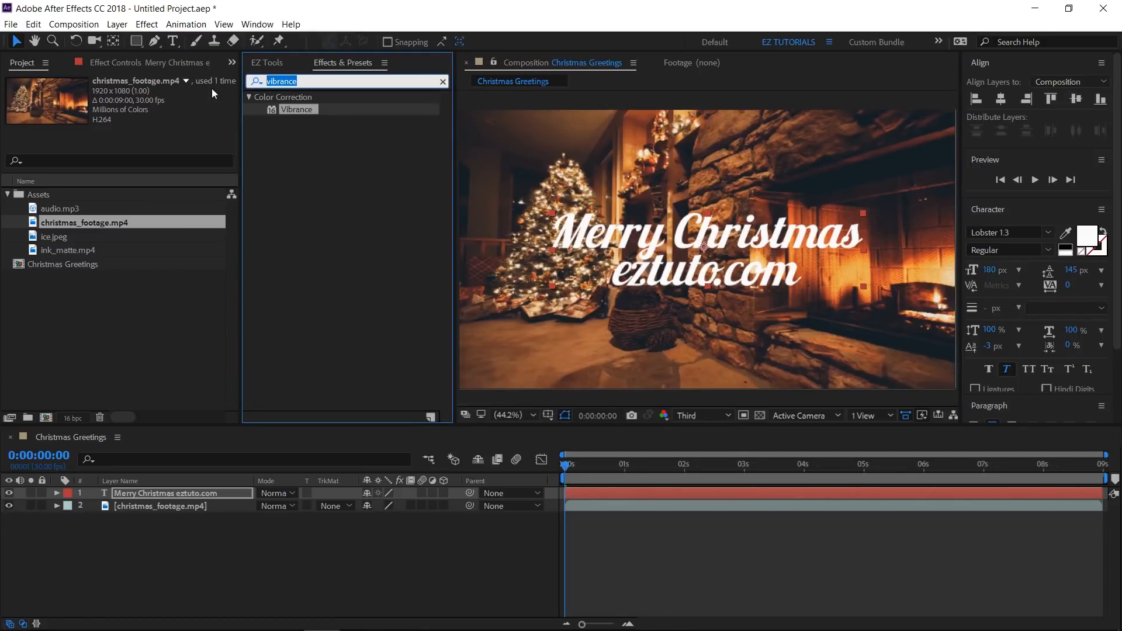
{"action": "type", "text": "bevel"}
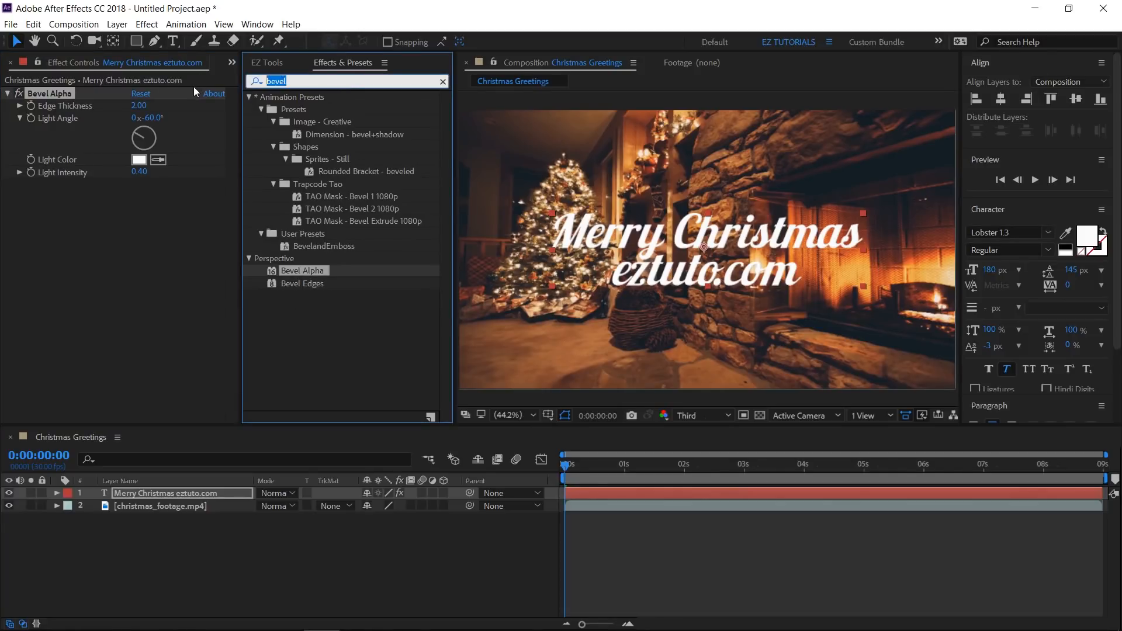
{"action": "type", "text": "drop sha"}
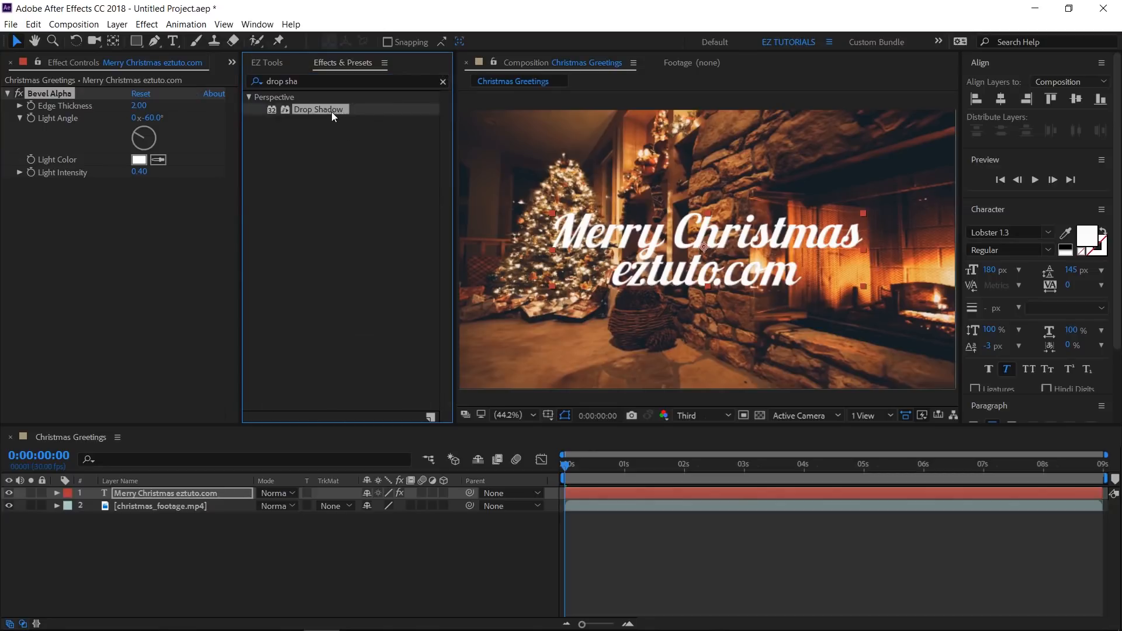
{"action": "double_click", "coordinate": [319, 109]}
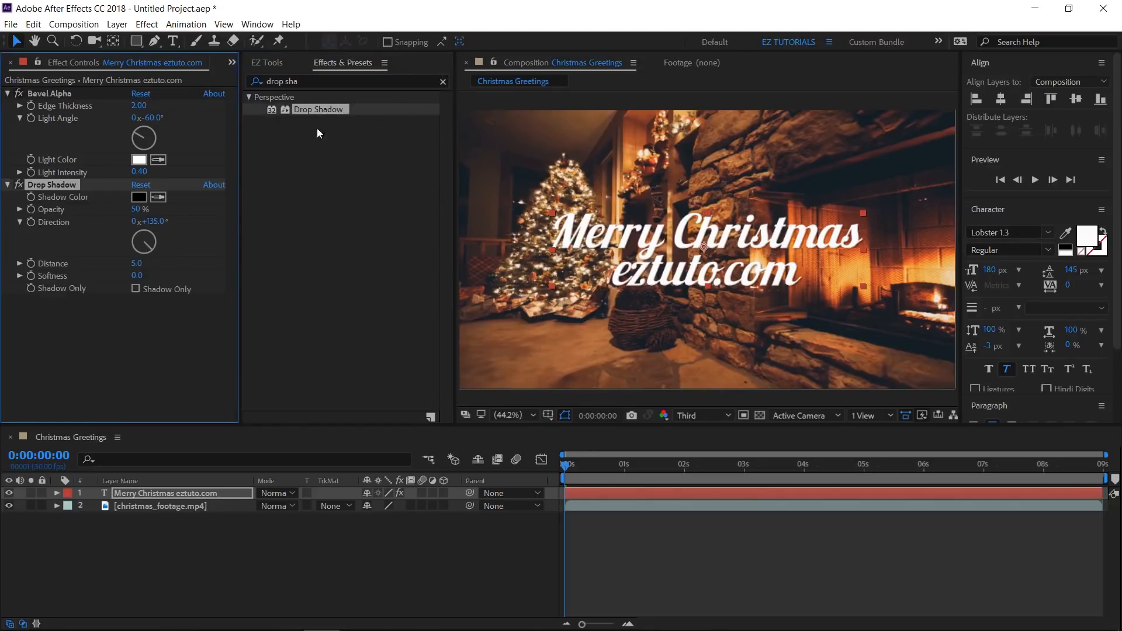
{"action": "left_click", "coordinate": [136, 276]}
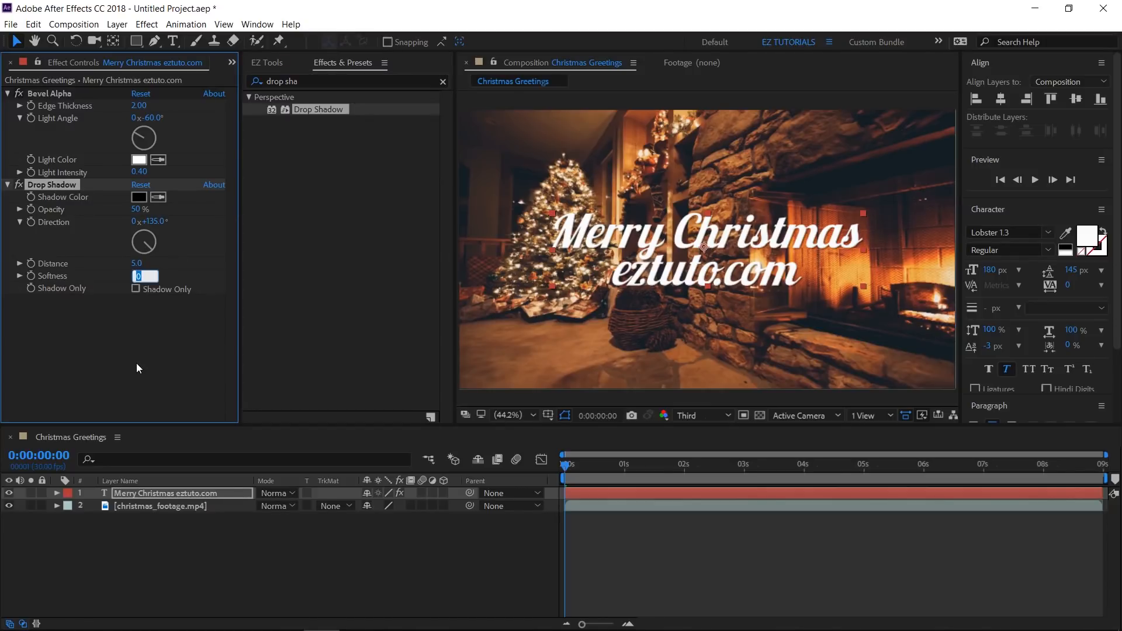
{"action": "type", "text": "20.0"}
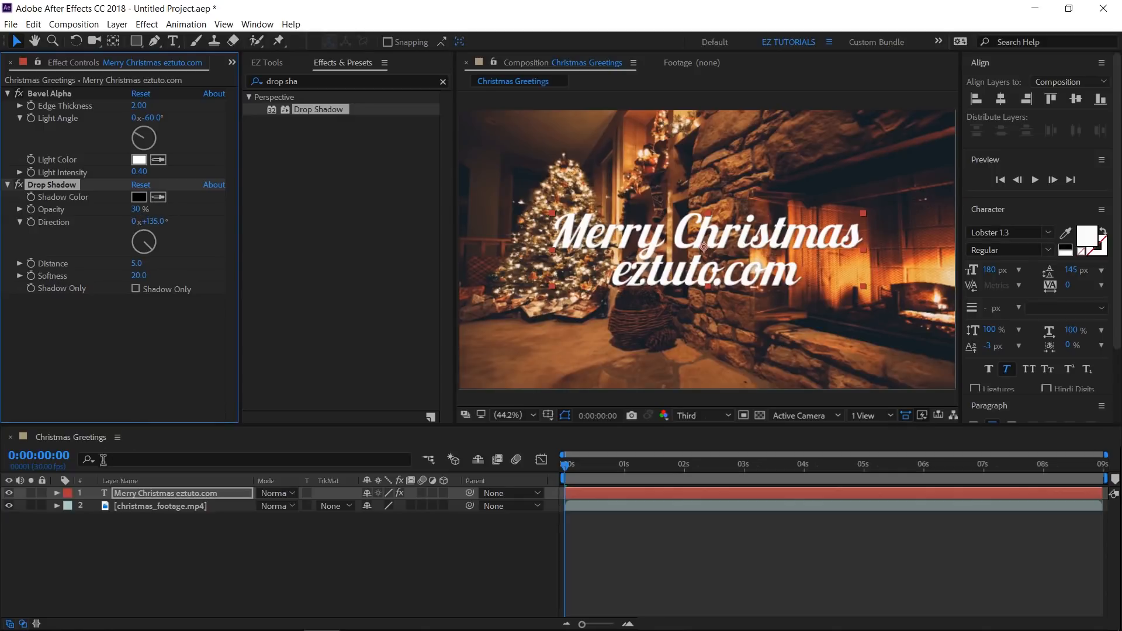
Enable per-character 3D on the title and add a Position animator
{"action": "left_click", "coordinate": [56, 494]}
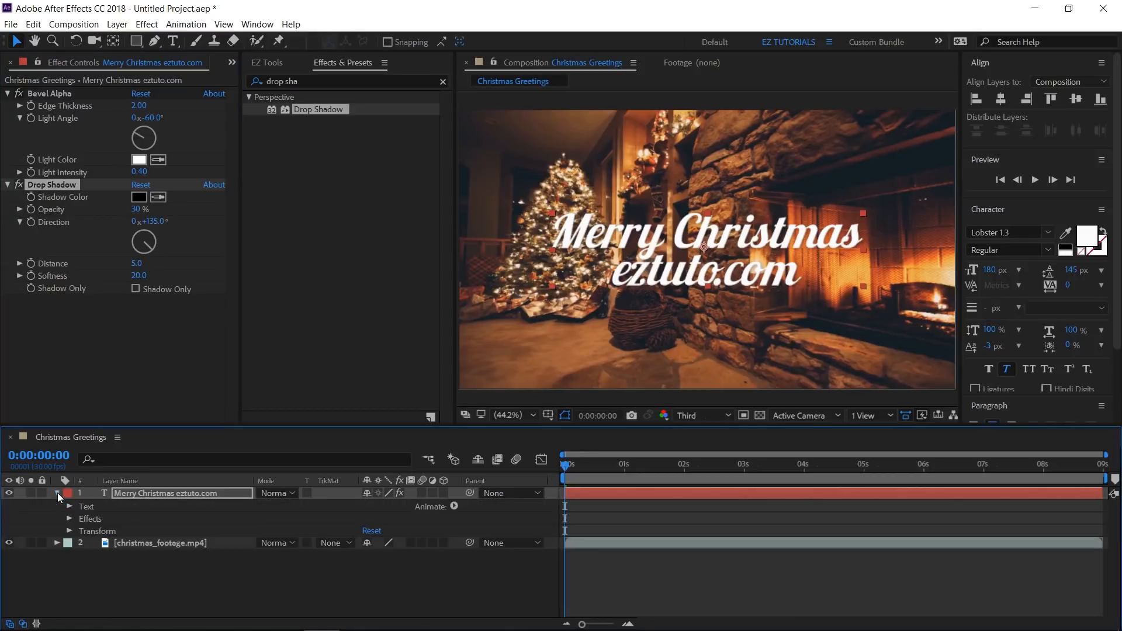
{"action": "left_click", "coordinate": [453, 506]}
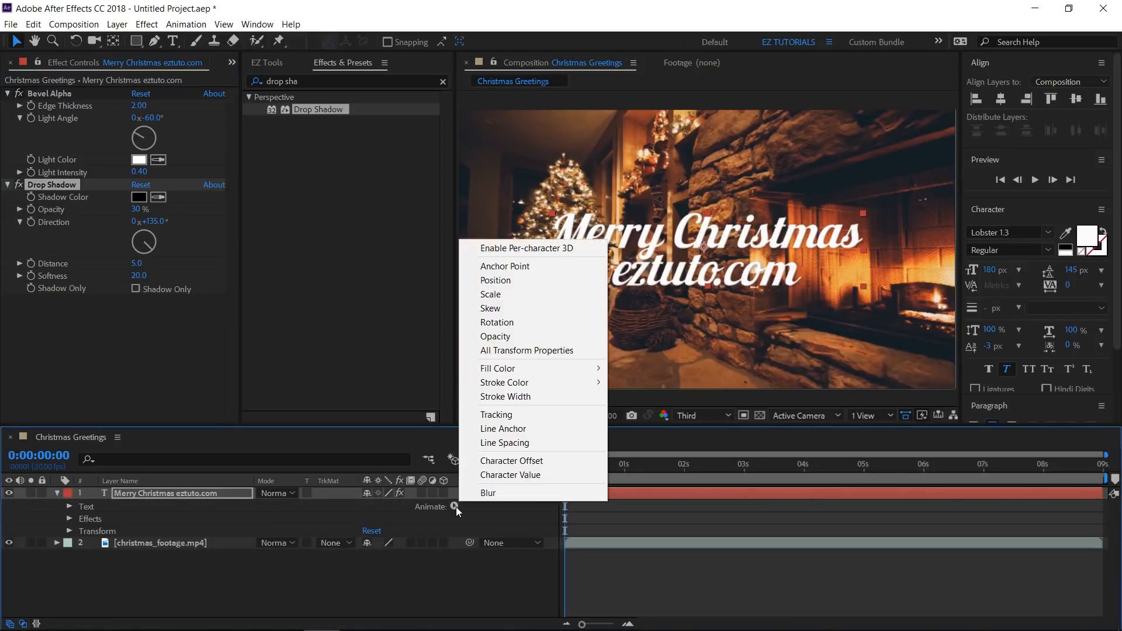
{"action": "left_click", "coordinate": [527, 248]}
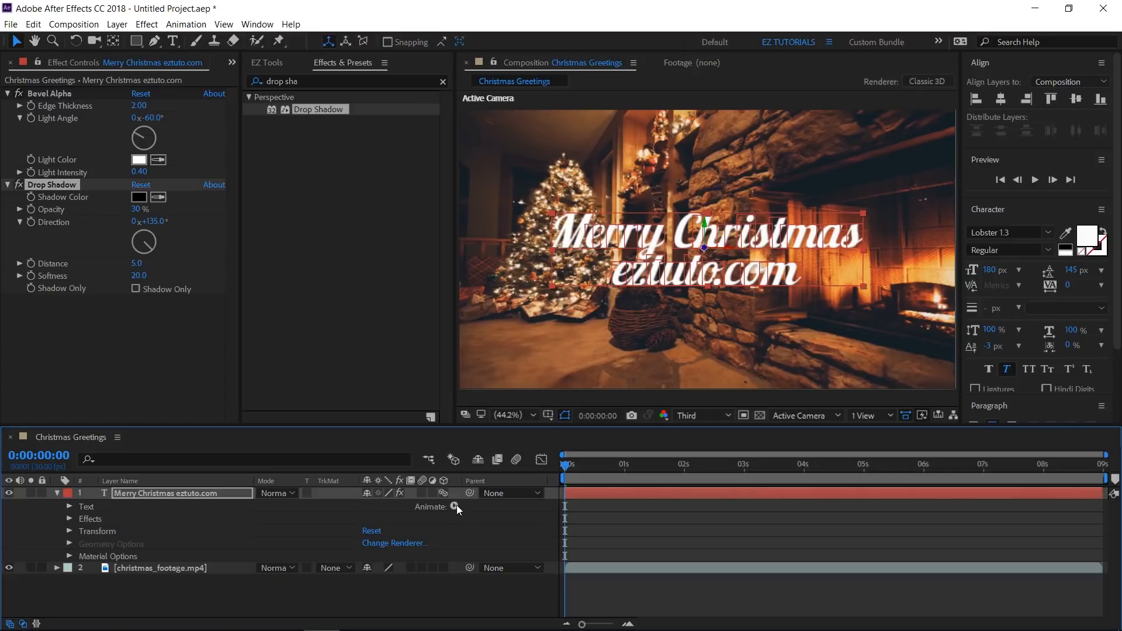
{"action": "left_click", "coordinate": [453, 506]}
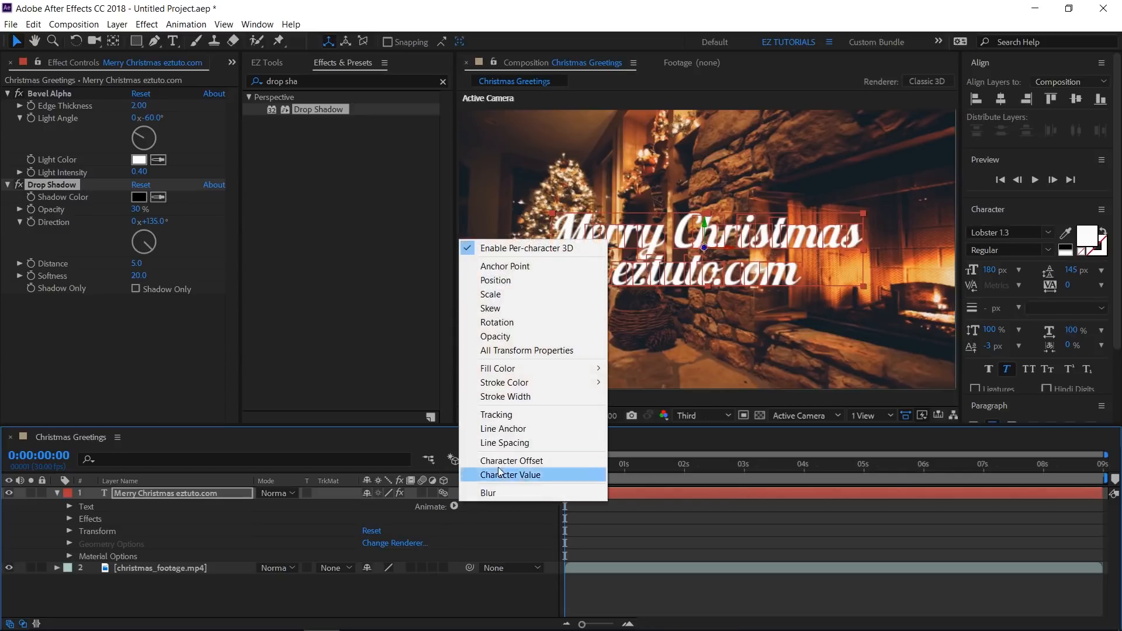
{"action": "left_click", "coordinate": [494, 280]}
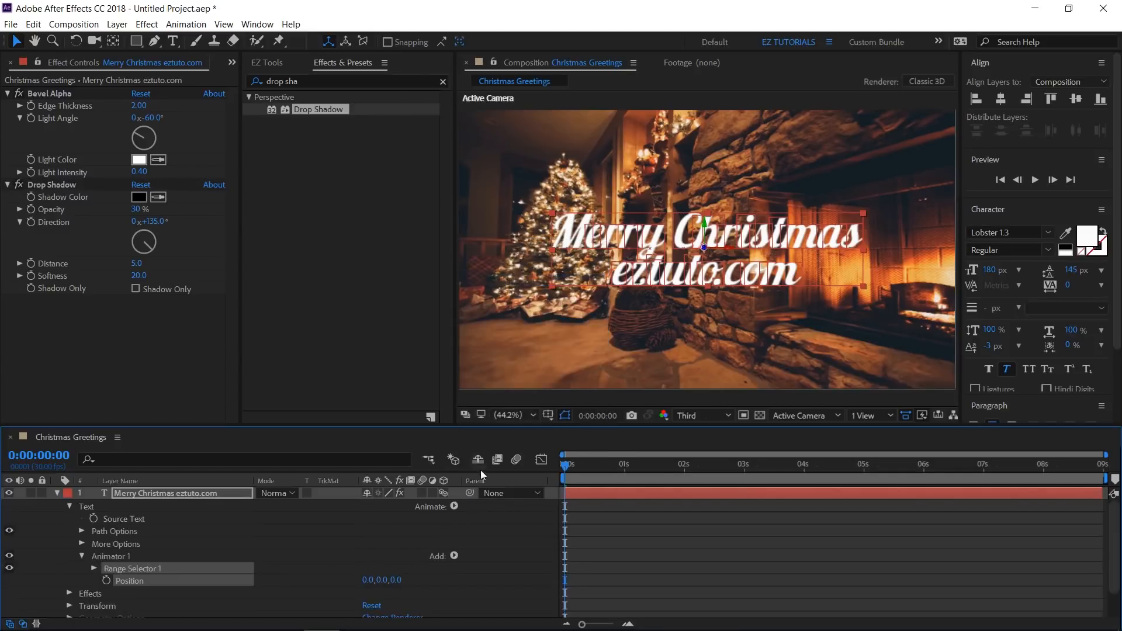
Add Rotation and Opacity to the animator: Position z 200, Y Rotation 130°, Opacity 0
{"action": "left_click", "coordinate": [453, 555]}
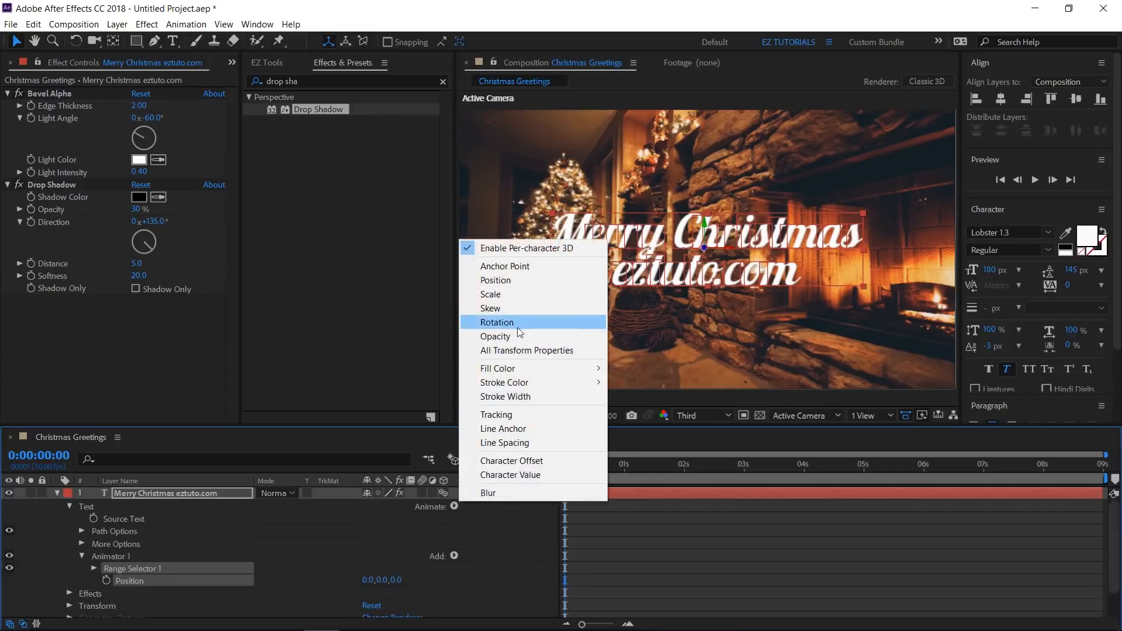
{"action": "left_click", "coordinate": [495, 323]}
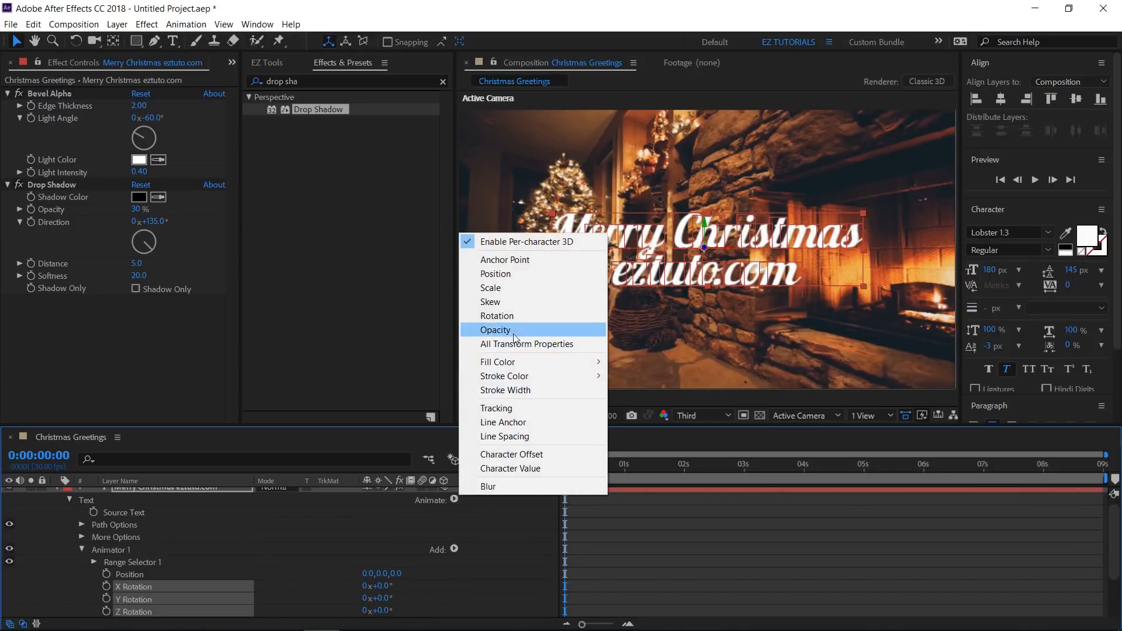
{"action": "left_click", "coordinate": [494, 330]}
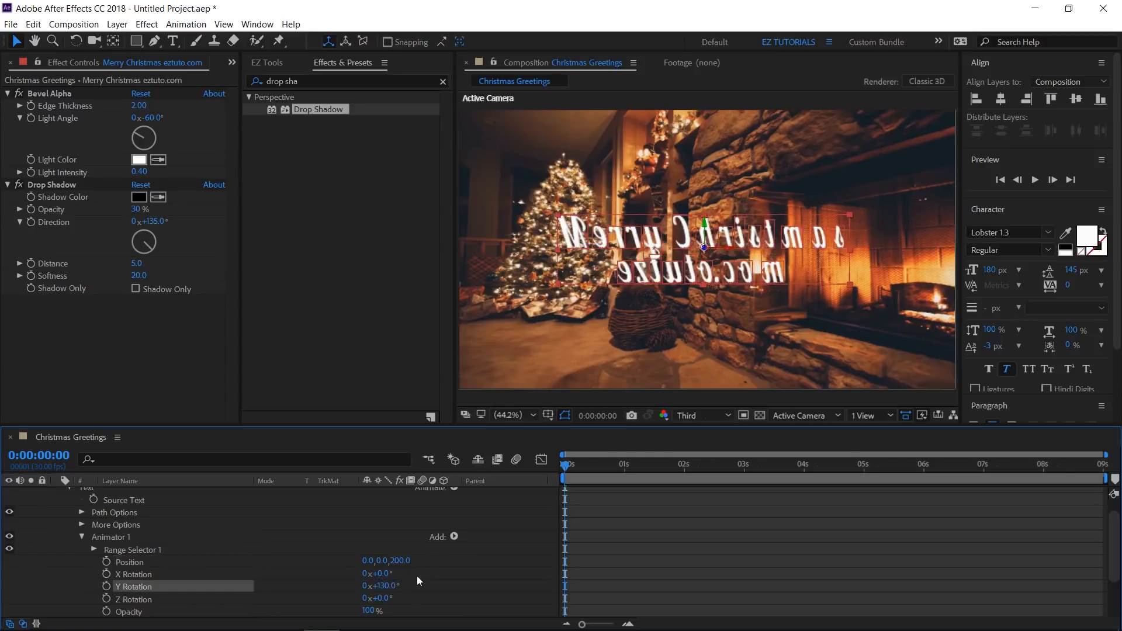
{"action": "double_click", "coordinate": [372, 611]}
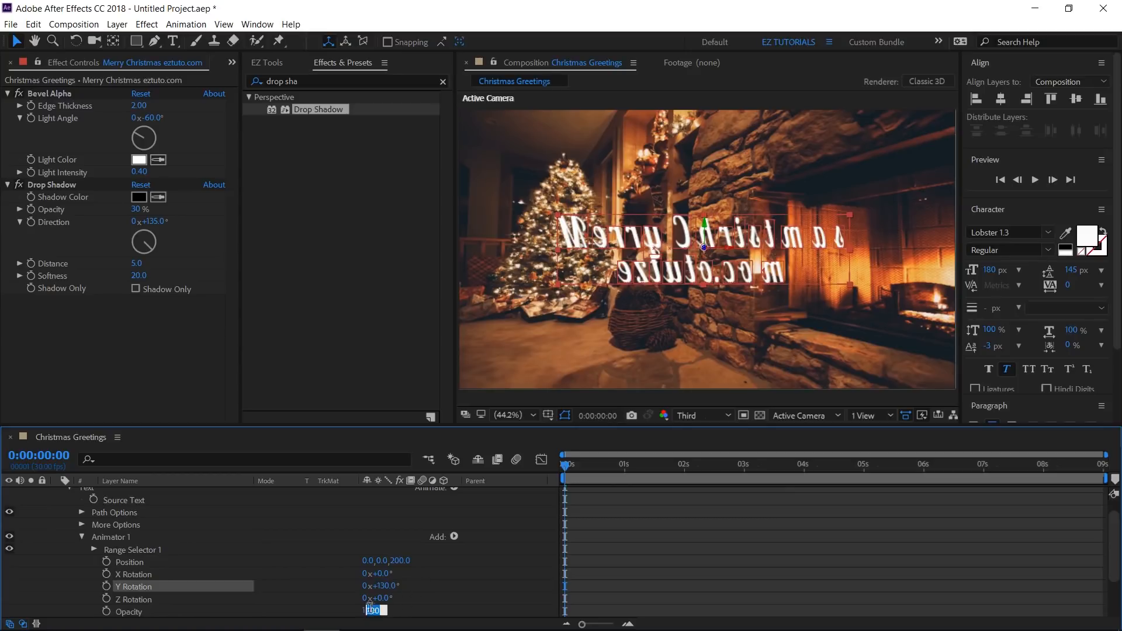
{"action": "key", "text": "Enter"}
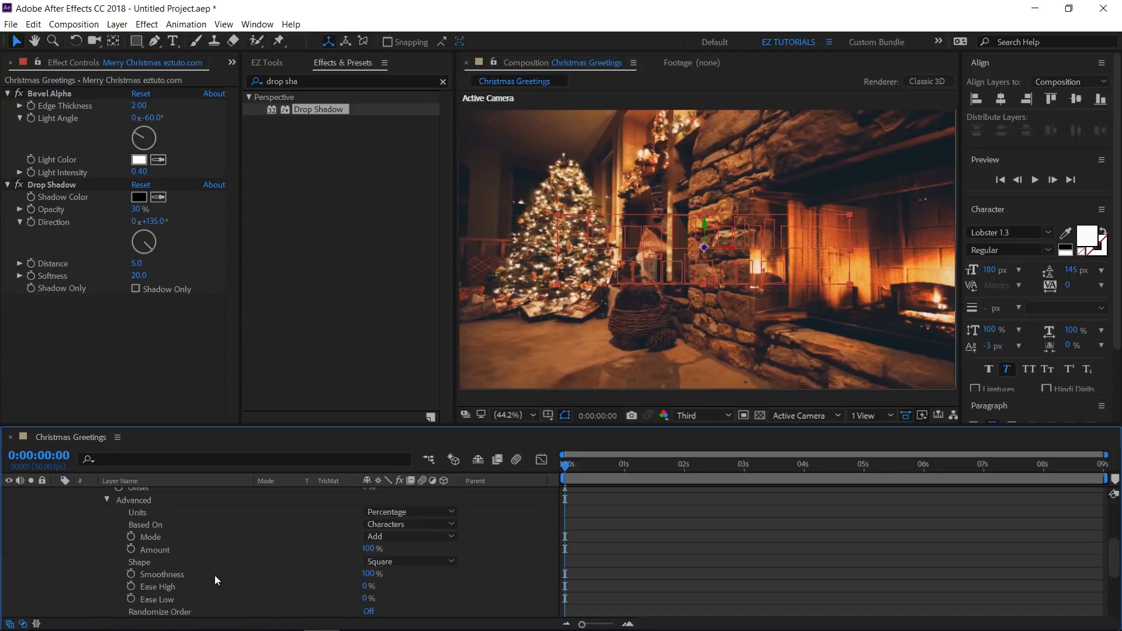
Set the Range Selector shape to Ramp Up with Ease Low 50%
{"action": "left_click", "coordinate": [408, 561]}
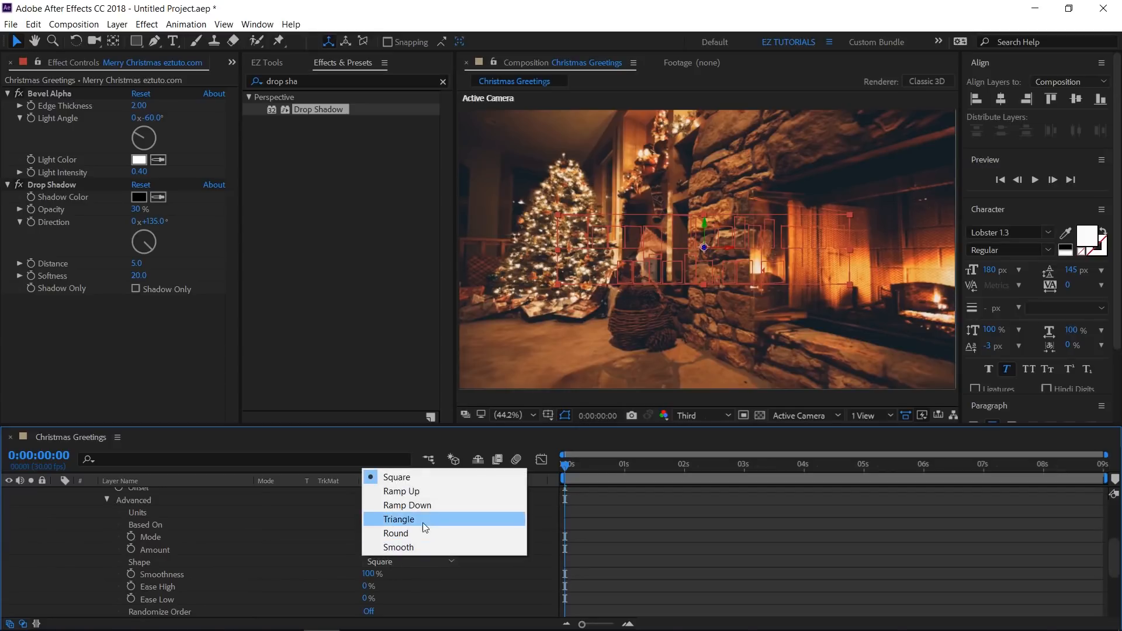
{"action": "left_click", "coordinate": [401, 492]}
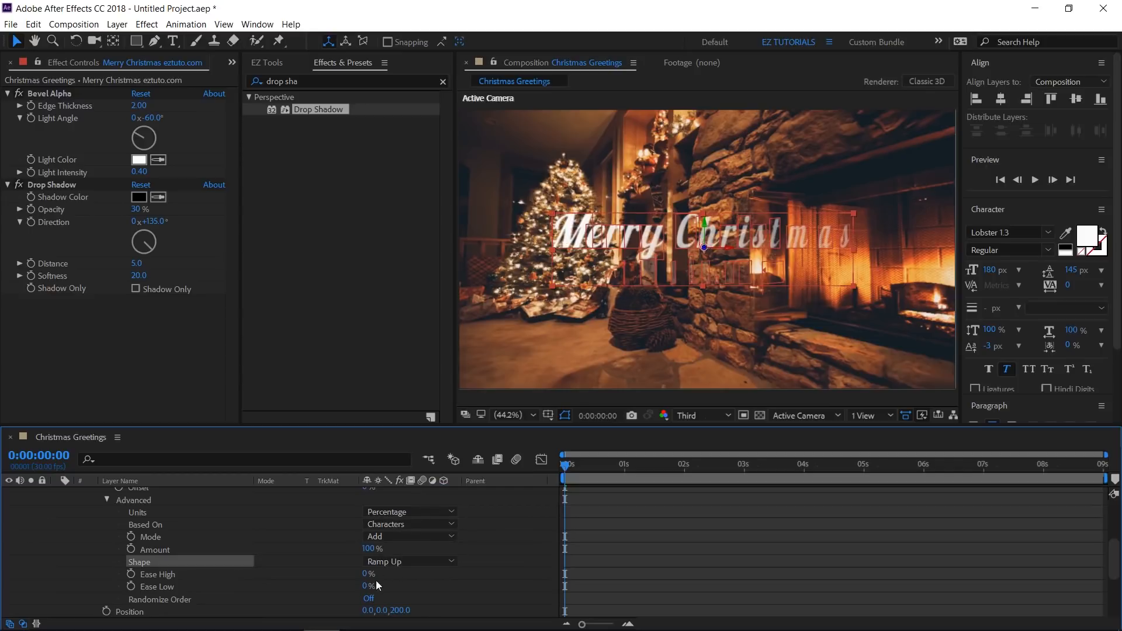
{"action": "left_click", "coordinate": [368, 586]}
{"action": "type", "text": "50"}
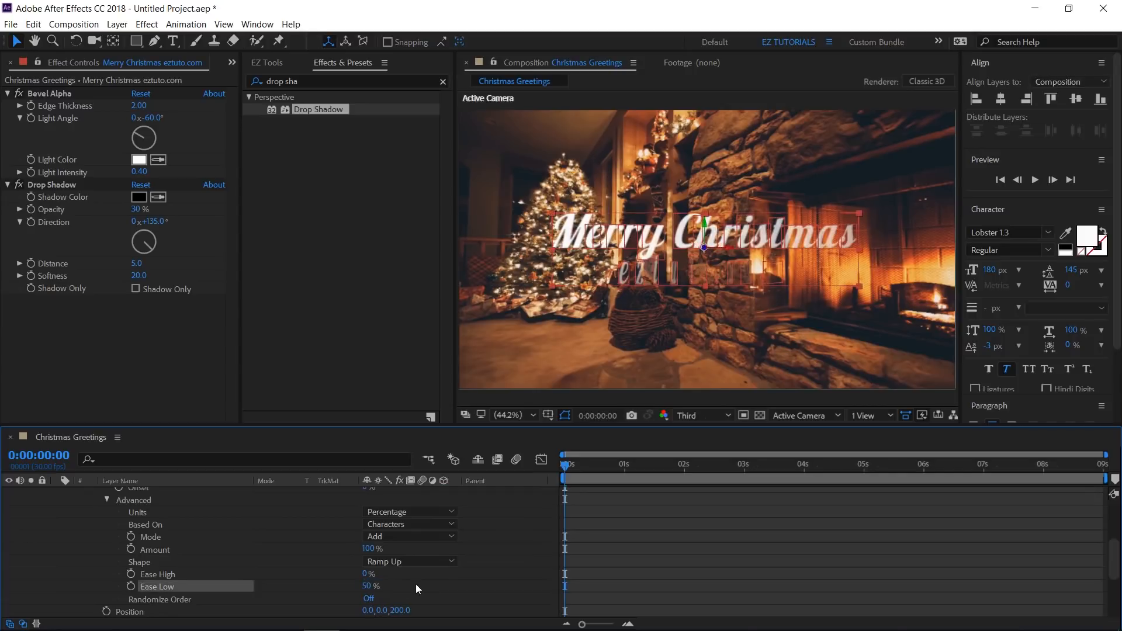
{"action": "scroll", "scroll_direction": "down", "scroll_amount": 3}
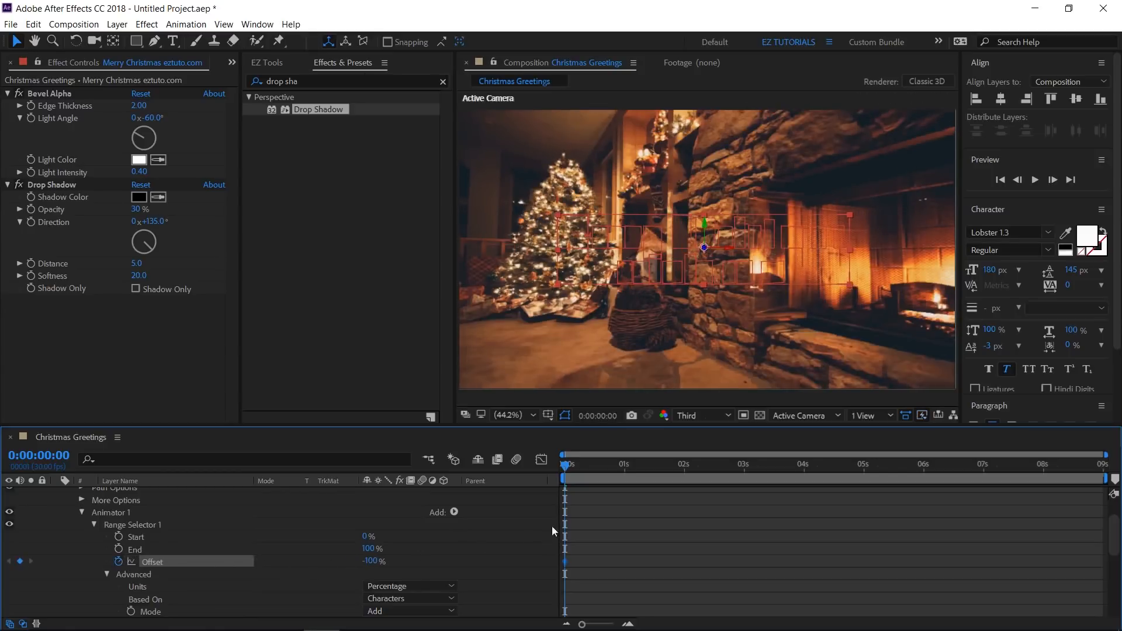
{"action": "mouse_move", "coordinate": [835, 475]}
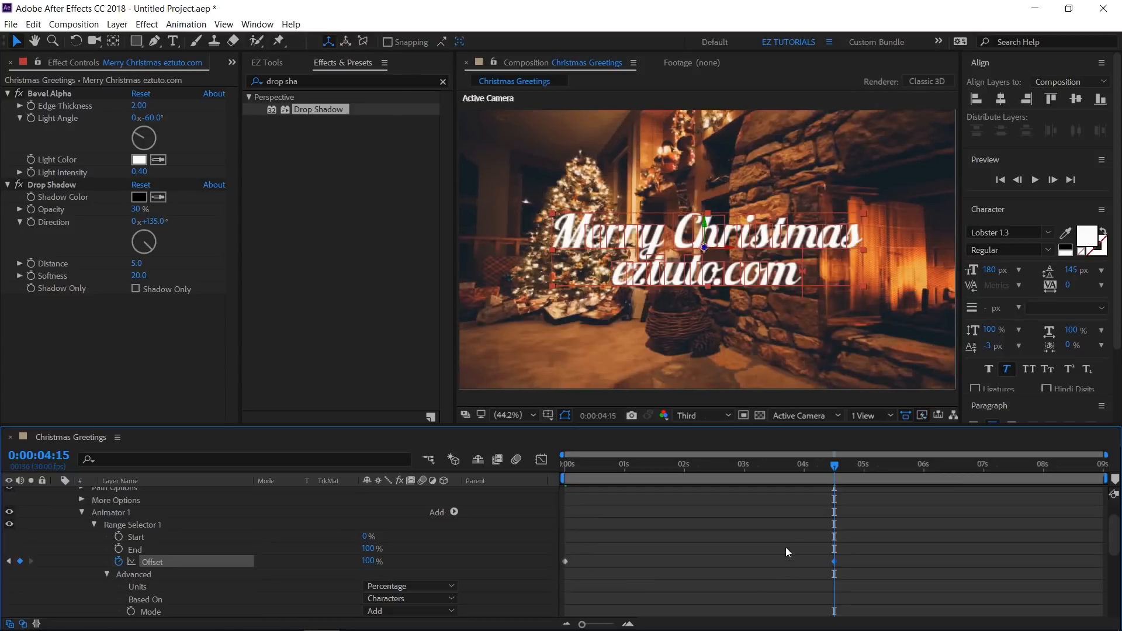
{"action": "mouse_move", "coordinate": [834, 567]}
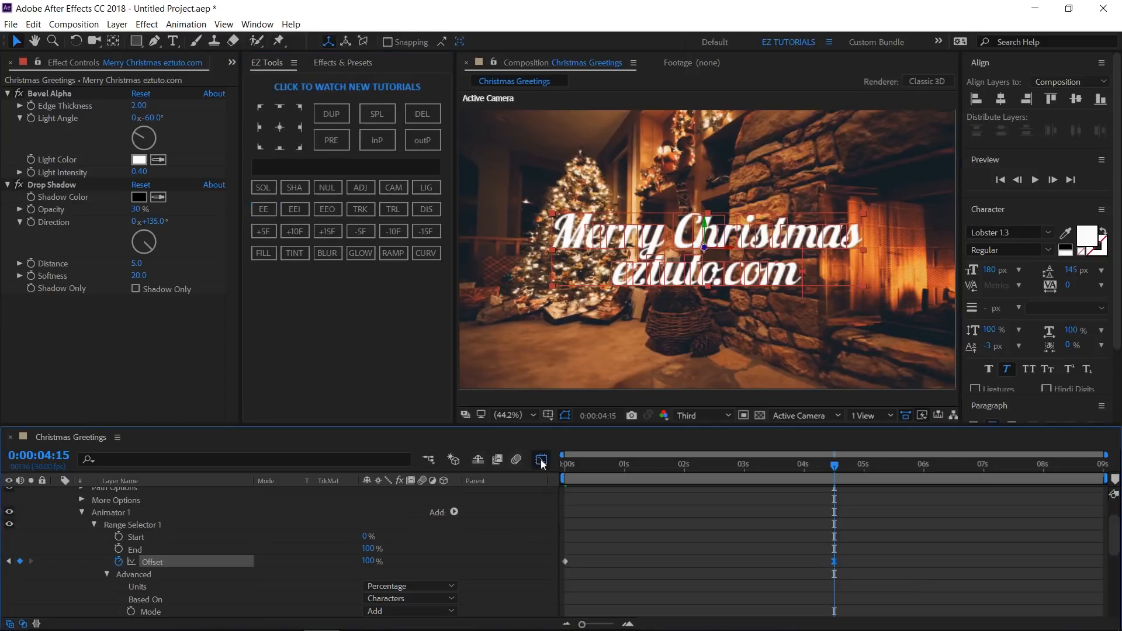
Ease the Offset animation into its final keyframe at 0:00:04:15 and preview the reveal
{"action": "left_click", "coordinate": [541, 458]}
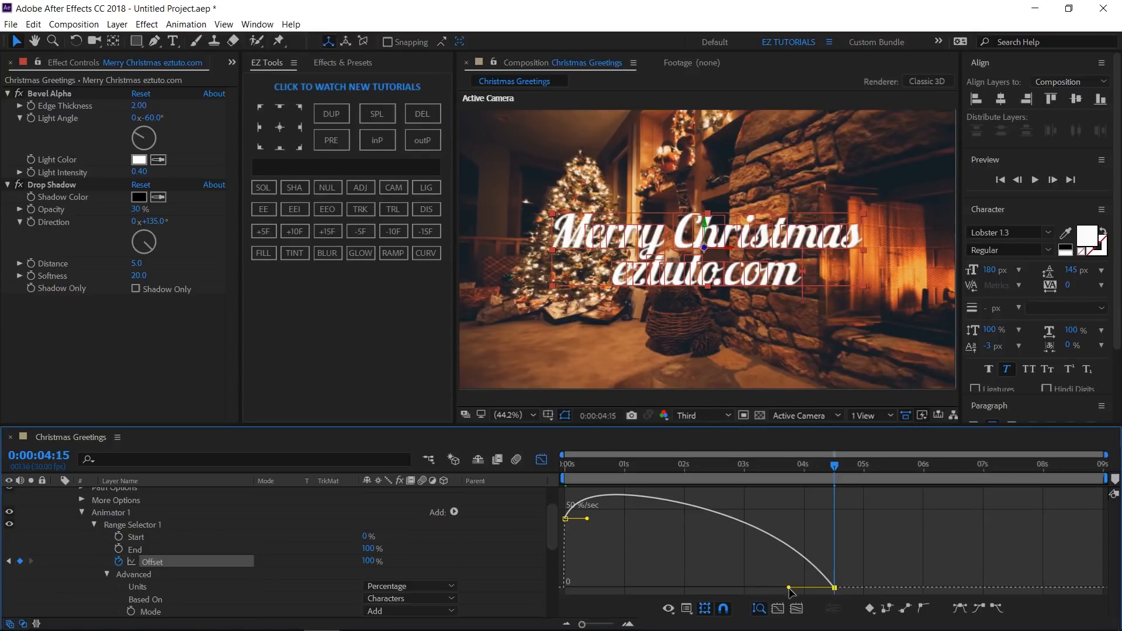
{"action": "left_click_drag", "start_coordinate": [793, 589], "coordinate": [716, 589]}
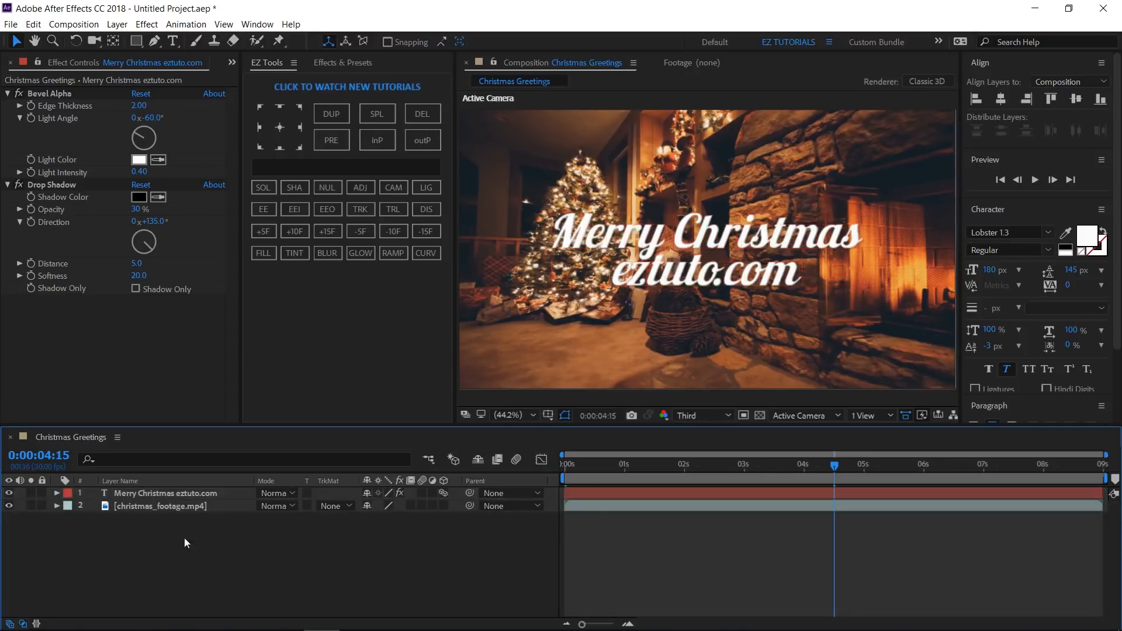
{"action": "left_click", "coordinate": [1035, 180]}
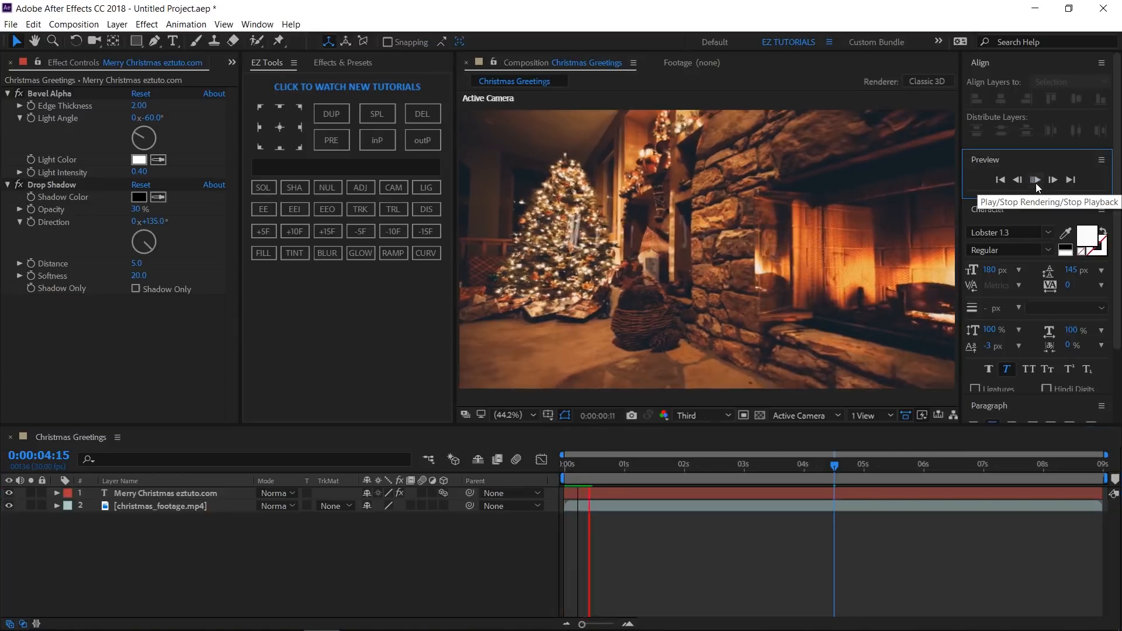
{"action": "left_click", "coordinate": [1035, 180]}
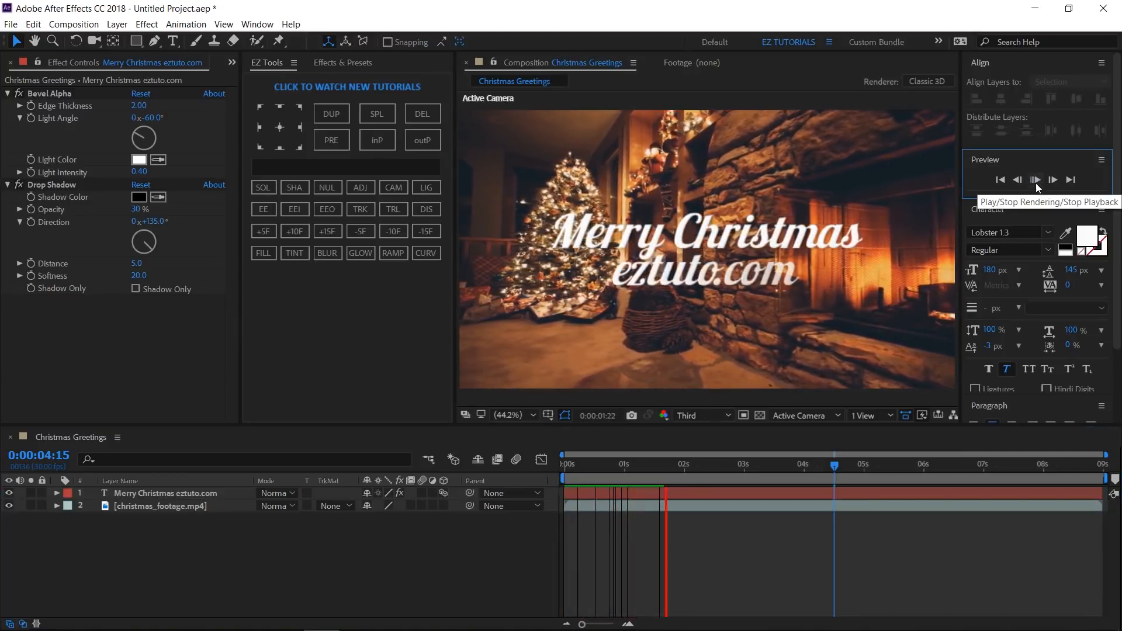
{"action": "left_click", "coordinate": [1034, 180]}
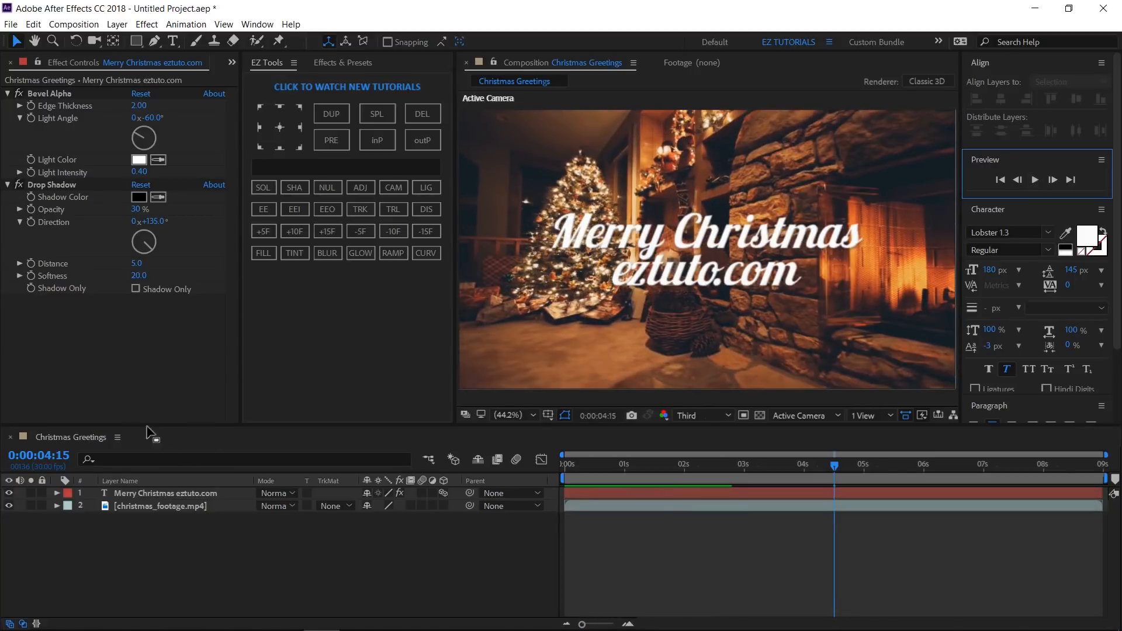
{"action": "left_click", "coordinate": [232, 63]}
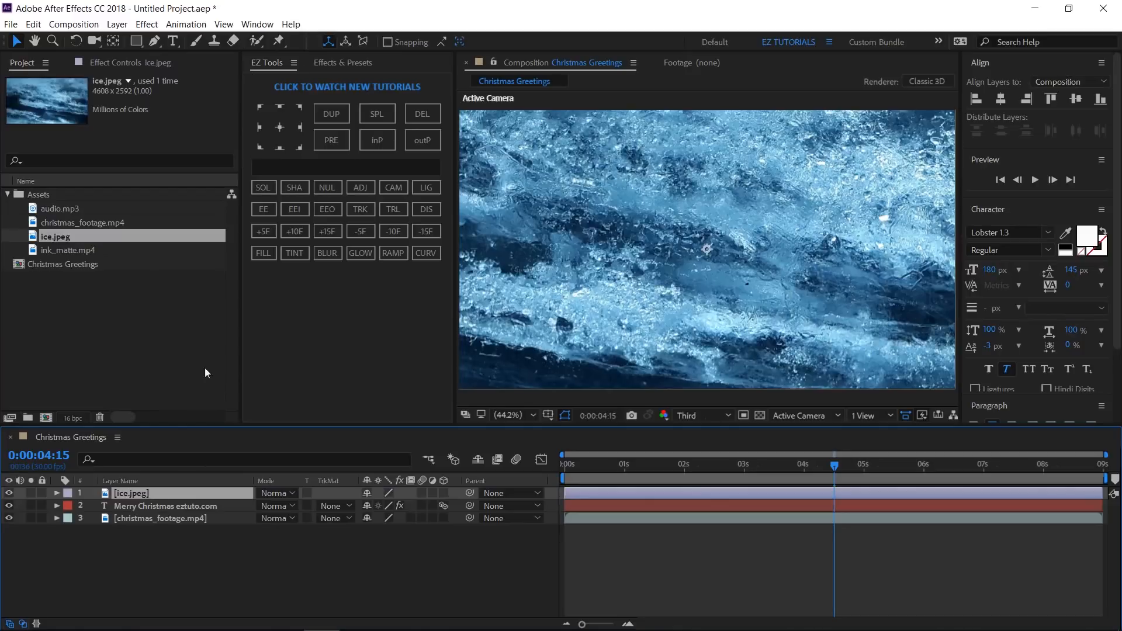
Apply a Tint effect to the ice image layer with Amount to Tint 50%
{"action": "left_click", "coordinate": [295, 253]}
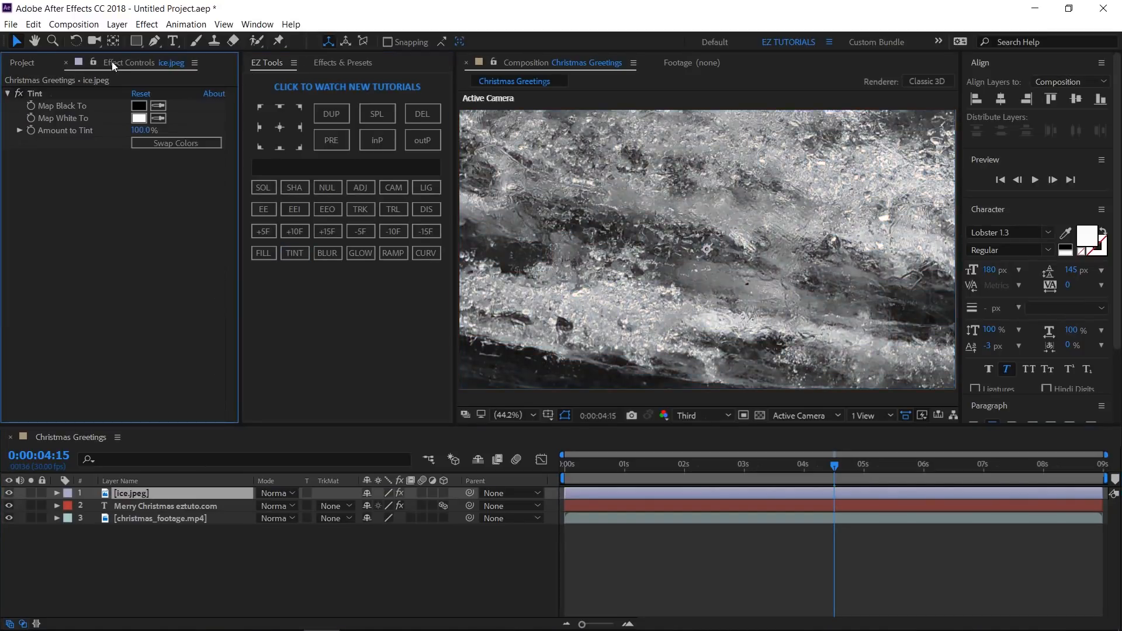
{"action": "left_click", "coordinate": [144, 130]}
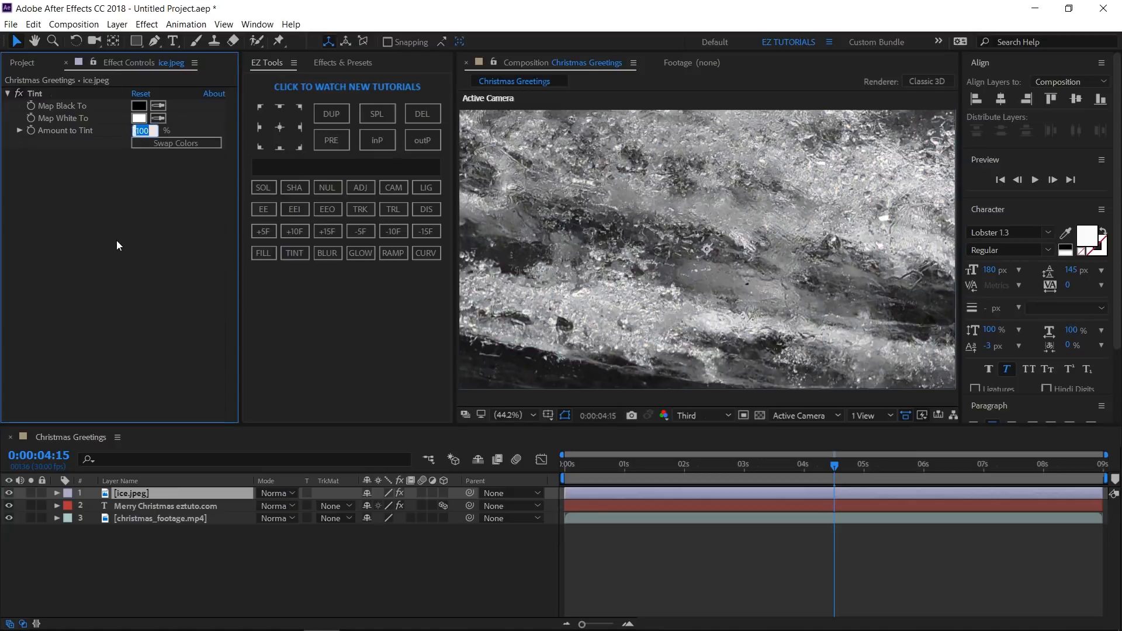
{"action": "type", "text": "50.0"}
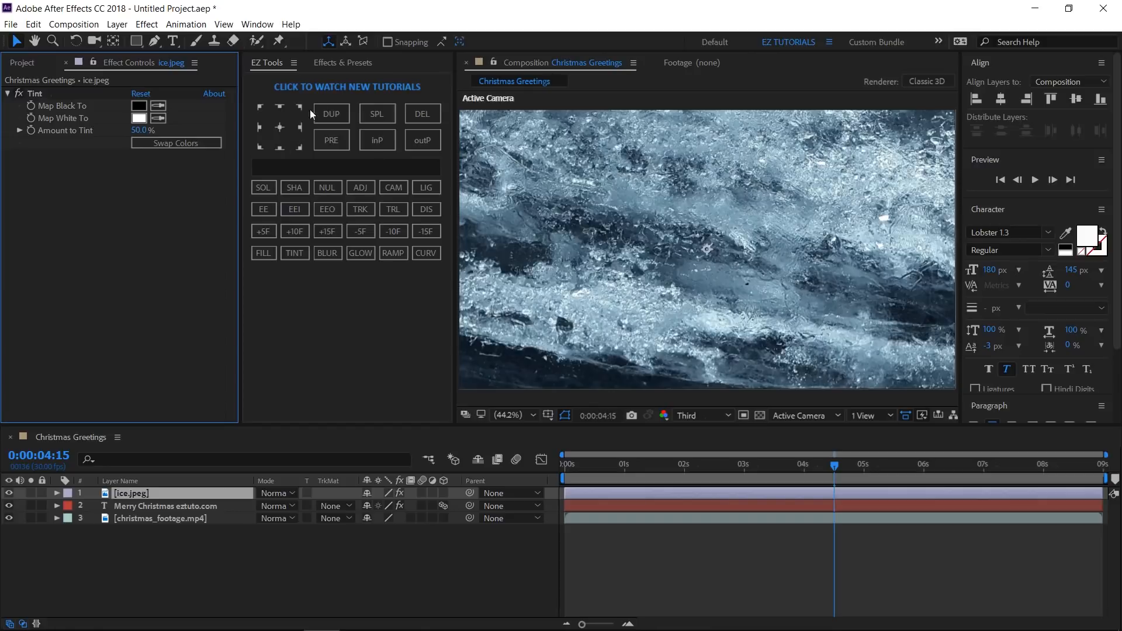
{"action": "type", "text": "drop sha"}
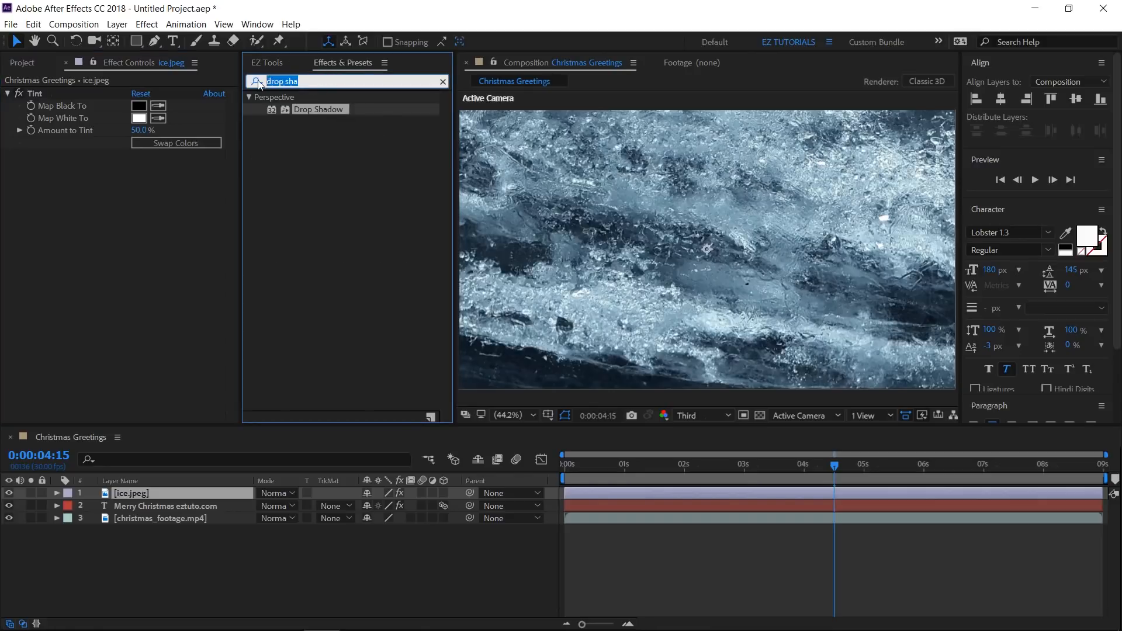
Apply Optics Compensation to ice.jpeg with Field Of View 0
{"action": "type", "text": "optics com"}
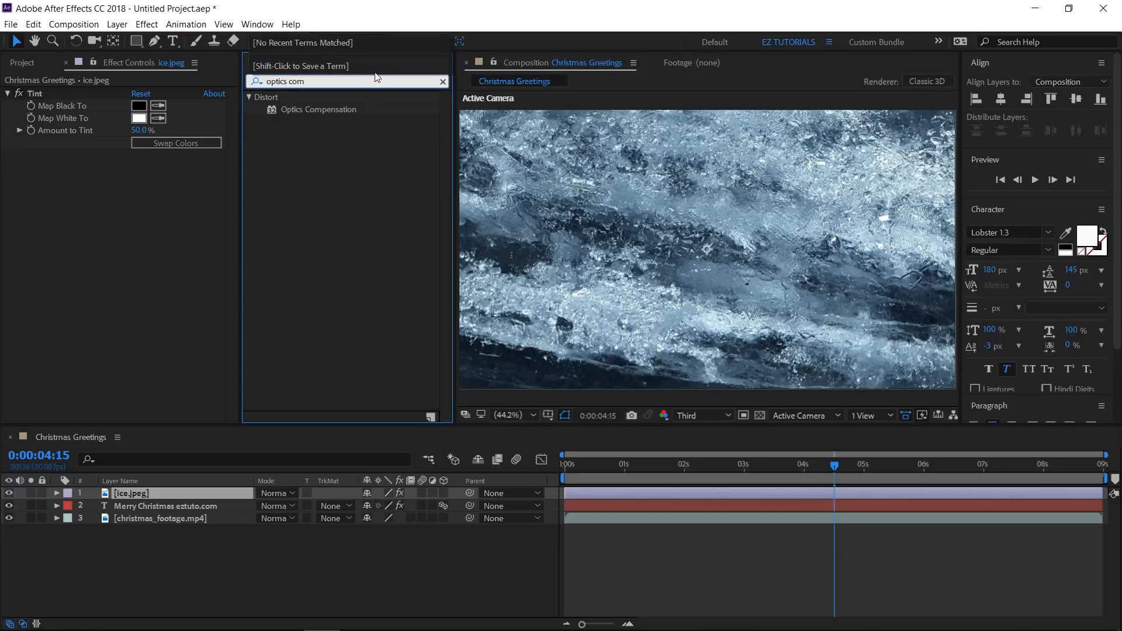
{"action": "double_click", "coordinate": [318, 110]}
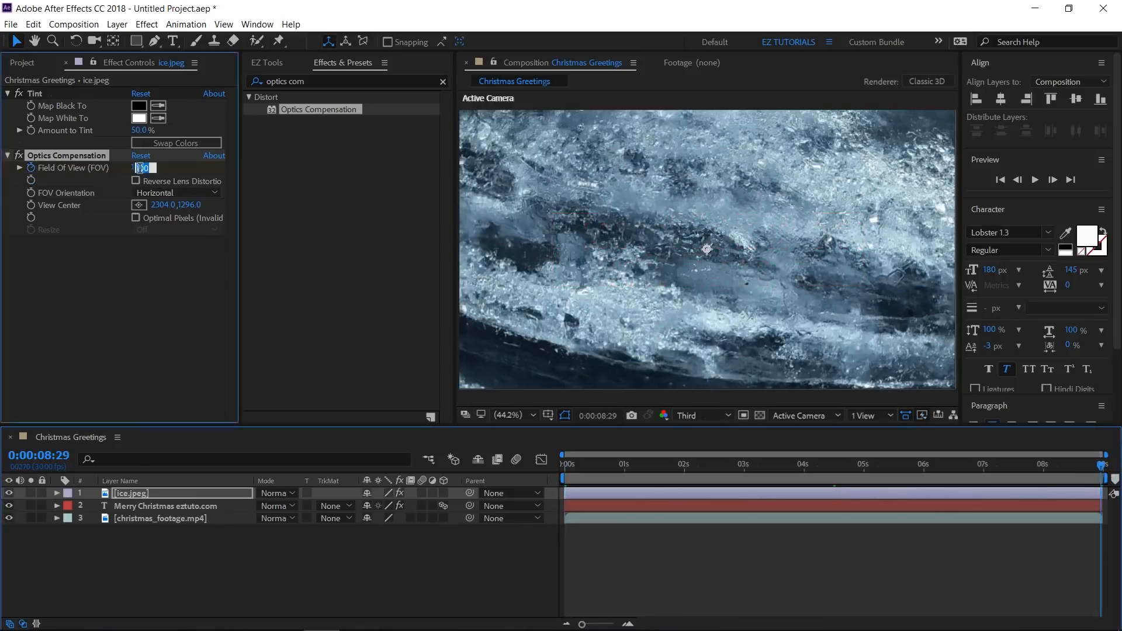
{"action": "type", "text": "0.0"}
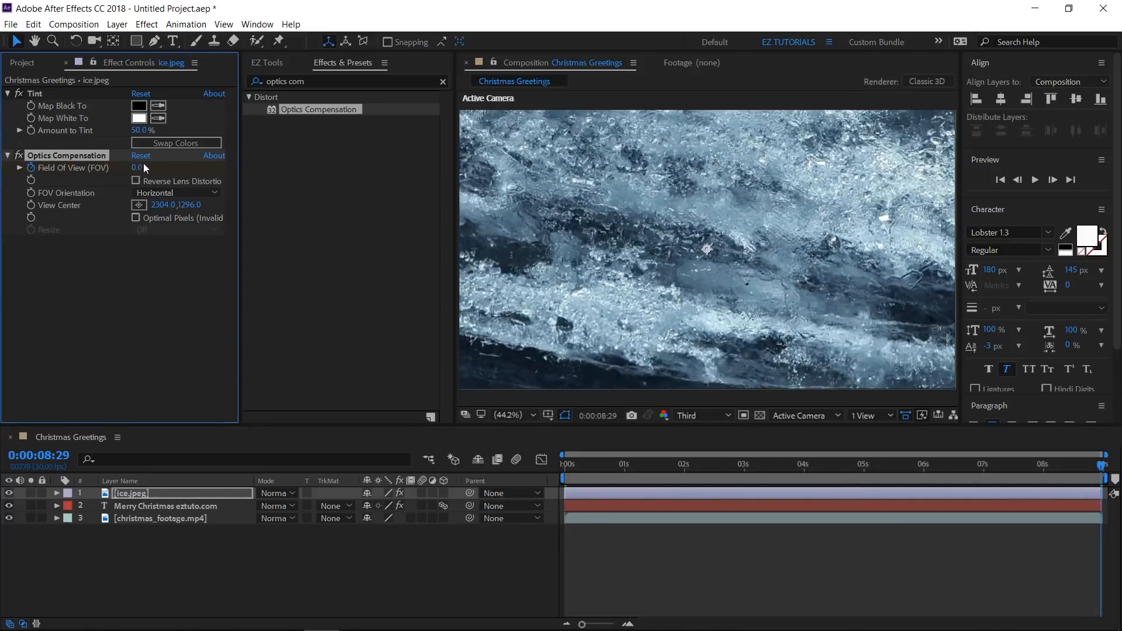
{"action": "left_click", "coordinate": [23, 62]}
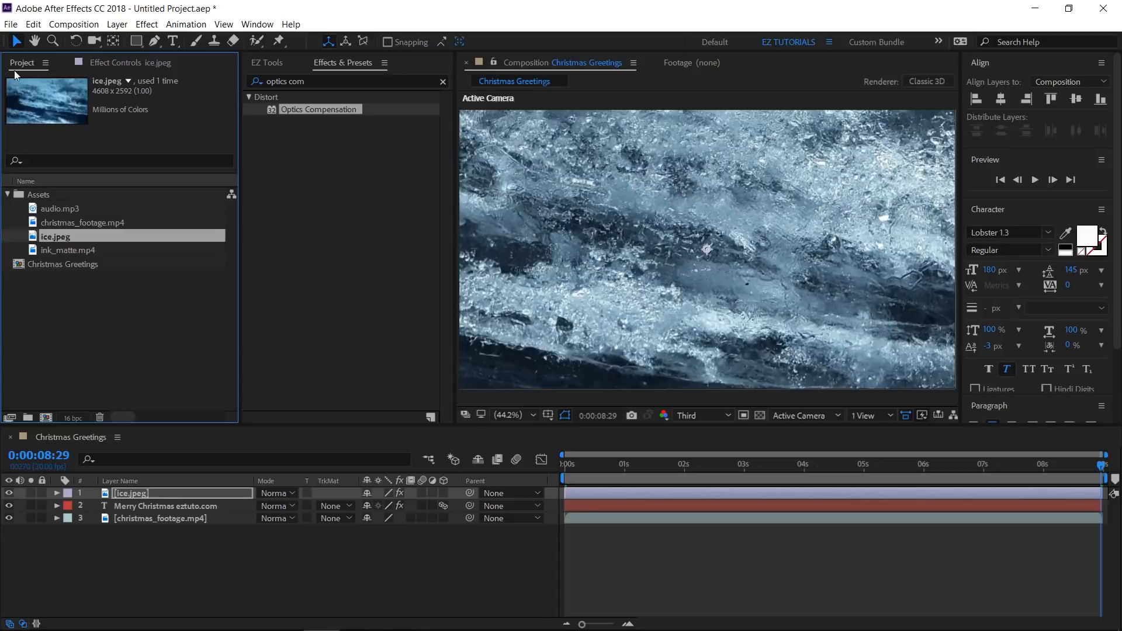
Add ink_matte.mp4 above ice.jpeg and set the ice layer's TrkMat to Luma Matte
{"action": "left_click", "coordinate": [69, 250]}
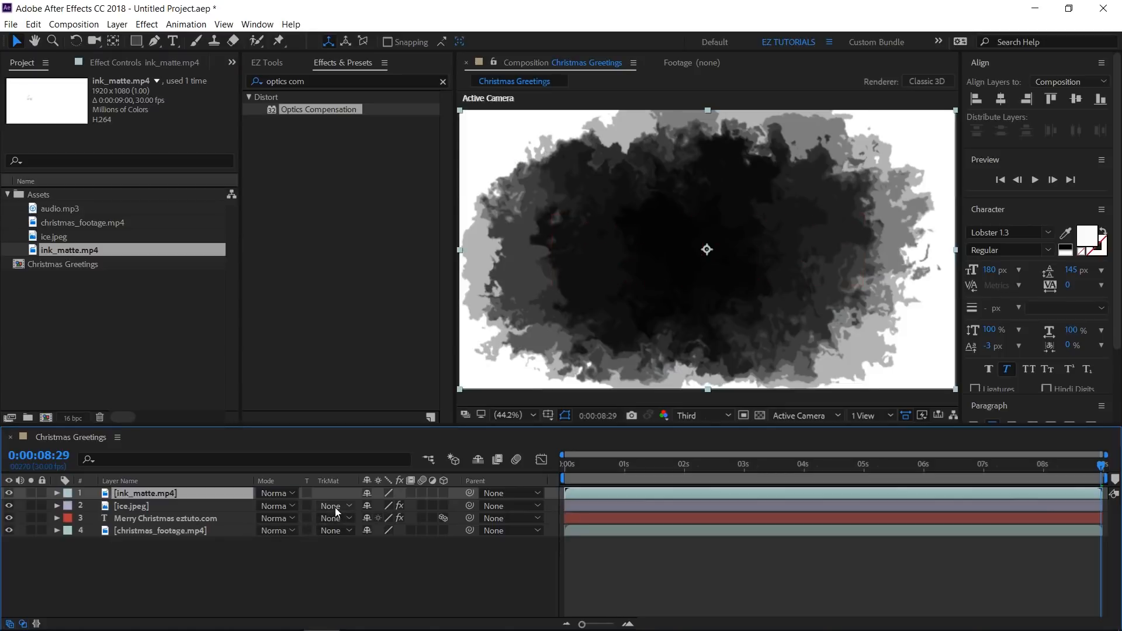
{"action": "left_click", "coordinate": [333, 506]}
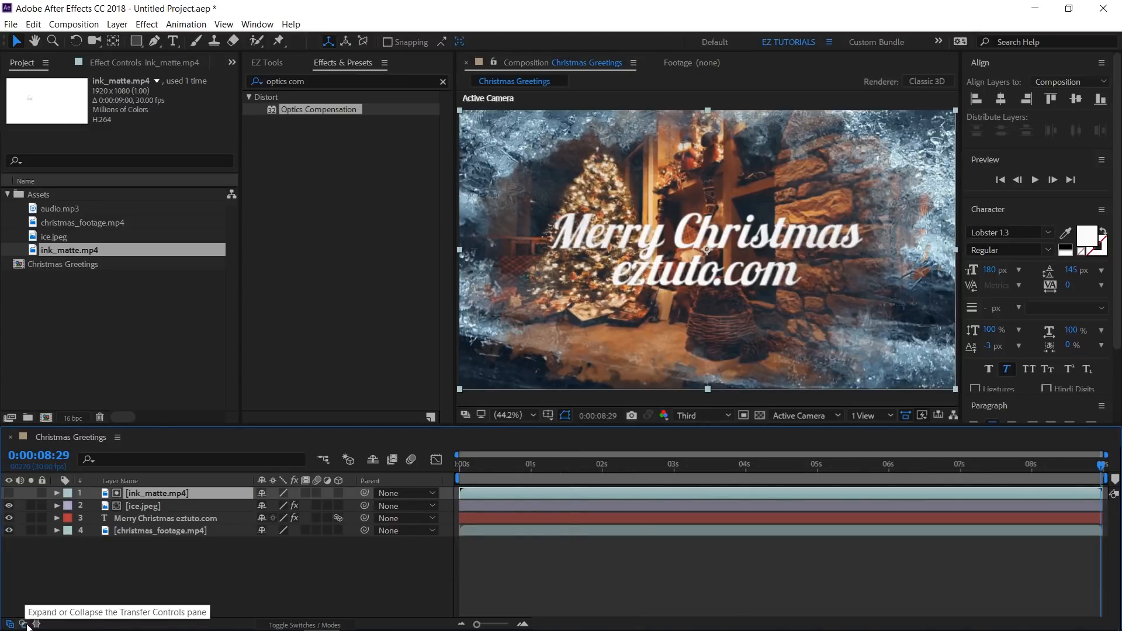
{"action": "left_click", "coordinate": [21, 624]}
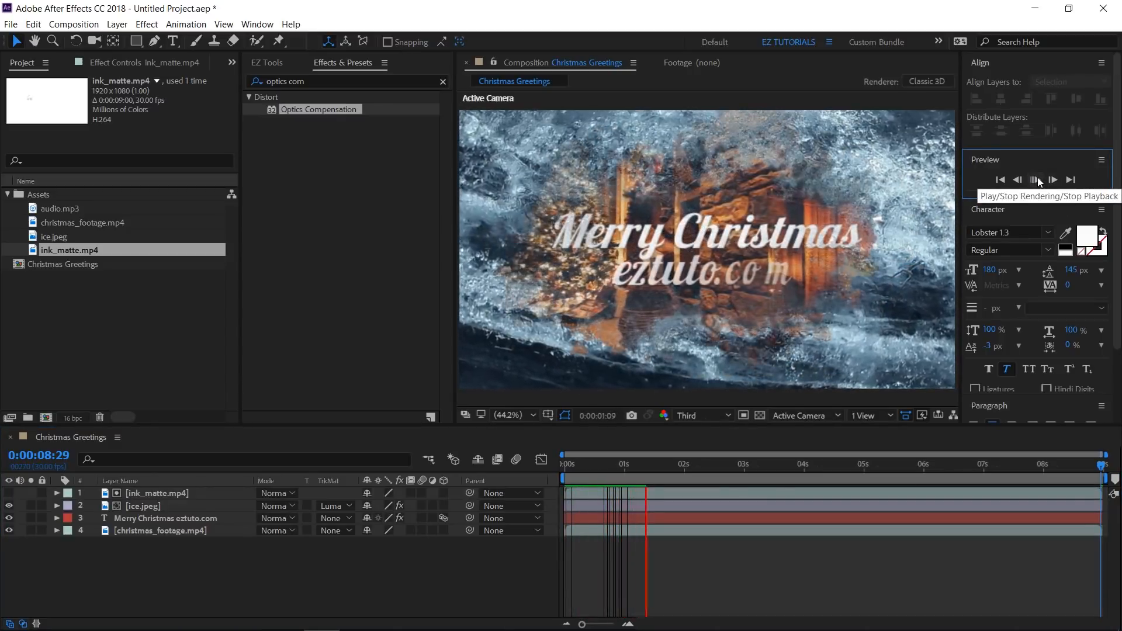
Preview the icy border animation around the fireplace footage
{"action": "left_click", "coordinate": [1034, 180]}
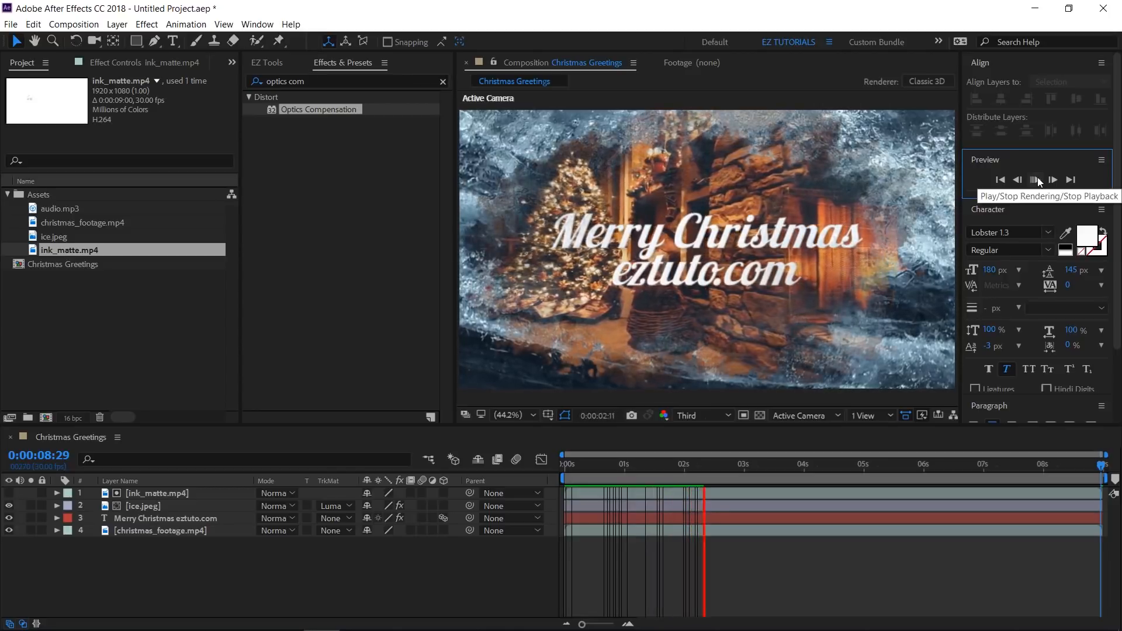
{"action": "left_click", "coordinate": [1036, 180]}
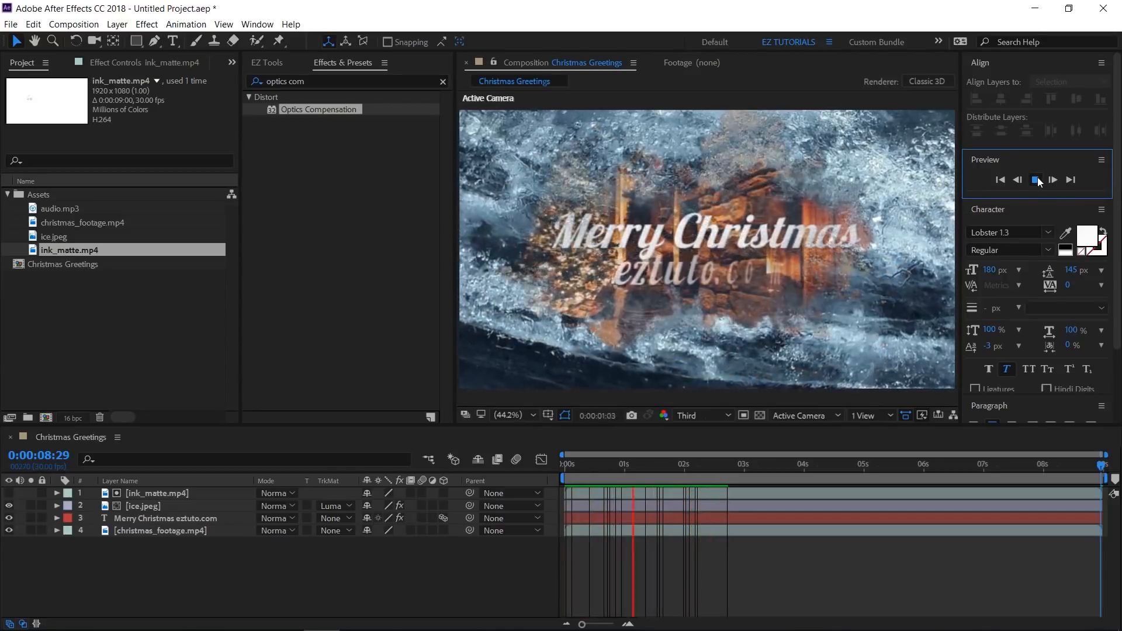
{"action": "left_click", "coordinate": [1036, 180]}
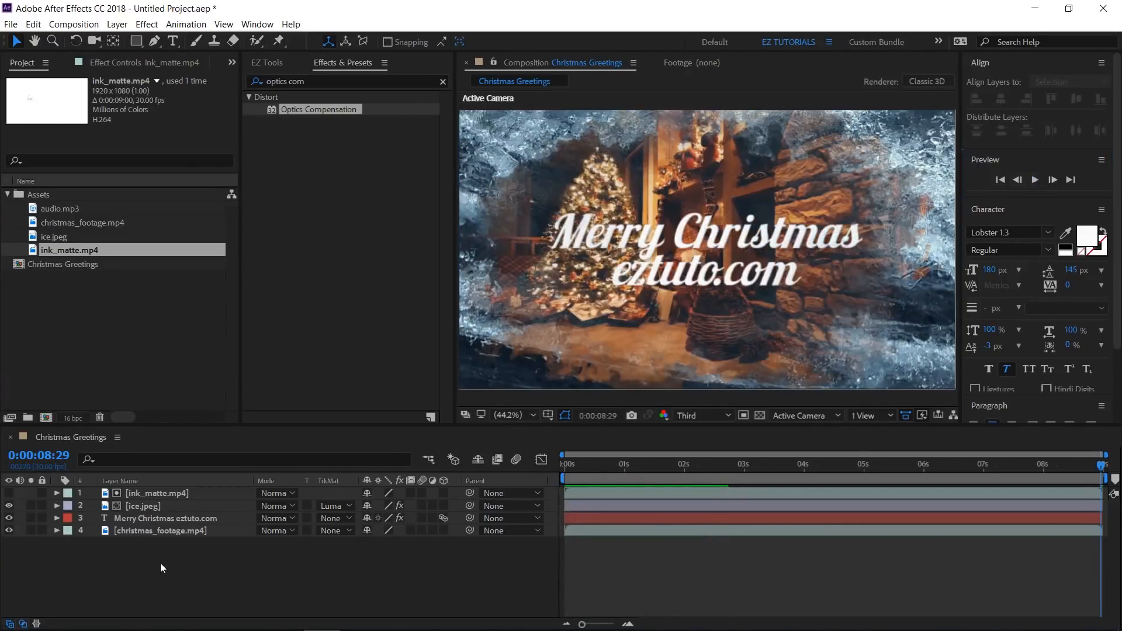
{"action": "left_click", "coordinate": [266, 63]}
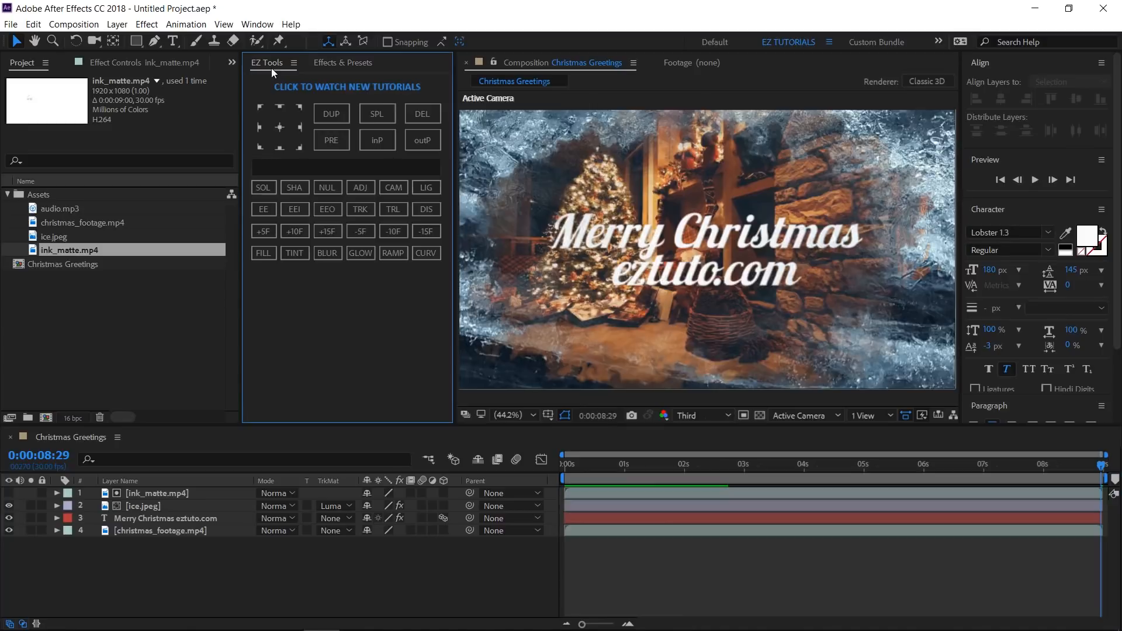
Create a new solid layer named Snow via EZ Tools
{"action": "type", "text": "s"}
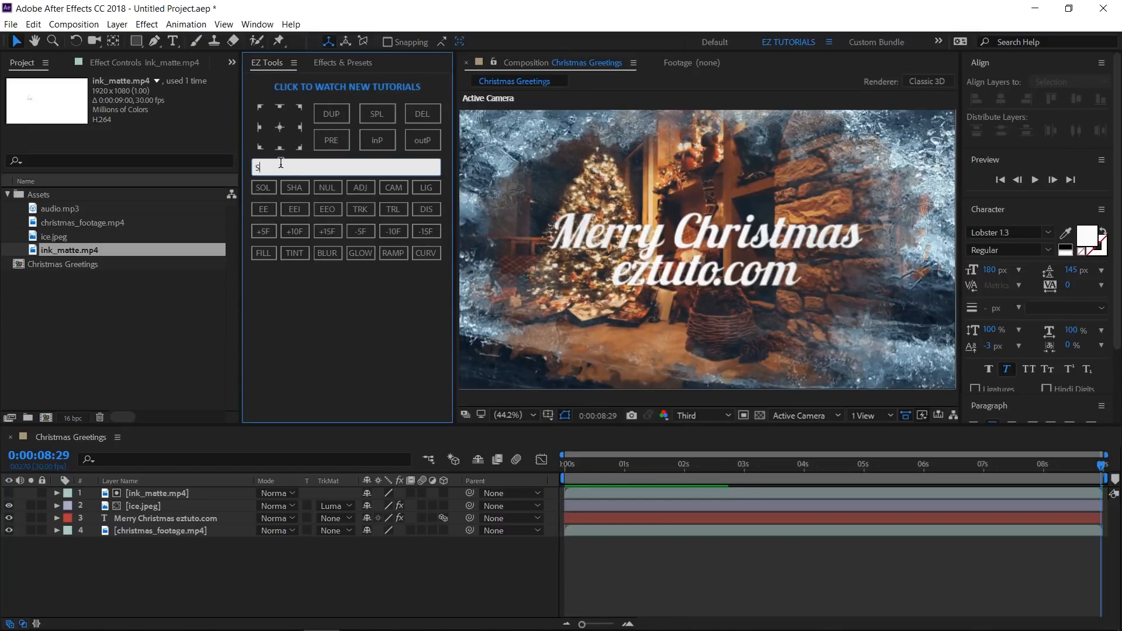
{"action": "type", "text": "now"}
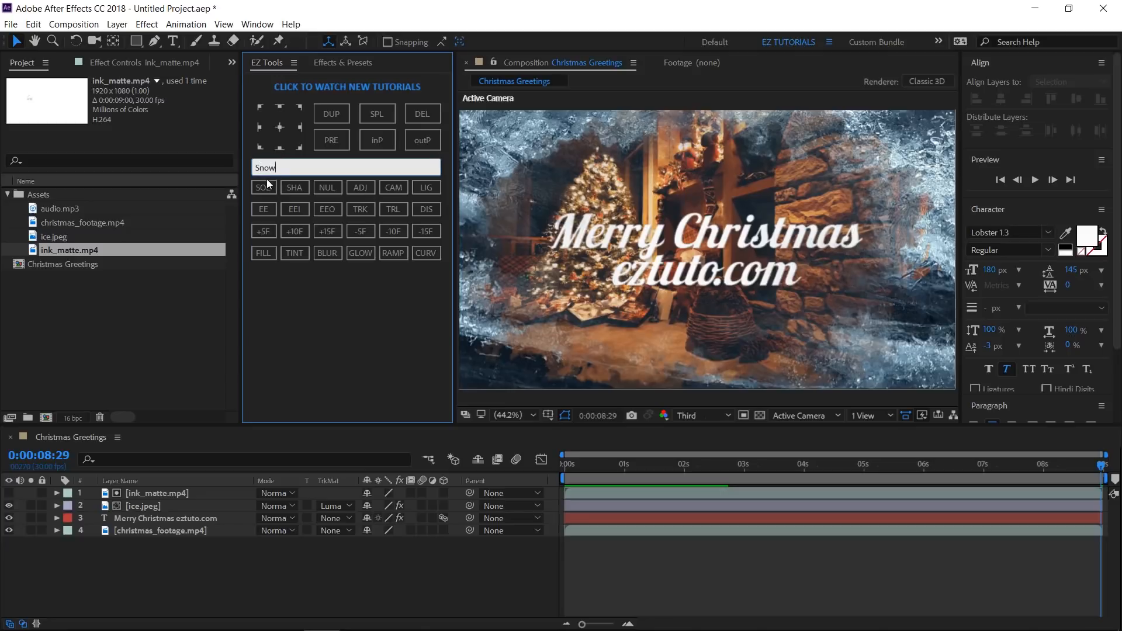
{"action": "left_click", "coordinate": [263, 187]}
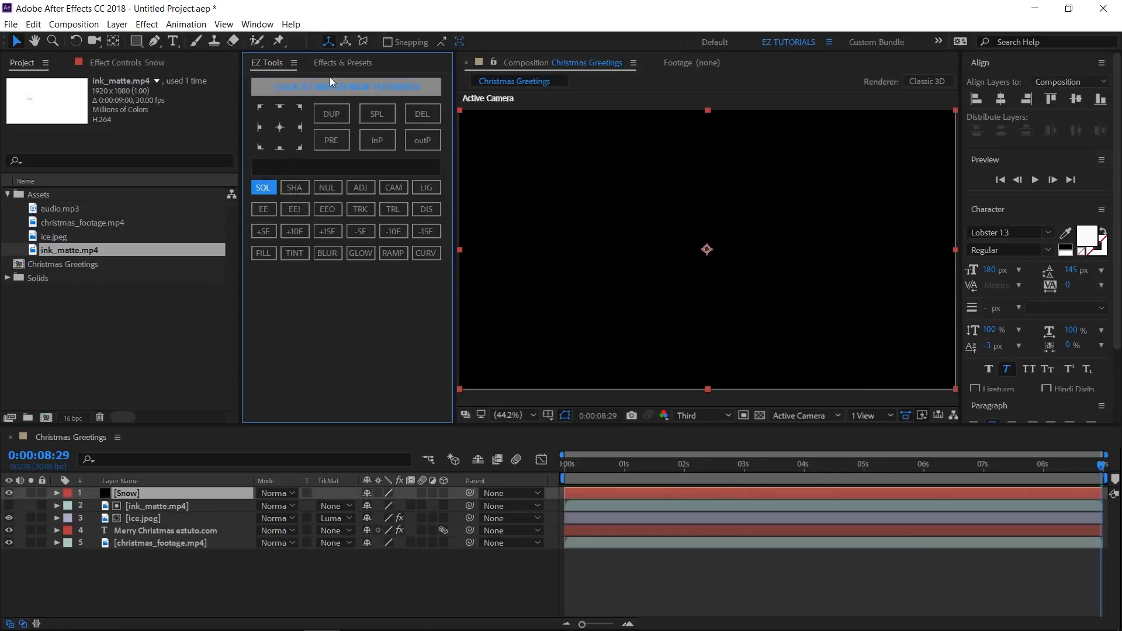
Apply Trapcode Particular to the Snow layer
{"action": "type", "text": "optics com"}
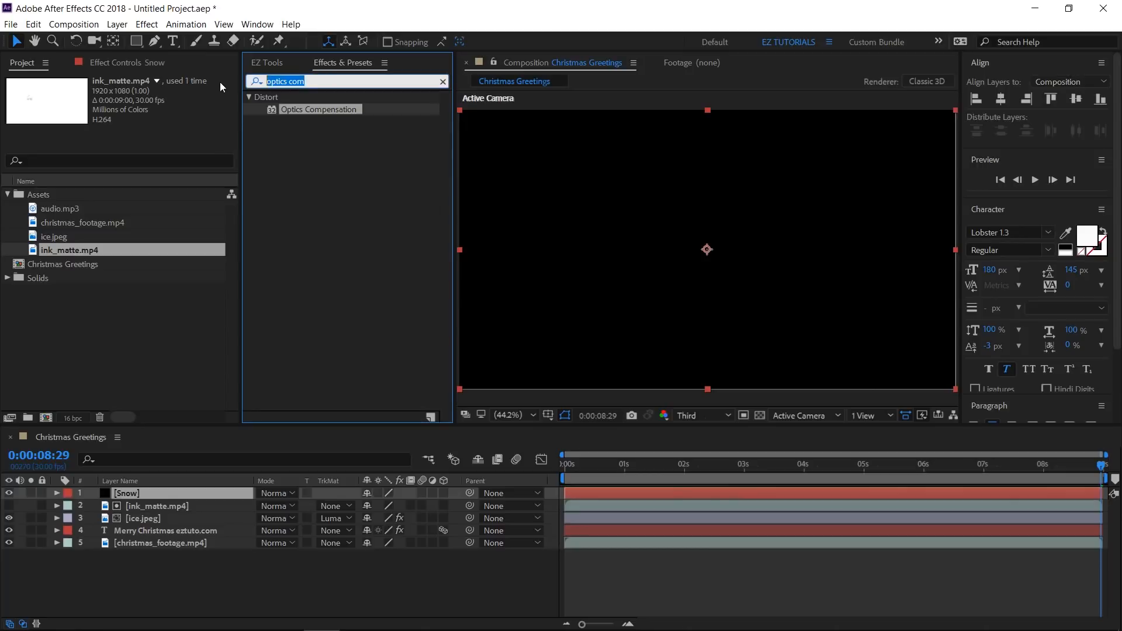
{"action": "type", "text": "partic"}
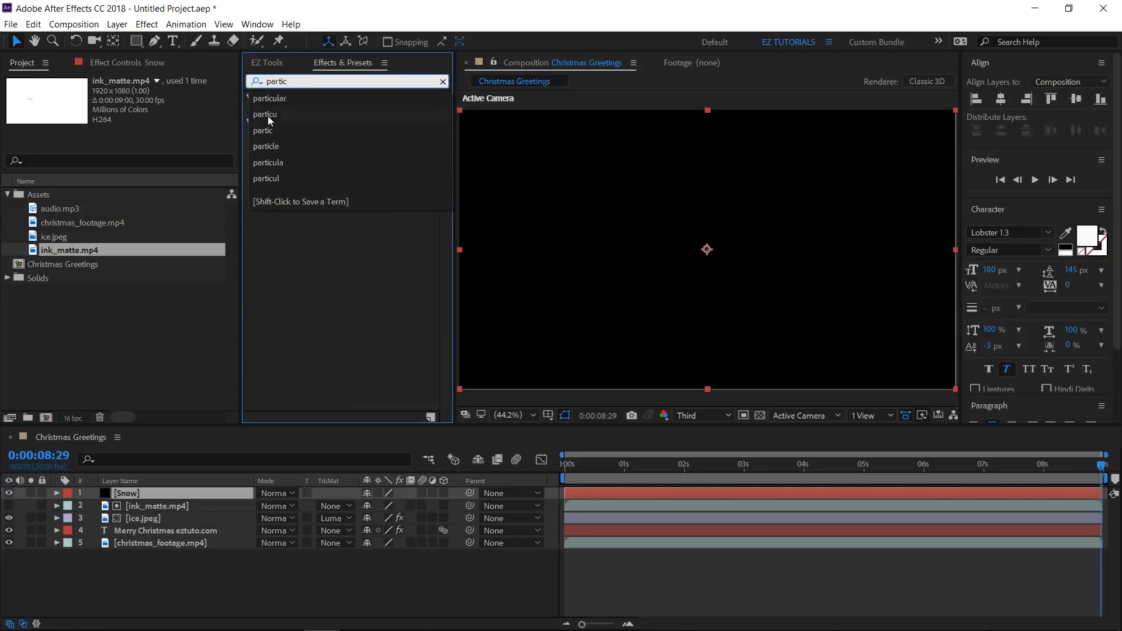
{"action": "left_click", "coordinate": [268, 98]}
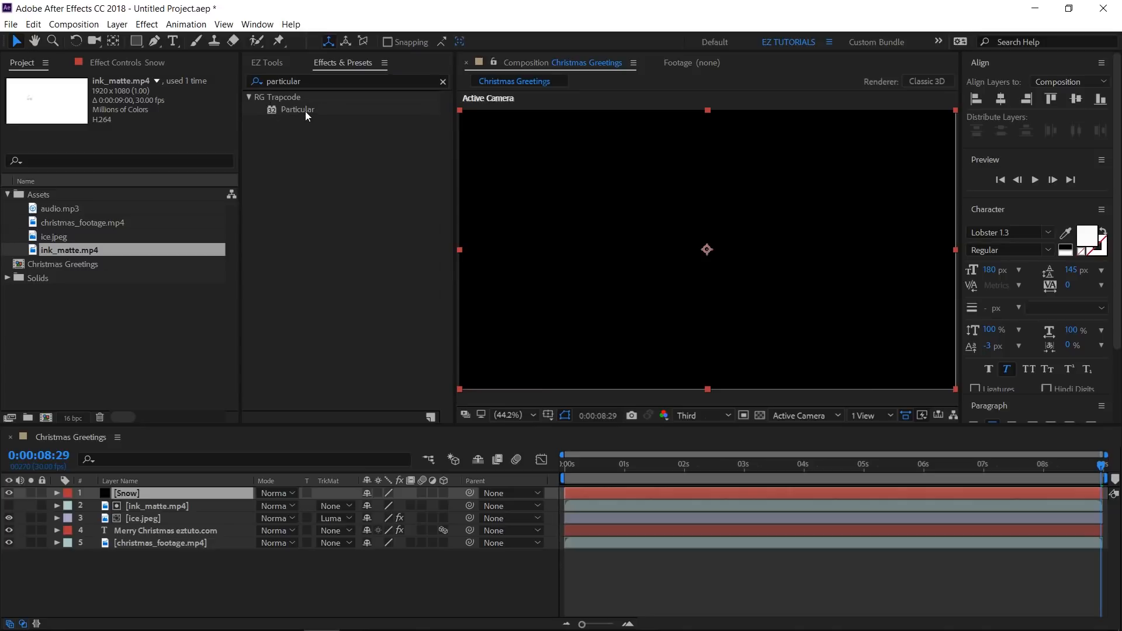
{"action": "double_click", "coordinate": [297, 109]}
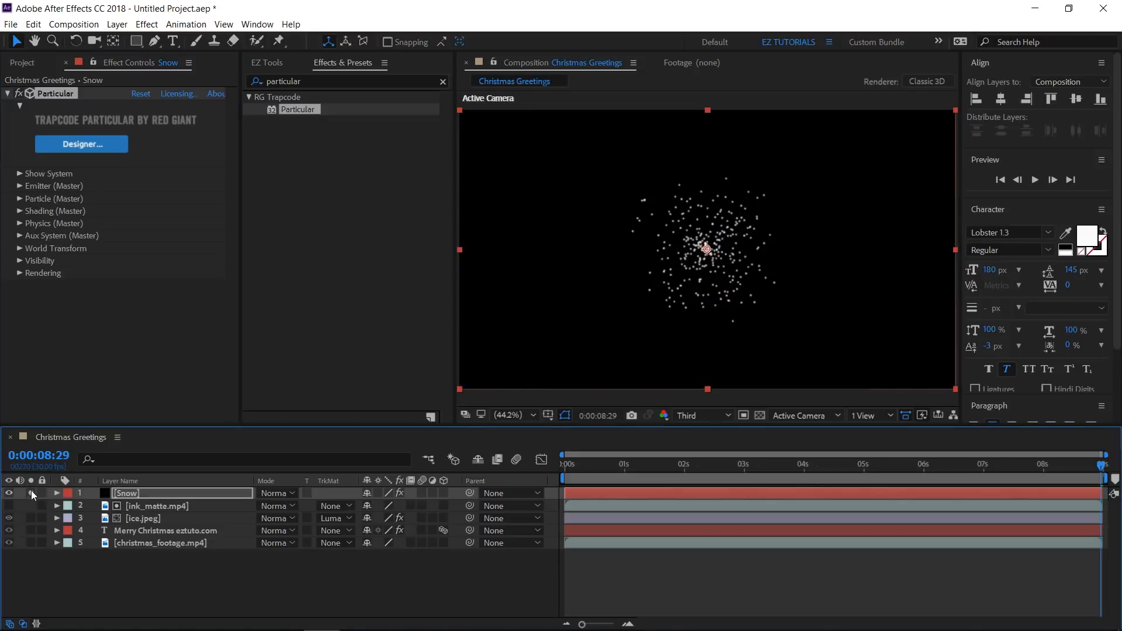
Set Particular's emitter to a Box releasing 200 particles per second
{"action": "left_click", "coordinate": [19, 186]}
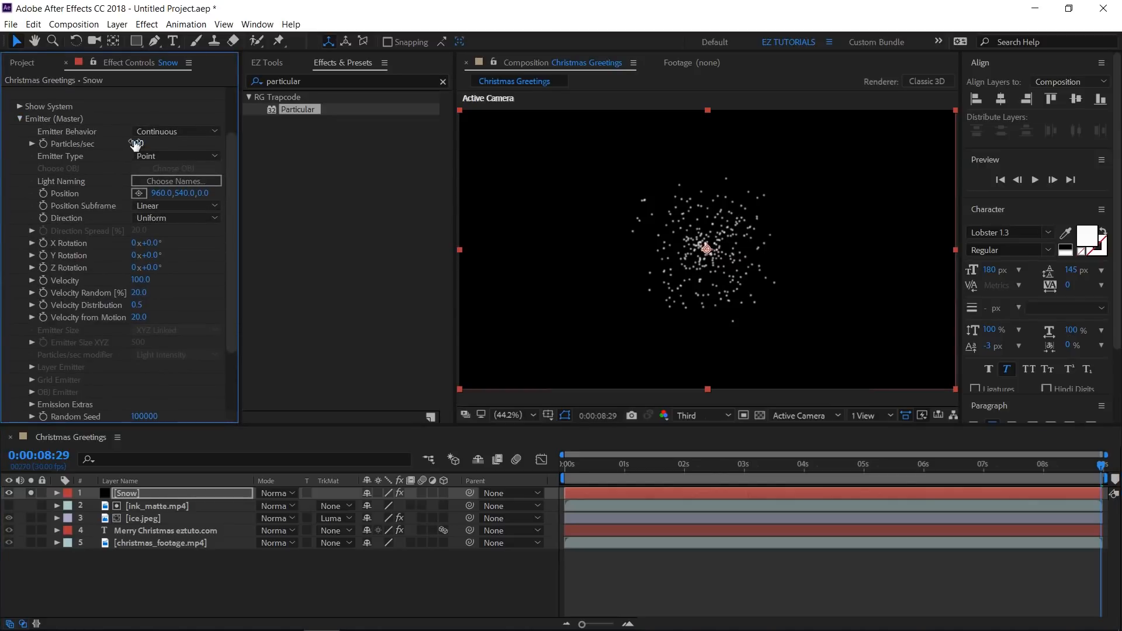
{"action": "type", "text": "200"}
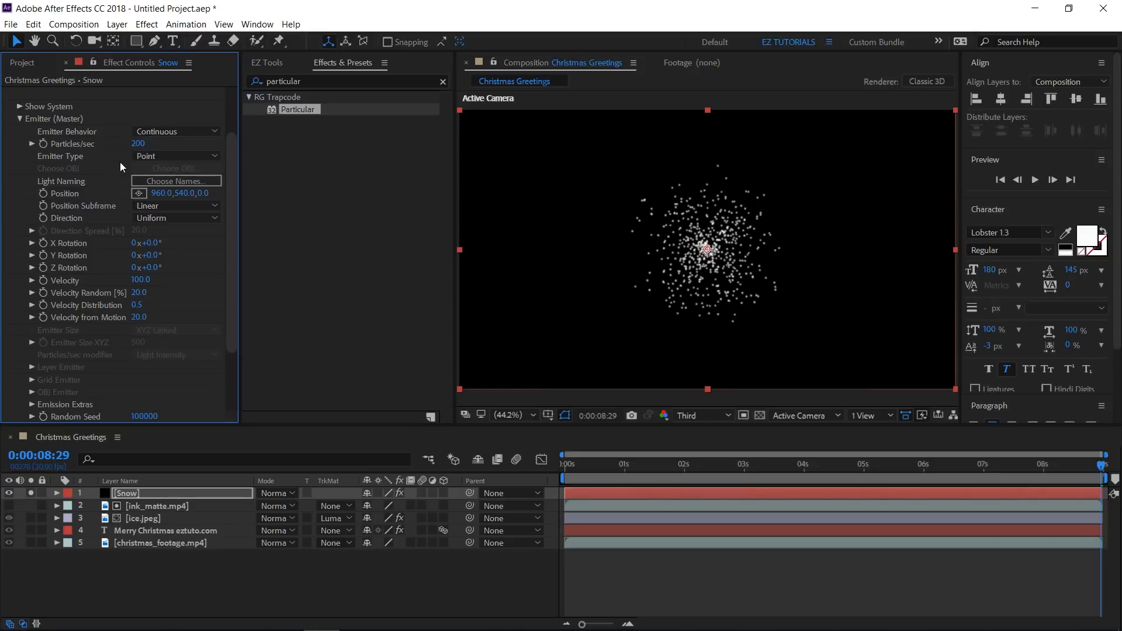
{"action": "left_click", "coordinate": [175, 155]}
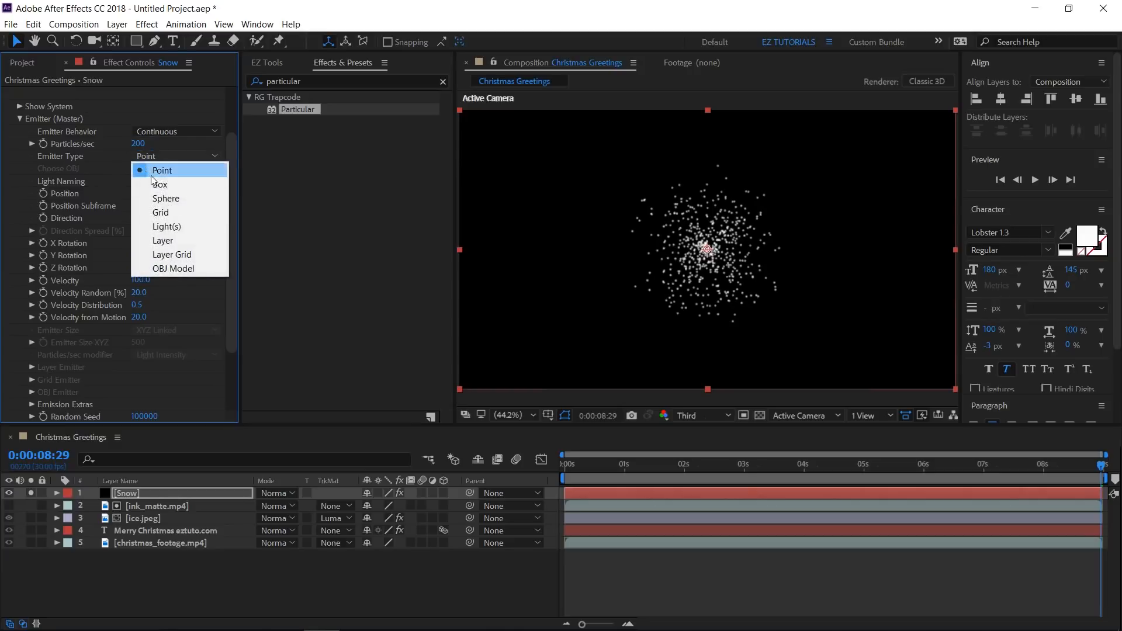
{"action": "left_click", "coordinate": [158, 184]}
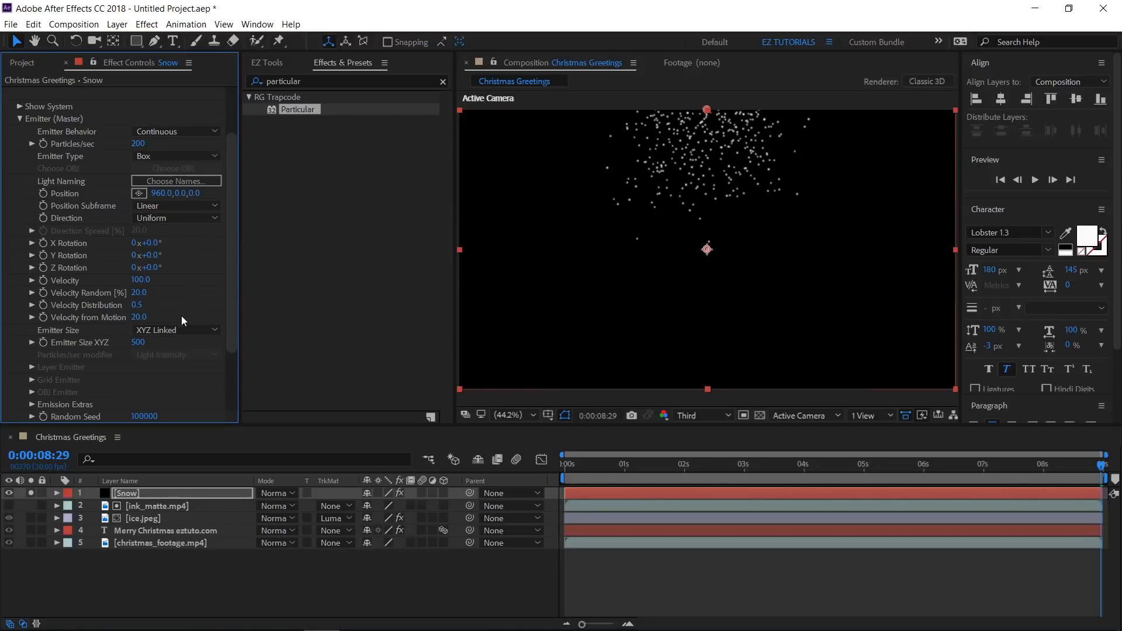
Use XYZ Individual emitter size: X 3000, Y 1500, Z 2000
{"action": "left_click", "coordinate": [175, 330]}
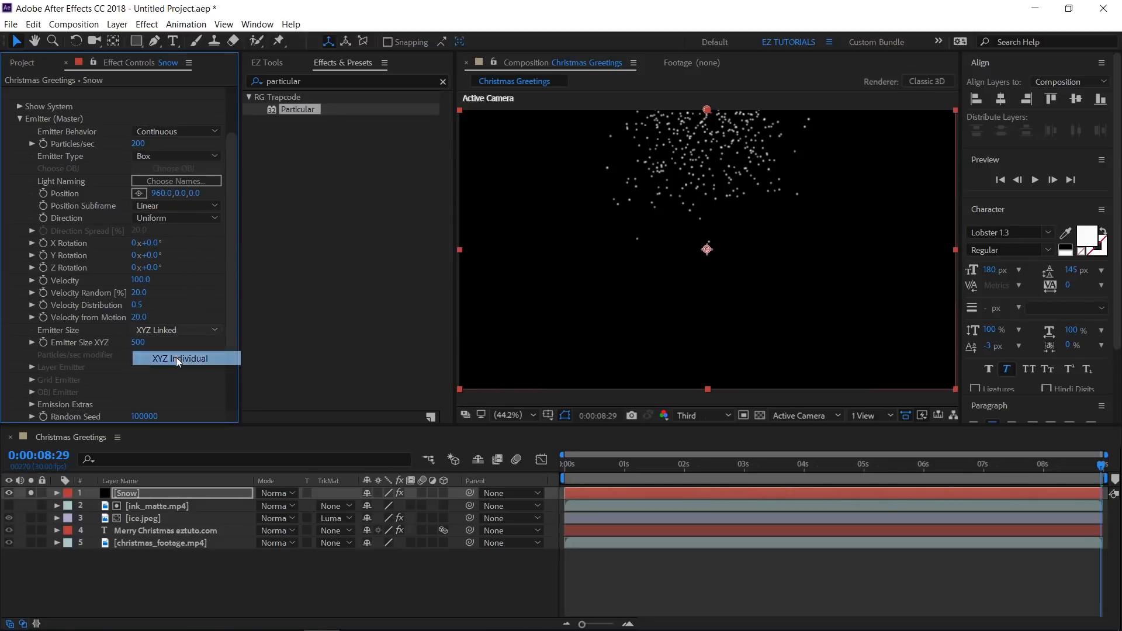
{"action": "left_click", "coordinate": [185, 358]}
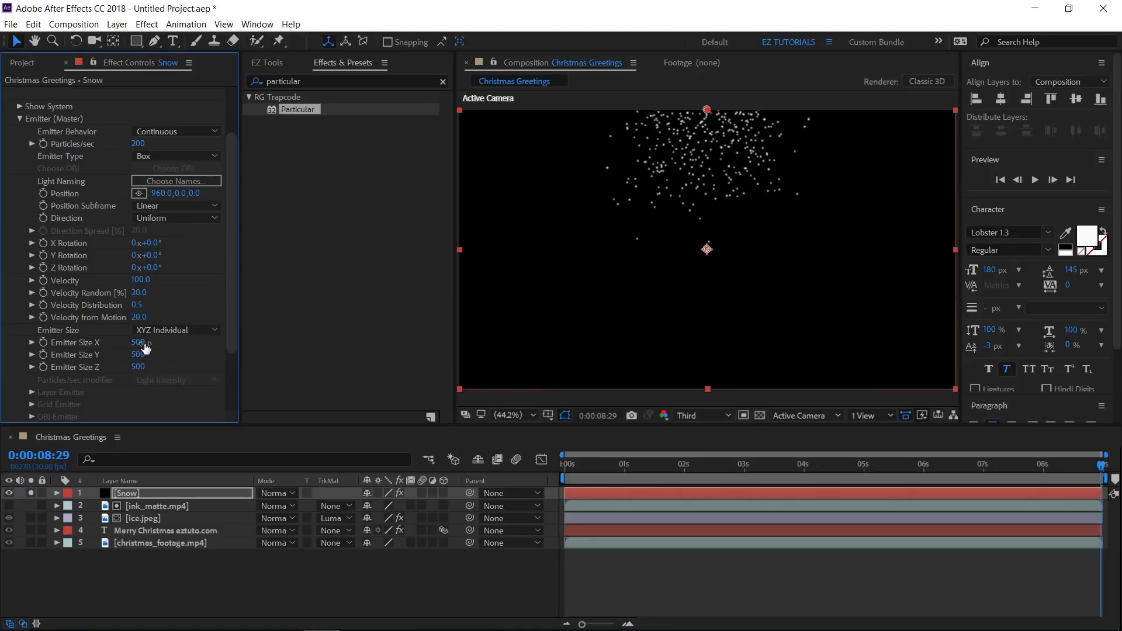
{"action": "left_click", "coordinate": [139, 342]}
{"action": "type", "text": "3000"}
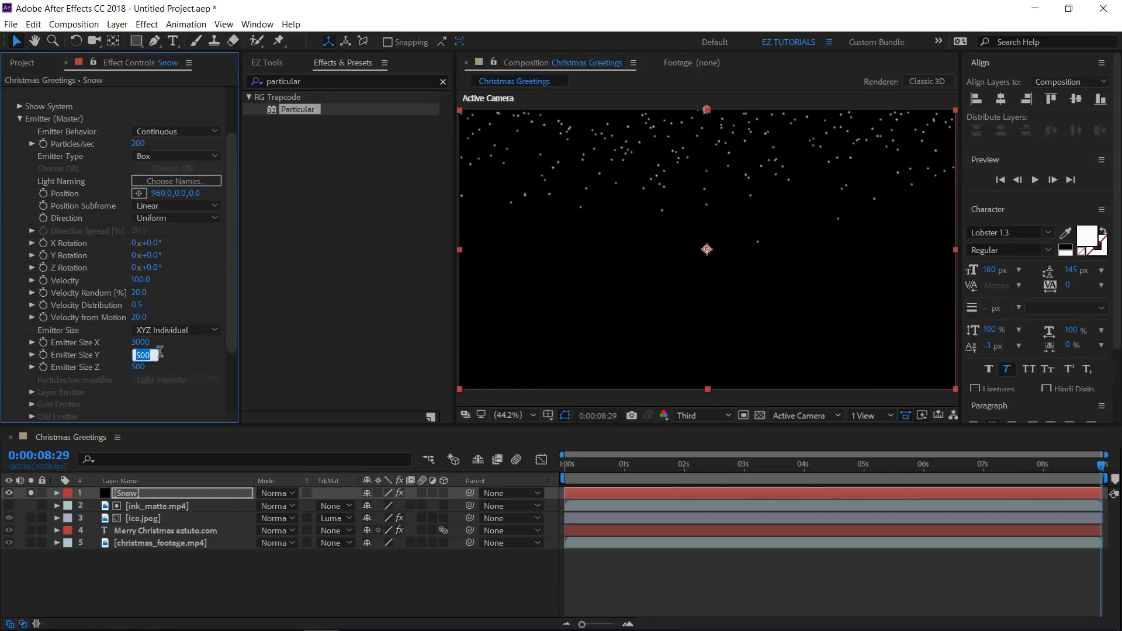
{"action": "type", "text": "1500"}
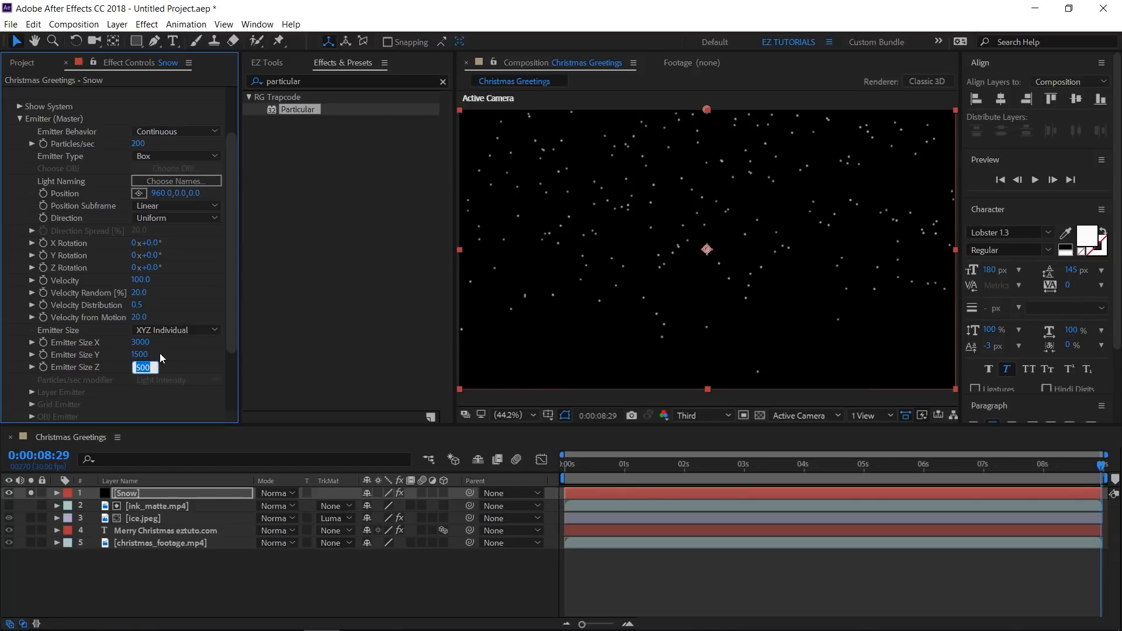
{"action": "type", "text": "2000"}
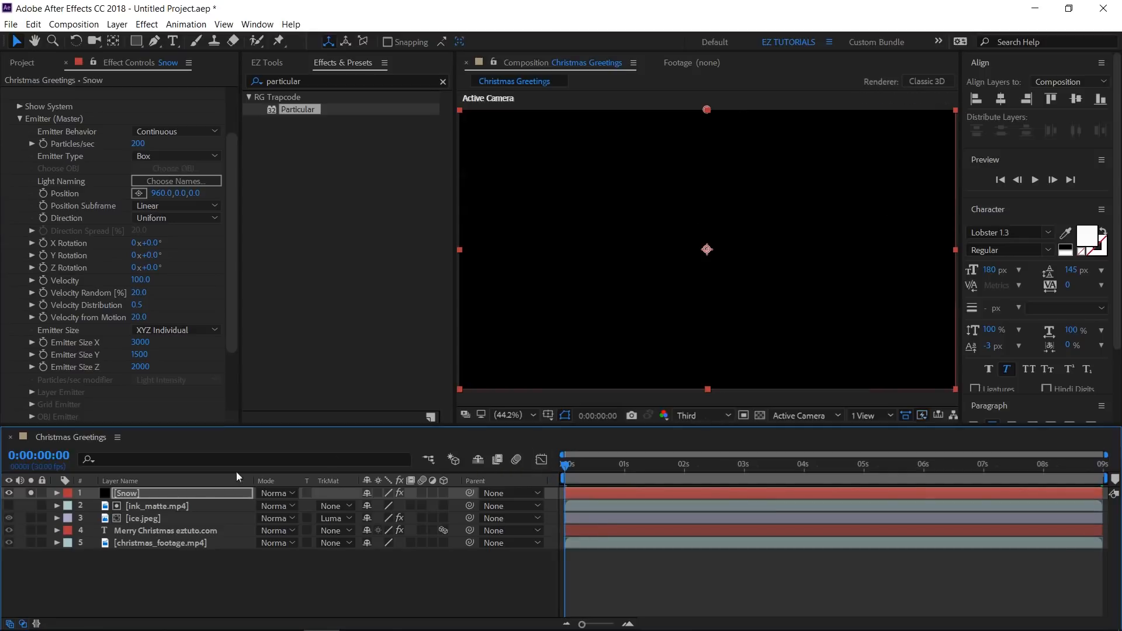
Switch the snow particles to Cloudlet type with size 4 and size random 50
{"action": "scroll", "scroll_direction": "down", "scroll_amount": 3}
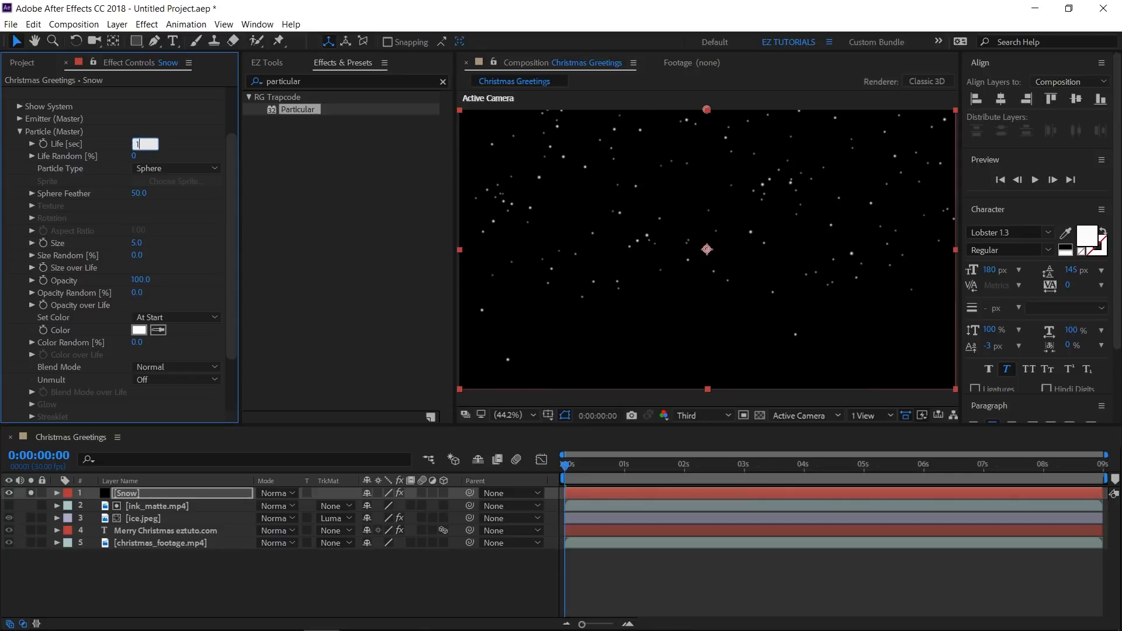
{"action": "type", "text": "12.0"}
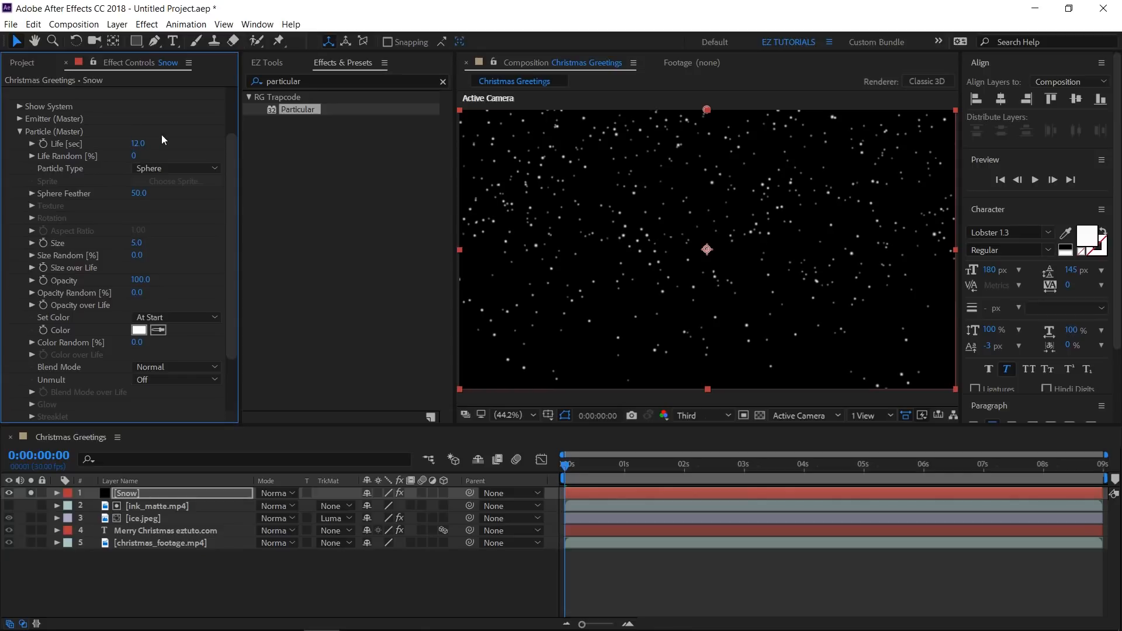
{"action": "left_click", "coordinate": [175, 169]}
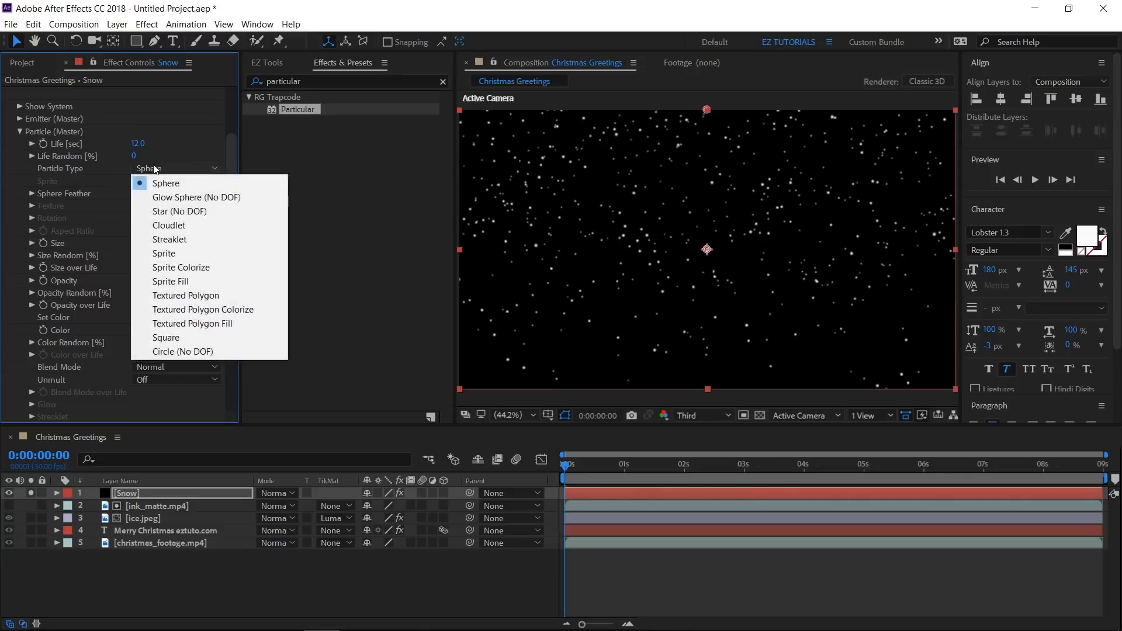
{"action": "left_click", "coordinate": [169, 226]}
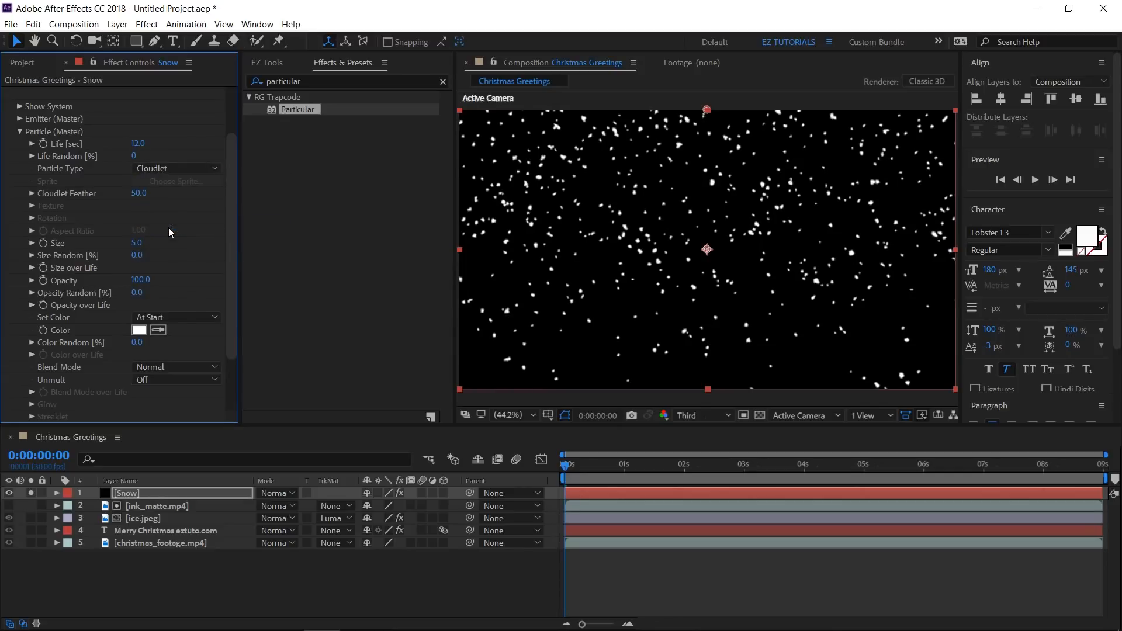
{"action": "left_click", "coordinate": [138, 243]}
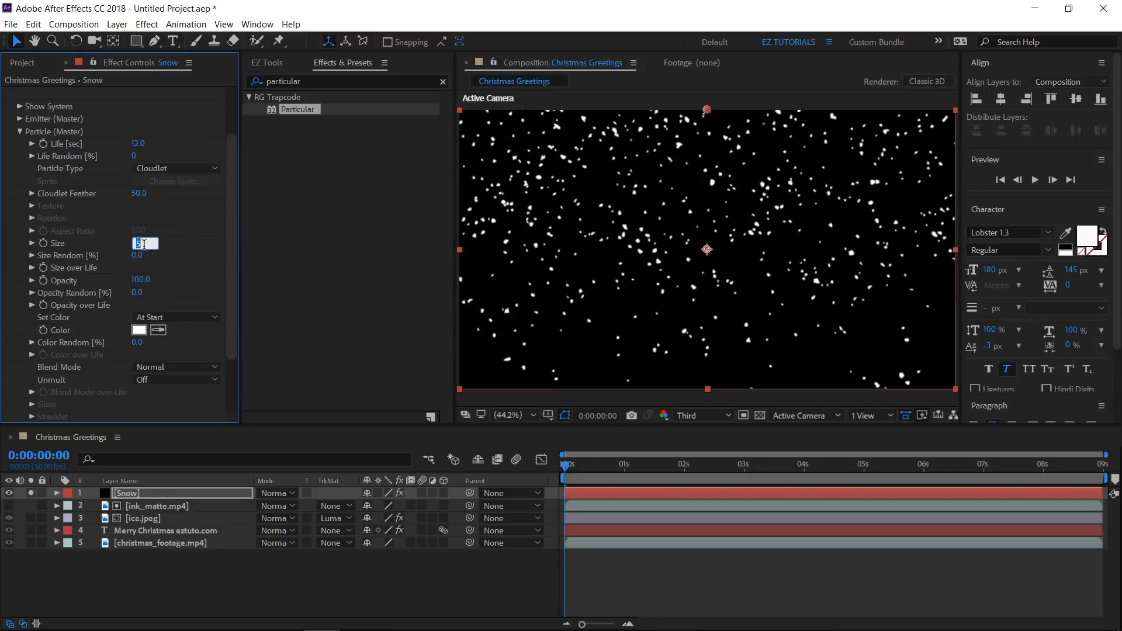
{"action": "type", "text": "4.0"}
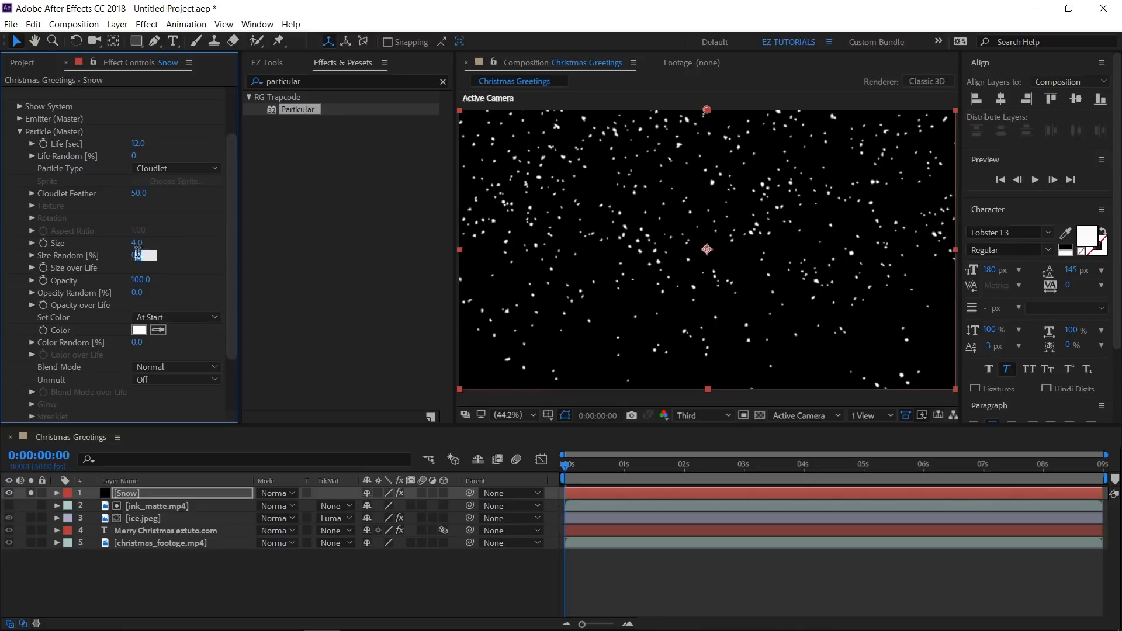
{"action": "type", "text": "50.0"}
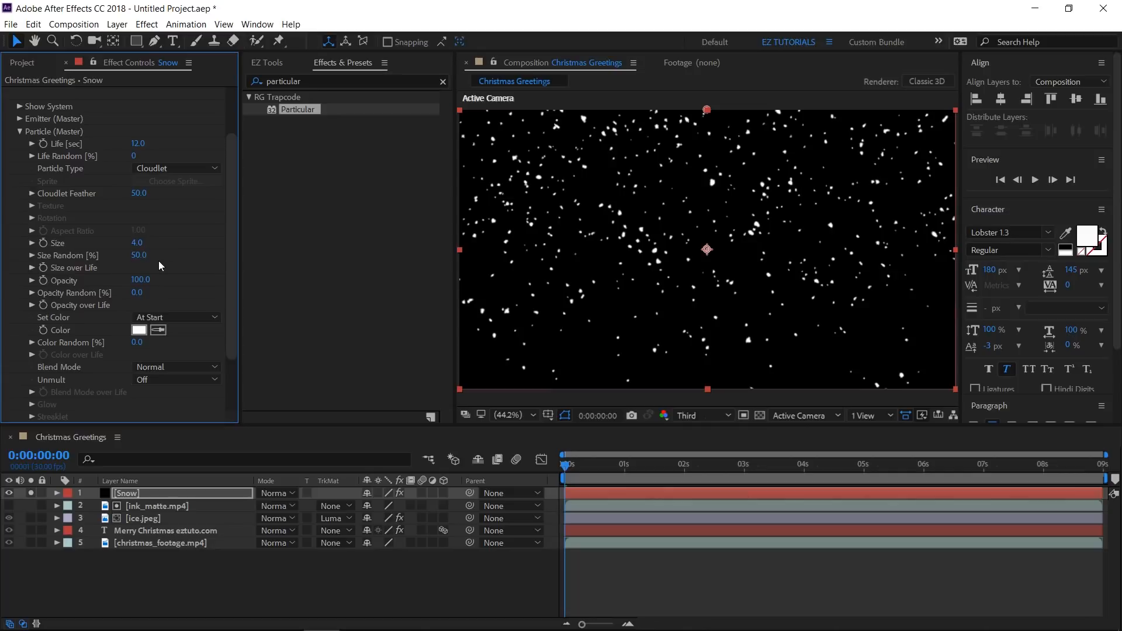
Set particle opacity 30 with opacity random 50 and a fade-in-and-out opacity over life curve
{"action": "double_click", "coordinate": [140, 280]}
{"action": "type", "text": "30"}
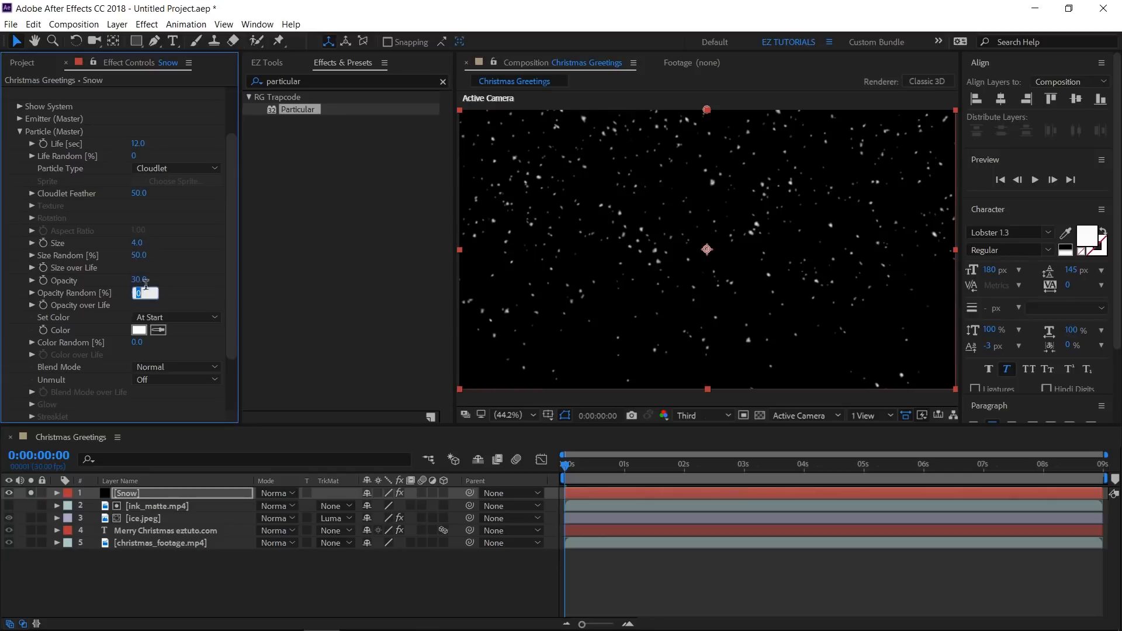
{"action": "type", "text": "50.0"}
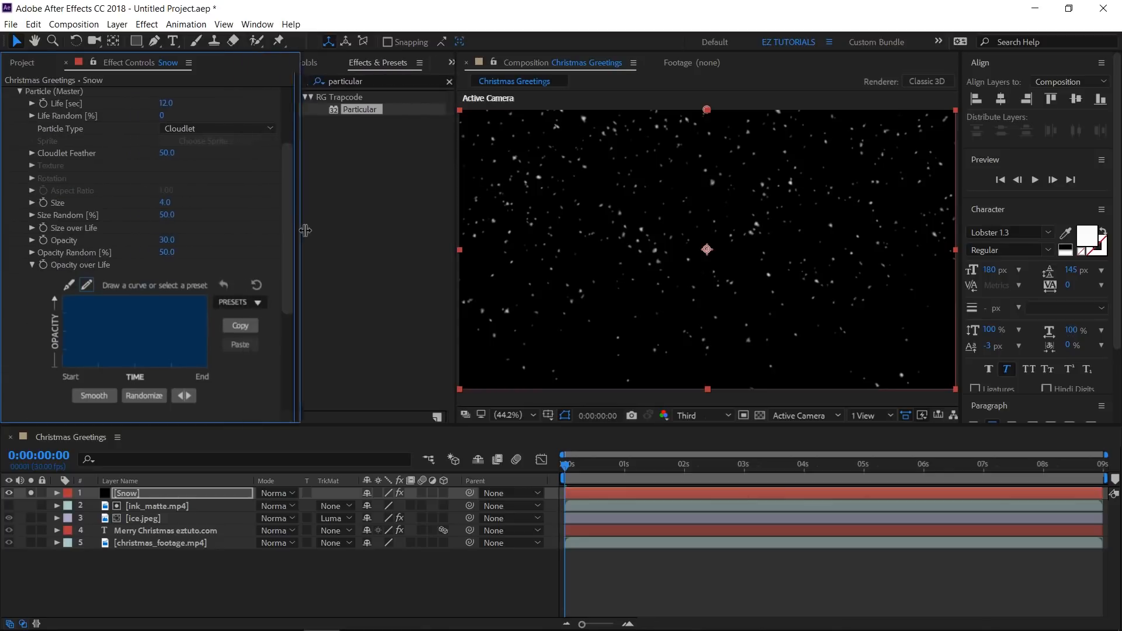
{"action": "left_click", "coordinate": [257, 302]}
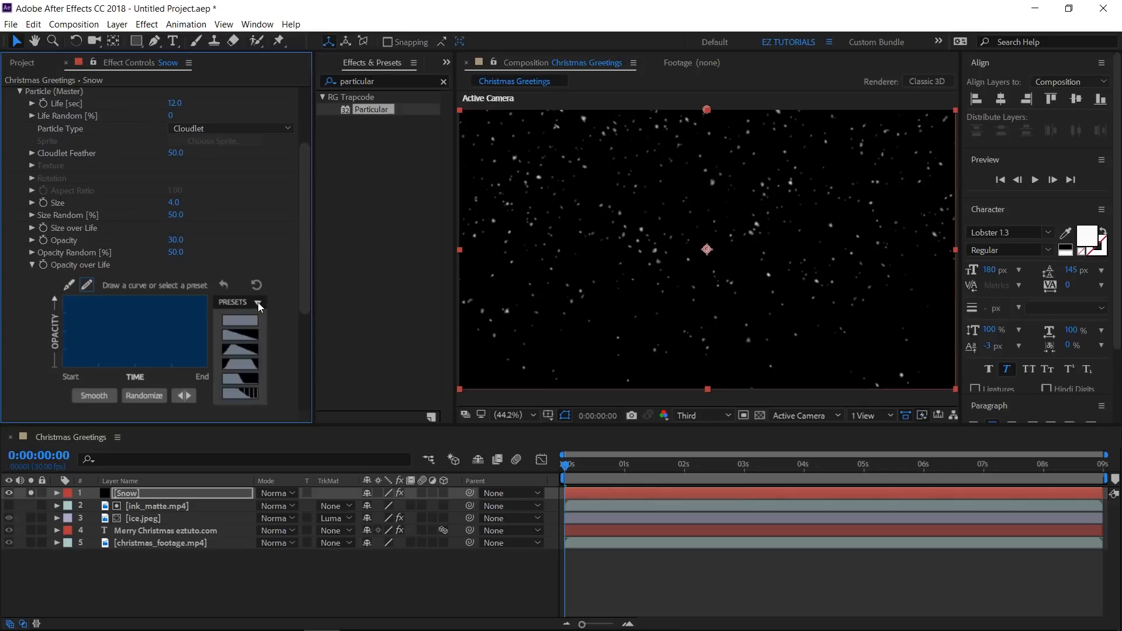
{"action": "left_click", "coordinate": [239, 348]}
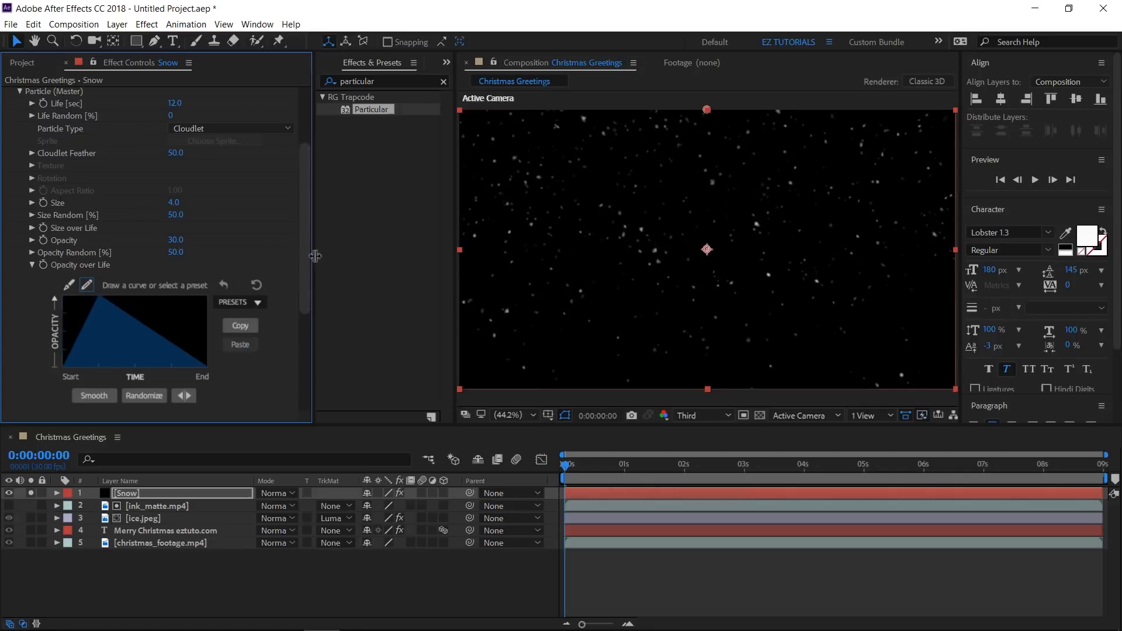
{"action": "left_click_drag", "start_coordinate": [313, 256], "coordinate": [238, 256]}
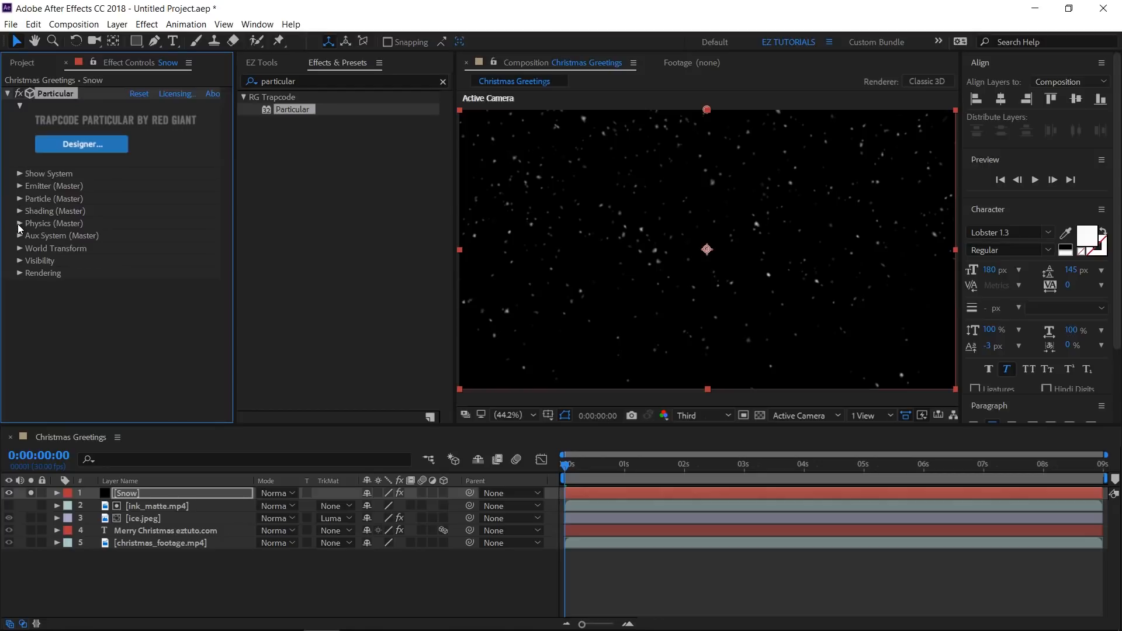
Give the Snow layer's Particular physics gravity 20, air resistance 0.1 and wind Y 20
{"action": "left_click", "coordinate": [19, 223]}
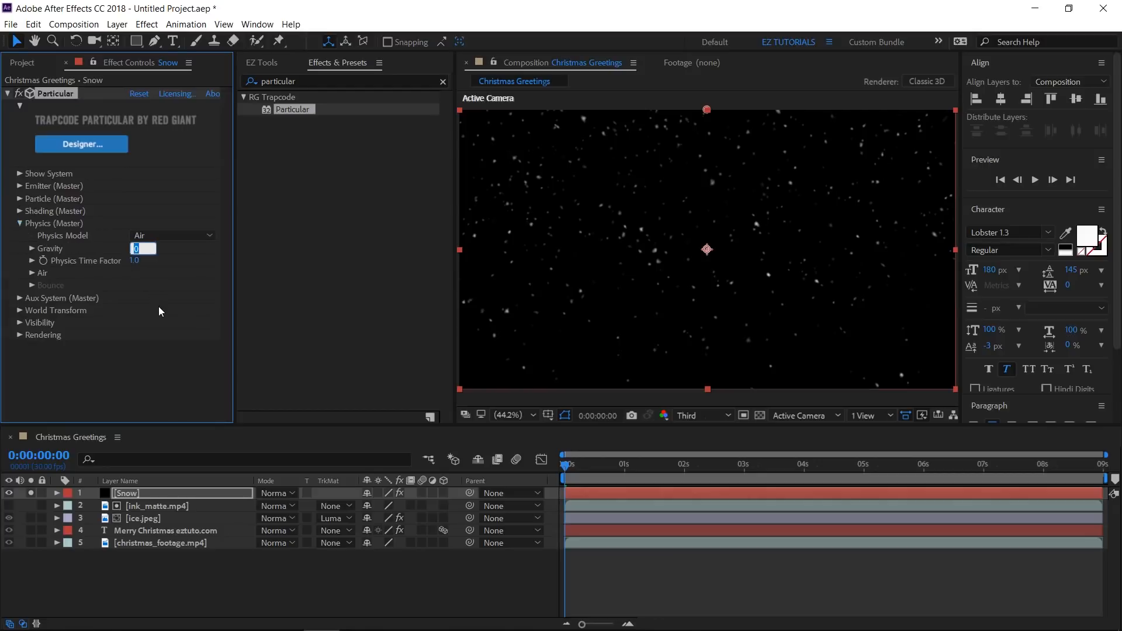
{"action": "type", "text": "20.0"}
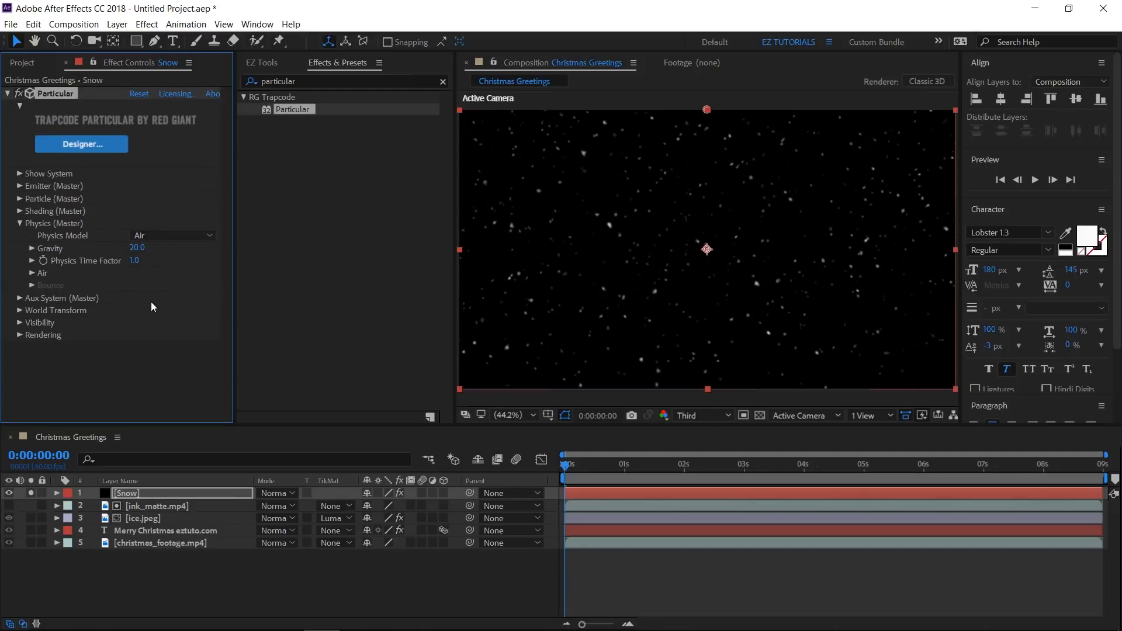
{"action": "left_click", "coordinate": [33, 272]}
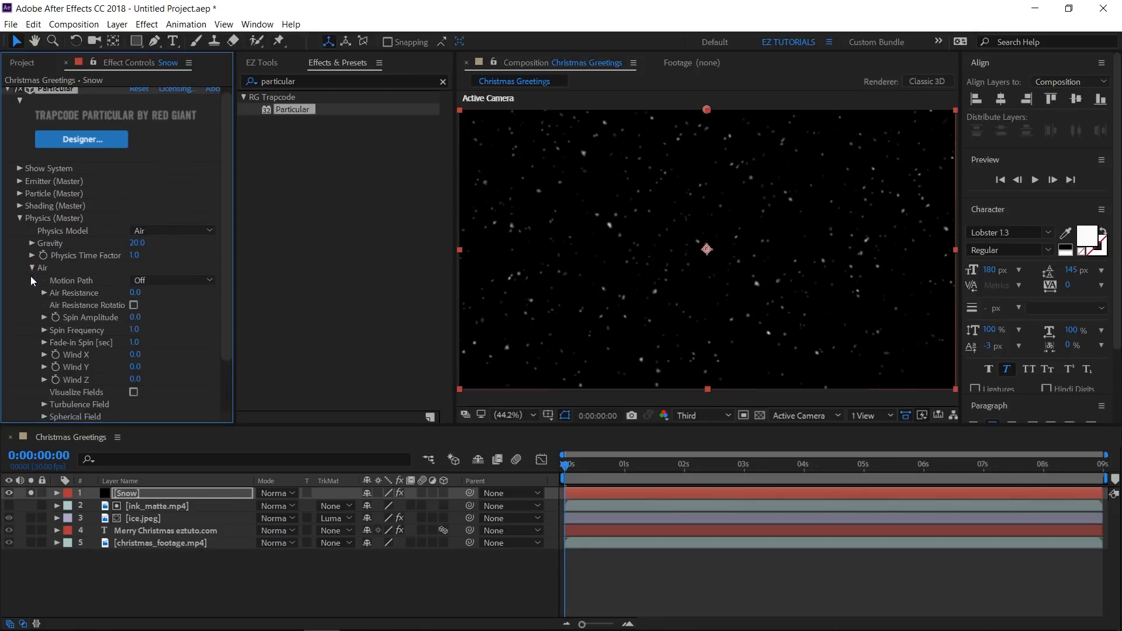
{"action": "left_click", "coordinate": [135, 292]}
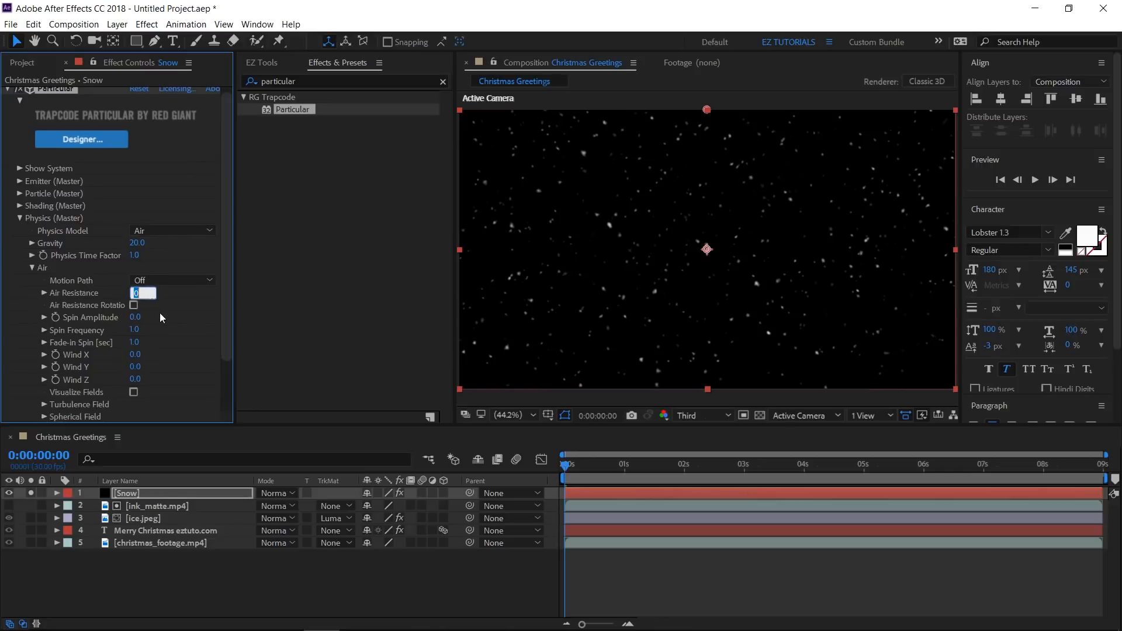
{"action": "type", "text": "0.1"}
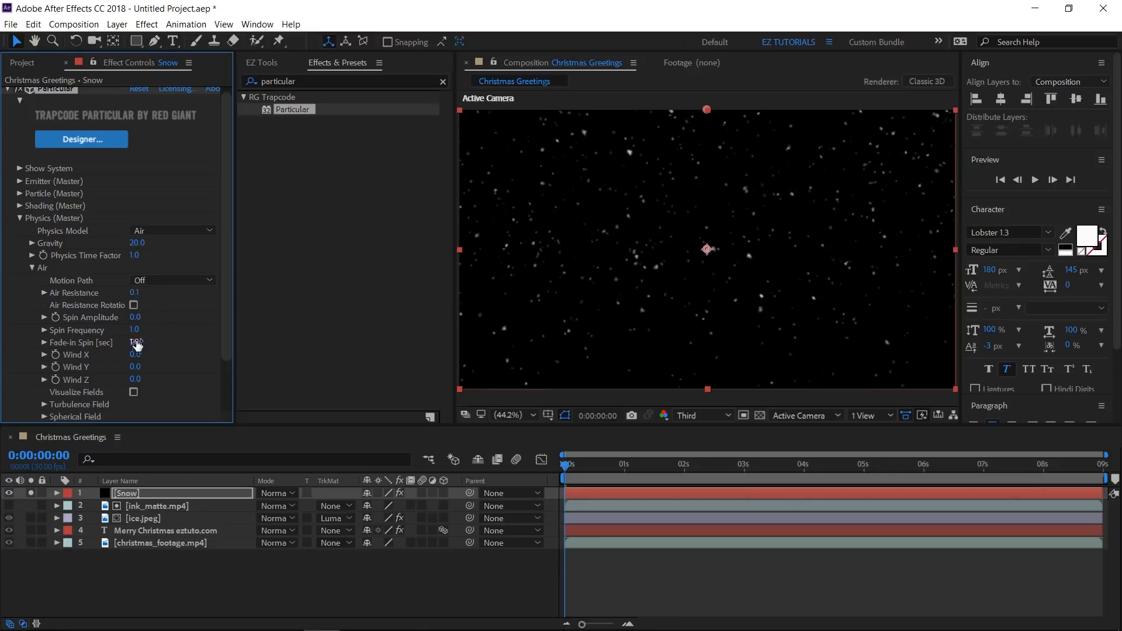
{"action": "type", "text": "2"}
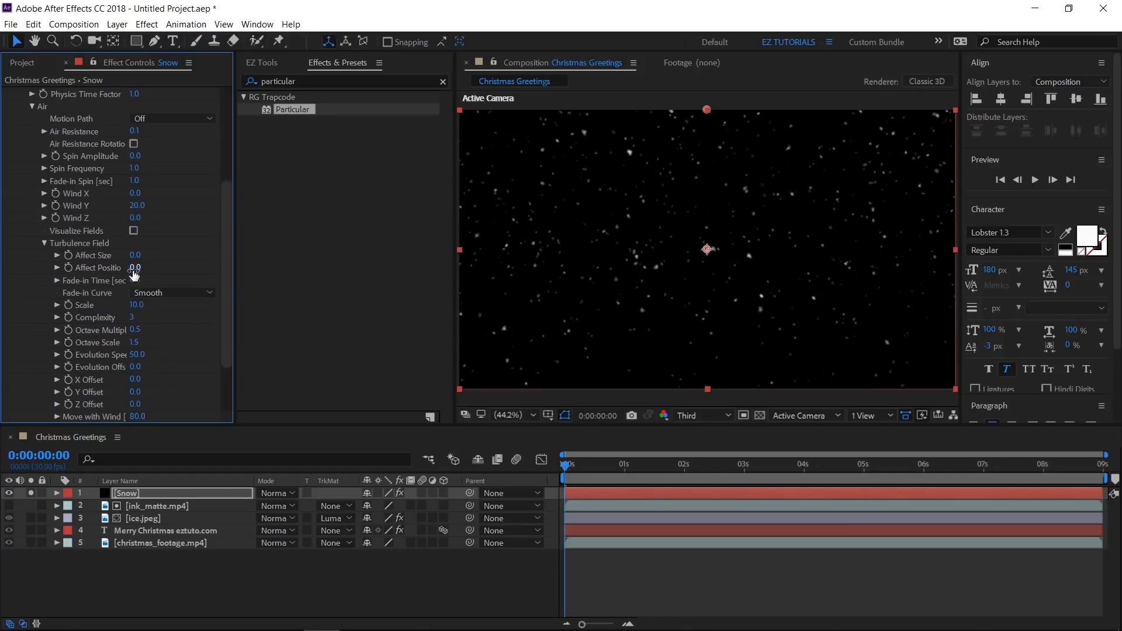
{"action": "left_click", "coordinate": [143, 268]}
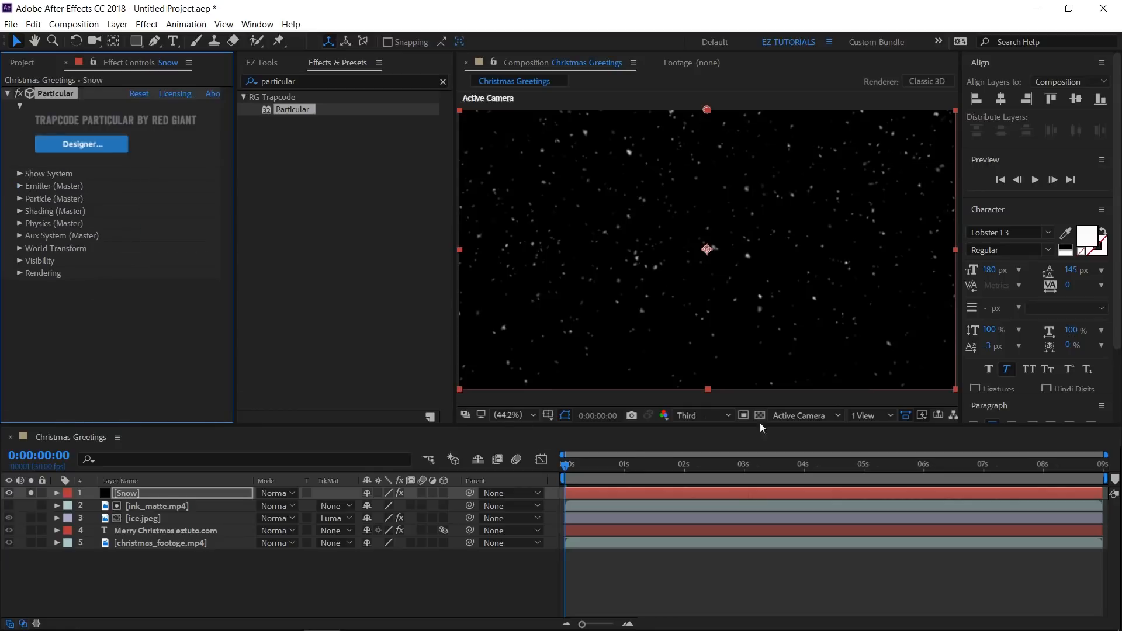
Play and stop a preview of the falling snow, then start creating a new camera
{"action": "left_click", "coordinate": [1035, 180]}
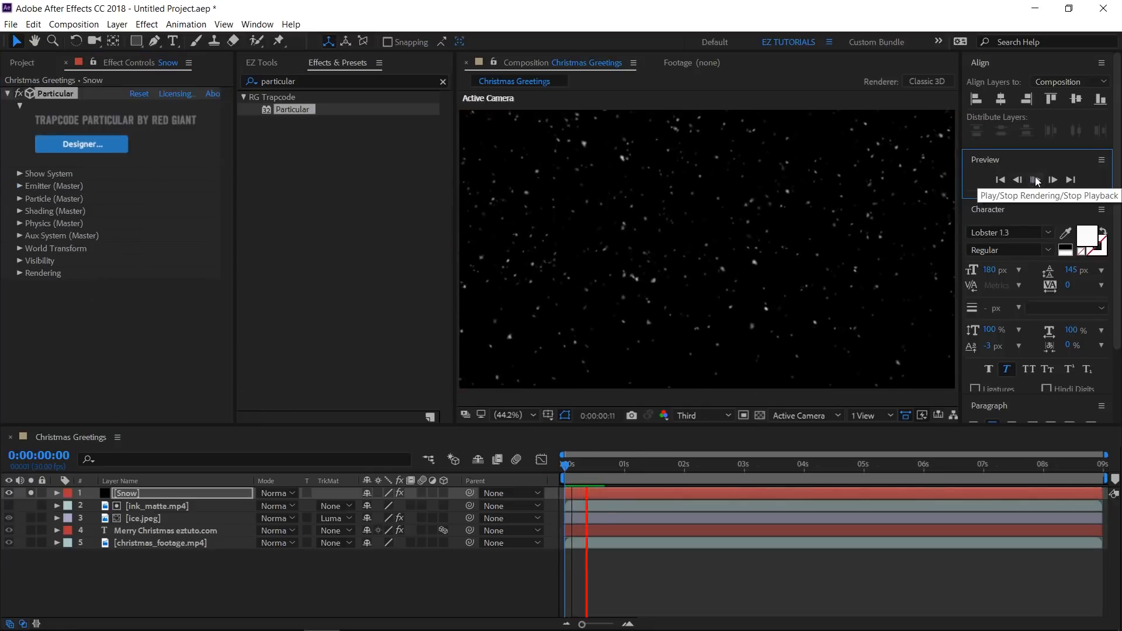
{"action": "left_click", "coordinate": [1035, 180]}
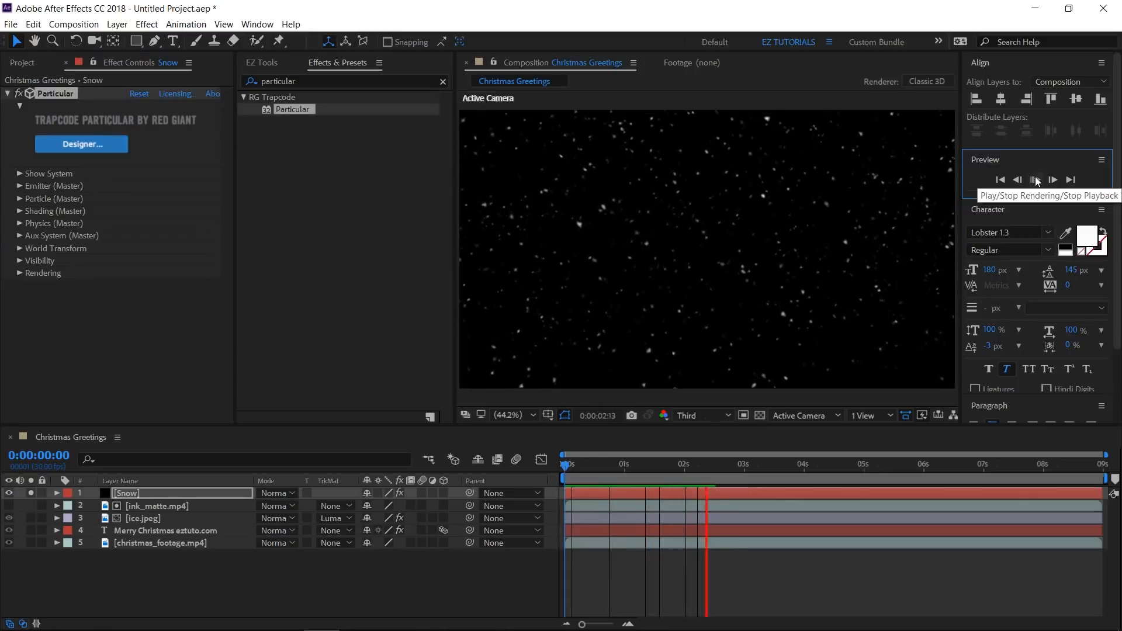
{"action": "left_click", "coordinate": [1034, 180]}
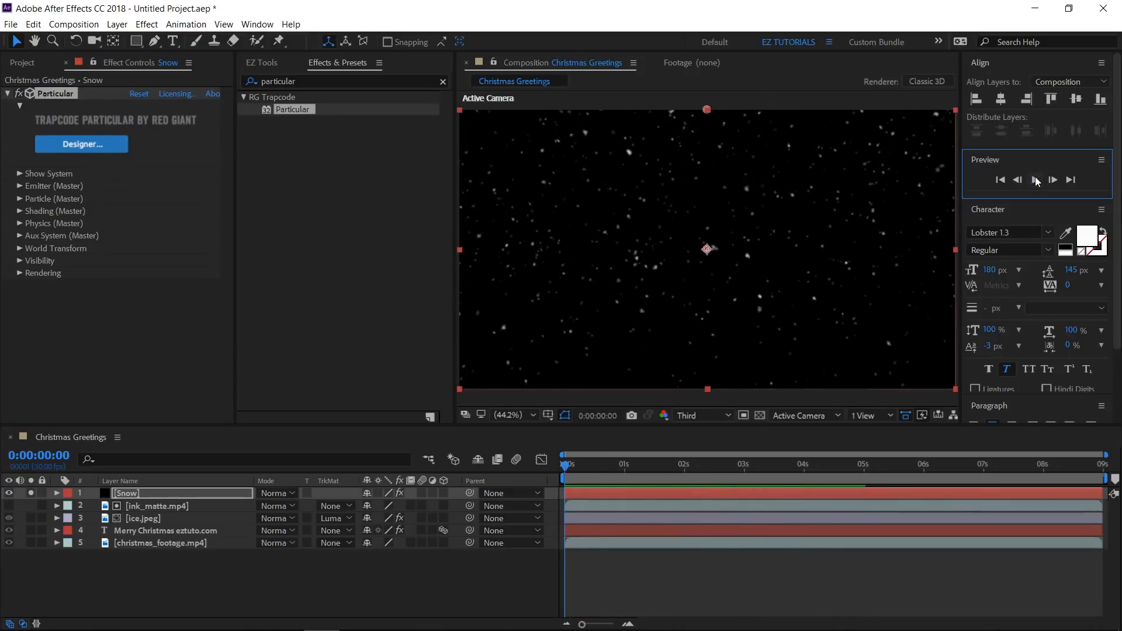
{"action": "left_click", "coordinate": [262, 63]}
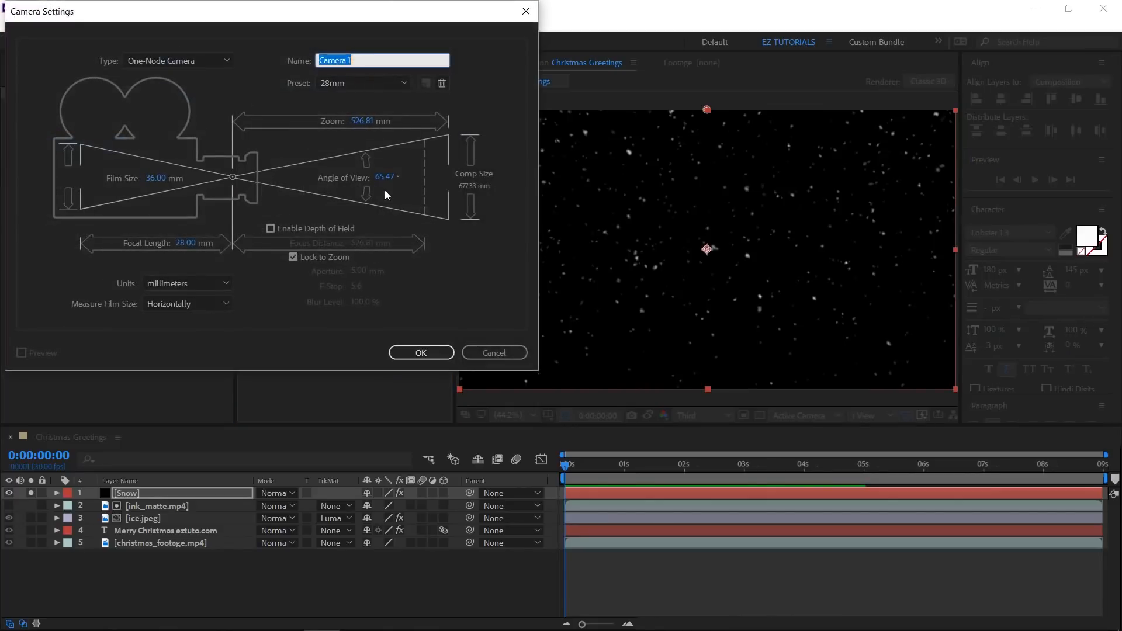
Create Camera 1 keeping the 28mm lens preset and preview the snow through it
{"action": "left_click", "coordinate": [362, 83]}
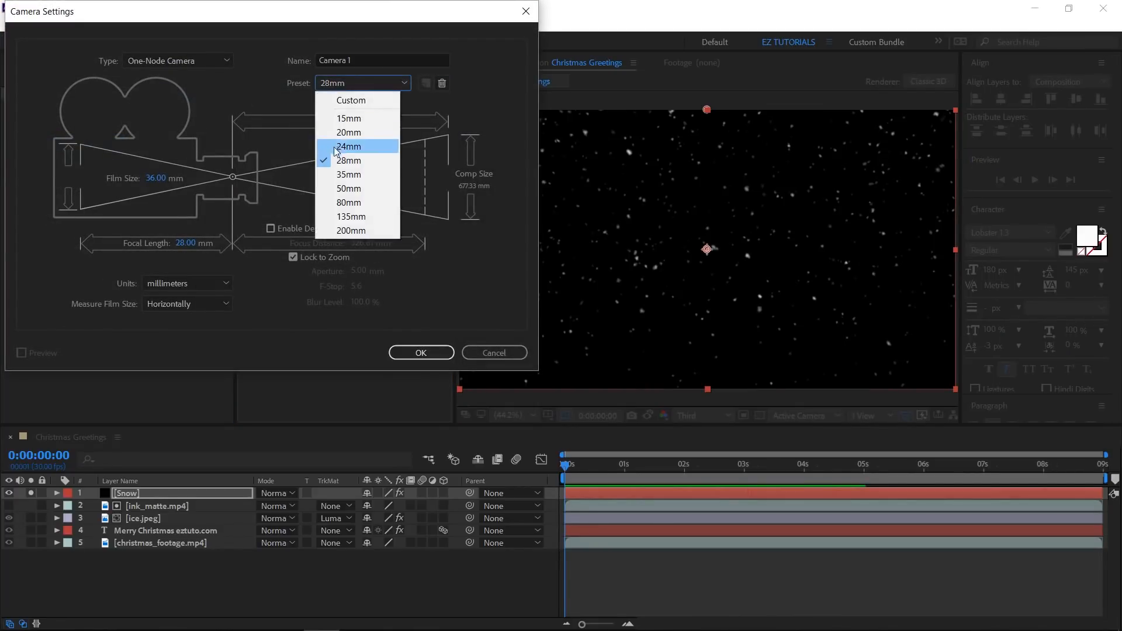
{"action": "left_click", "coordinate": [349, 160]}
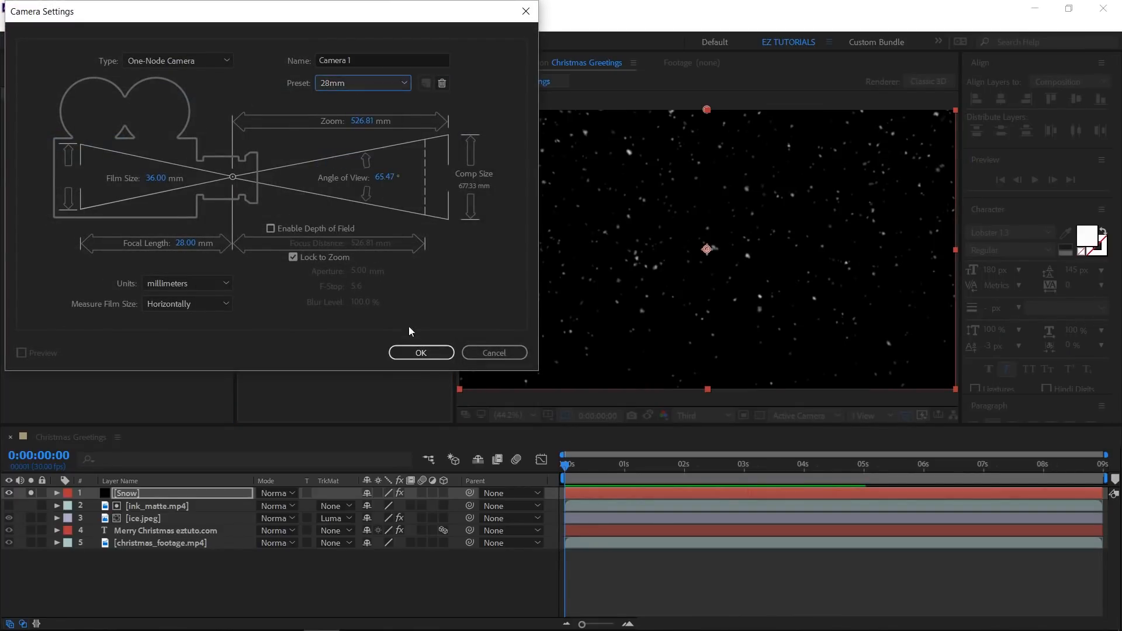
{"action": "left_click", "coordinate": [421, 352]}
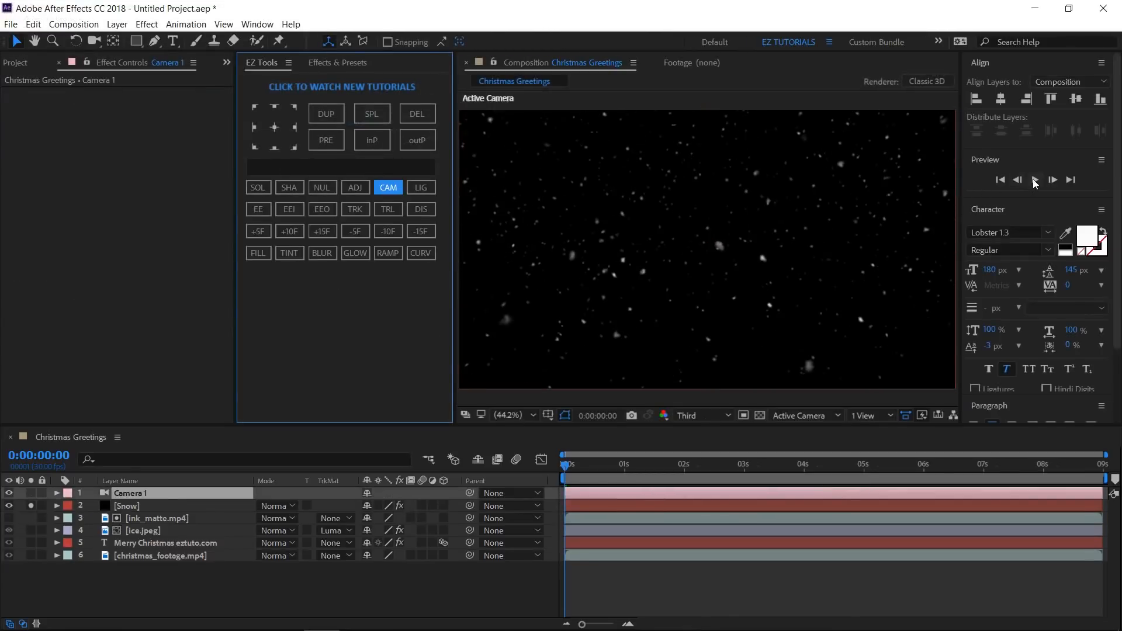
{"action": "left_click", "coordinate": [1035, 180]}
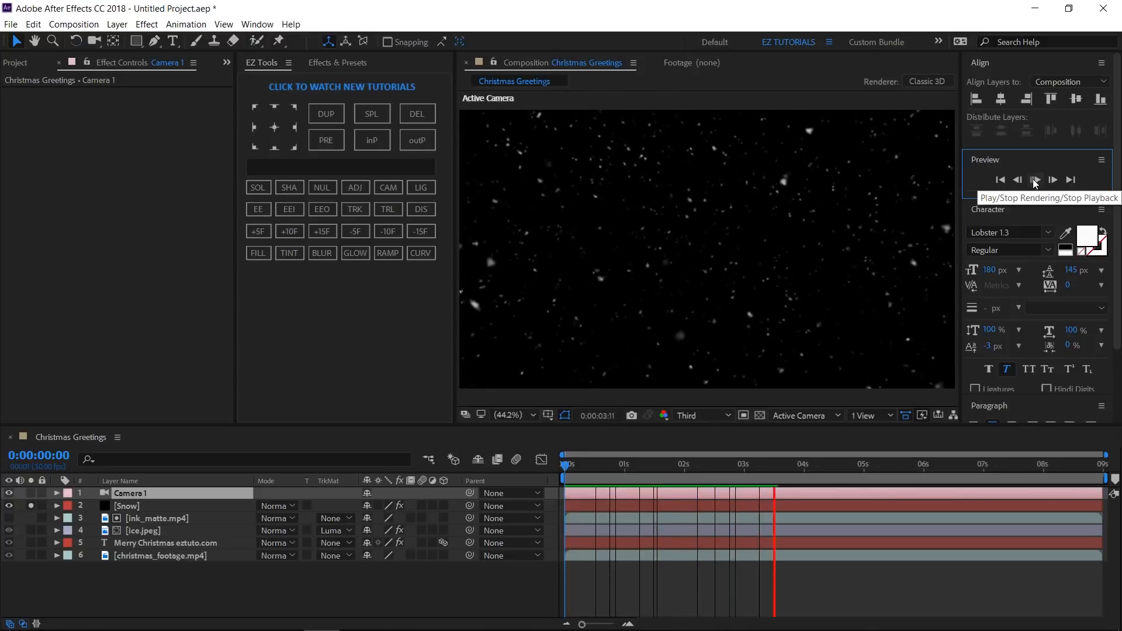
{"action": "left_click", "coordinate": [1033, 180]}
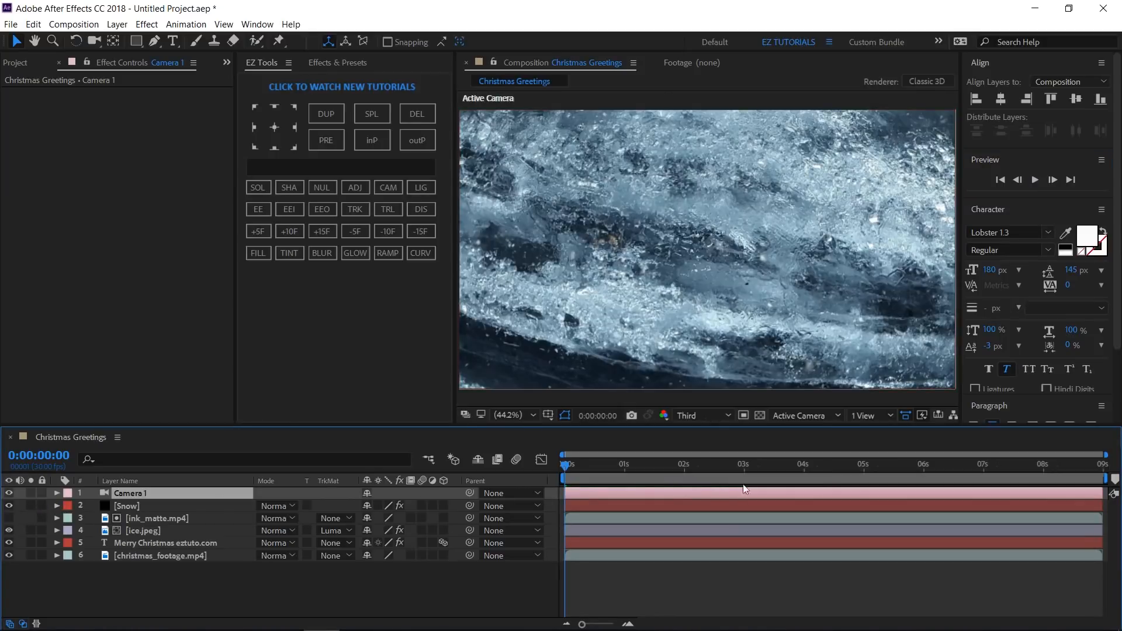
{"action": "left_click", "coordinate": [1034, 180]}
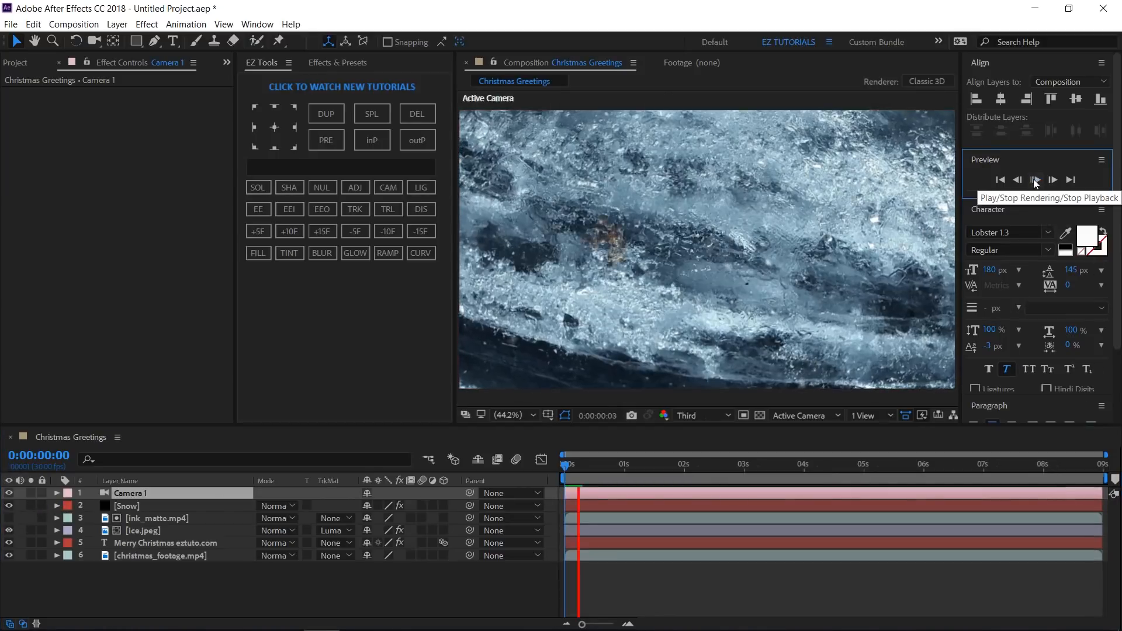
{"action": "left_click", "coordinate": [1034, 180]}
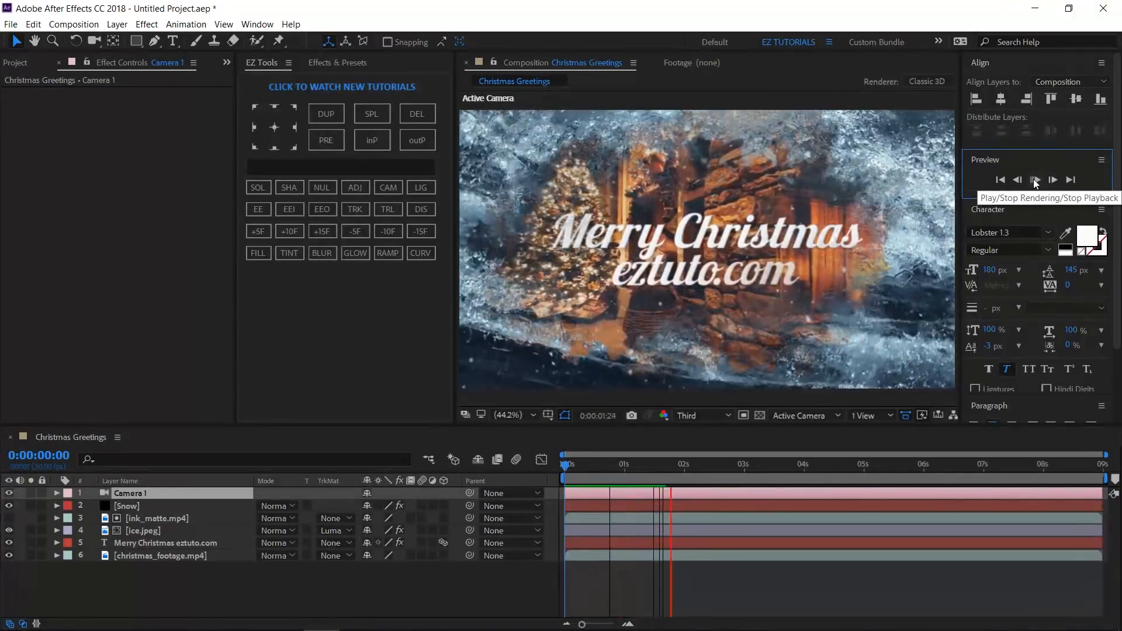
{"action": "left_click", "coordinate": [1035, 180]}
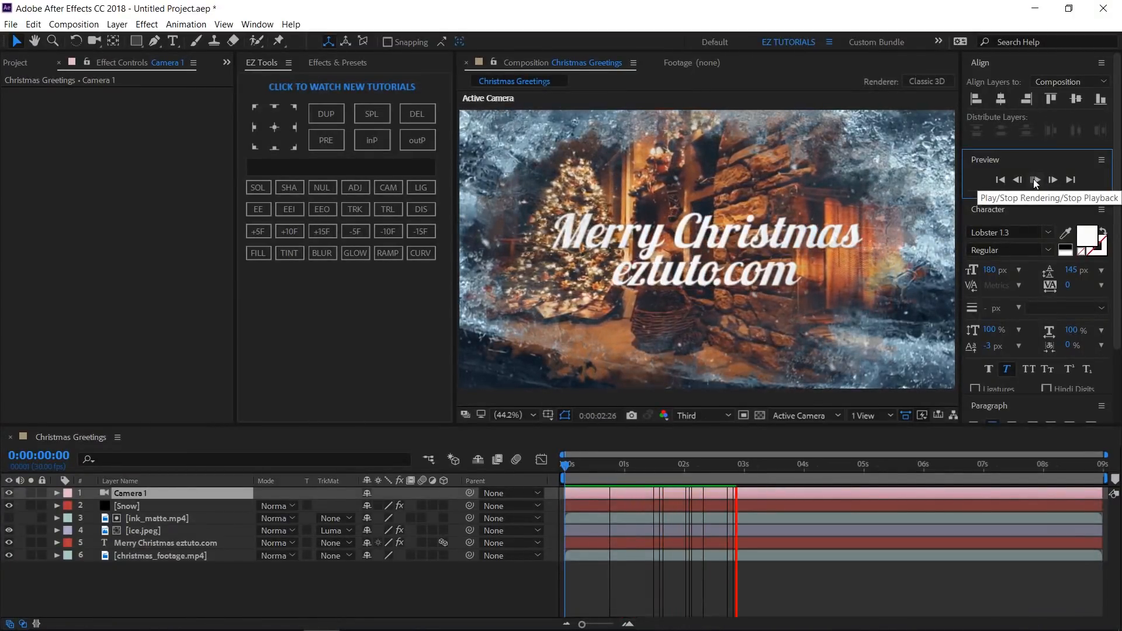
{"action": "left_click", "coordinate": [1034, 180]}
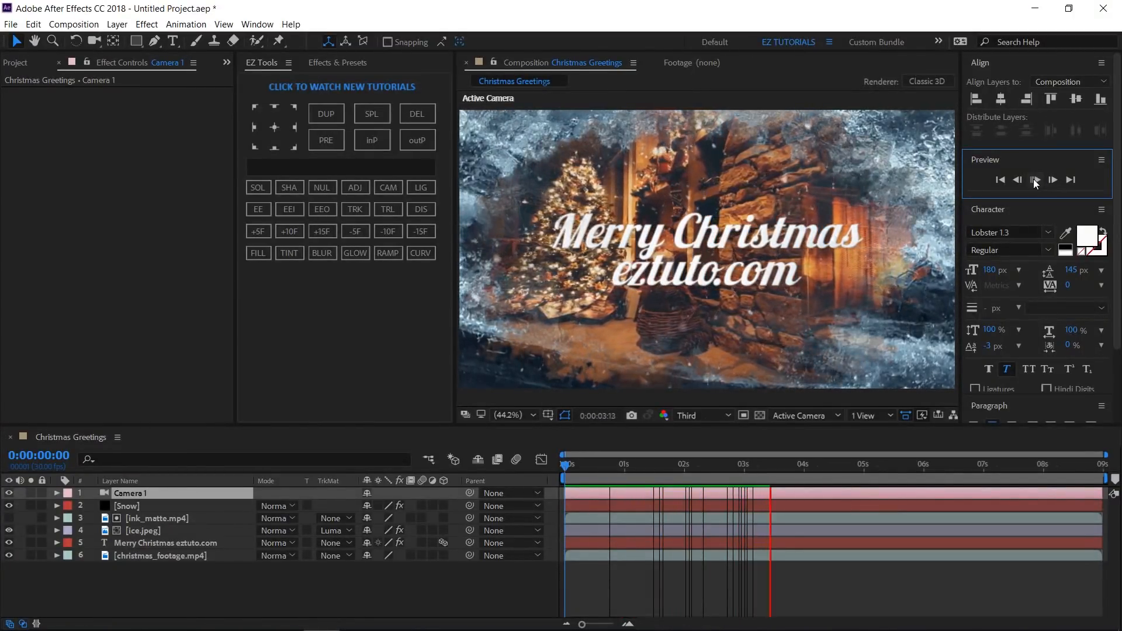
{"action": "left_click", "coordinate": [999, 180]}
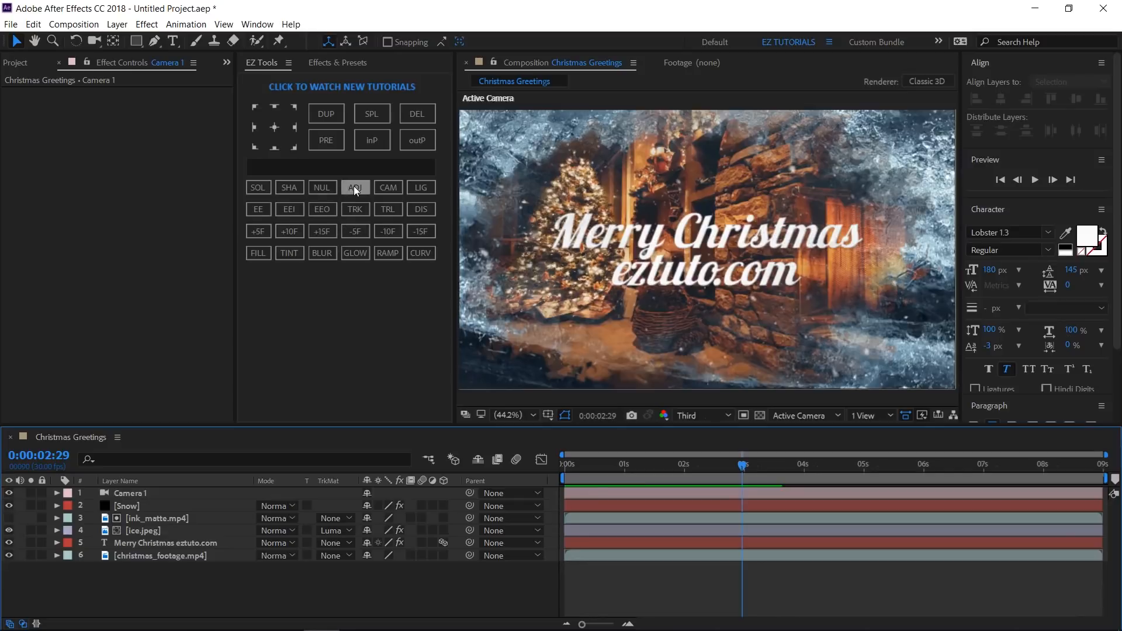
Add an adjustment layer renamed CC and search Effects & Presets for Vibrance
{"action": "left_click", "coordinate": [355, 187]}
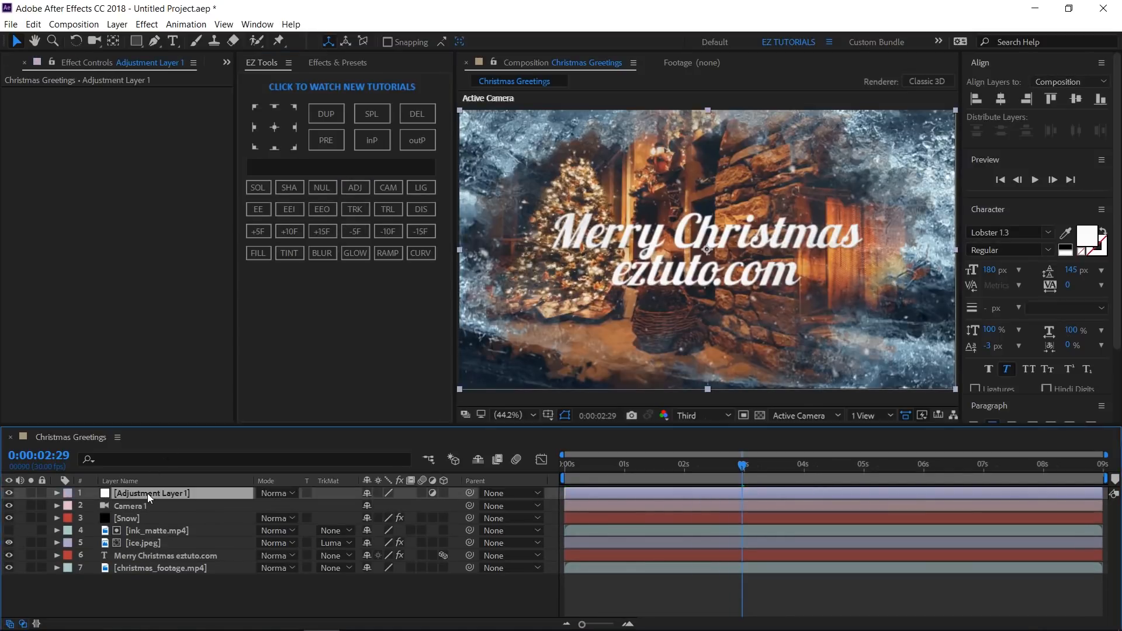
{"action": "type", "text": "CC"}
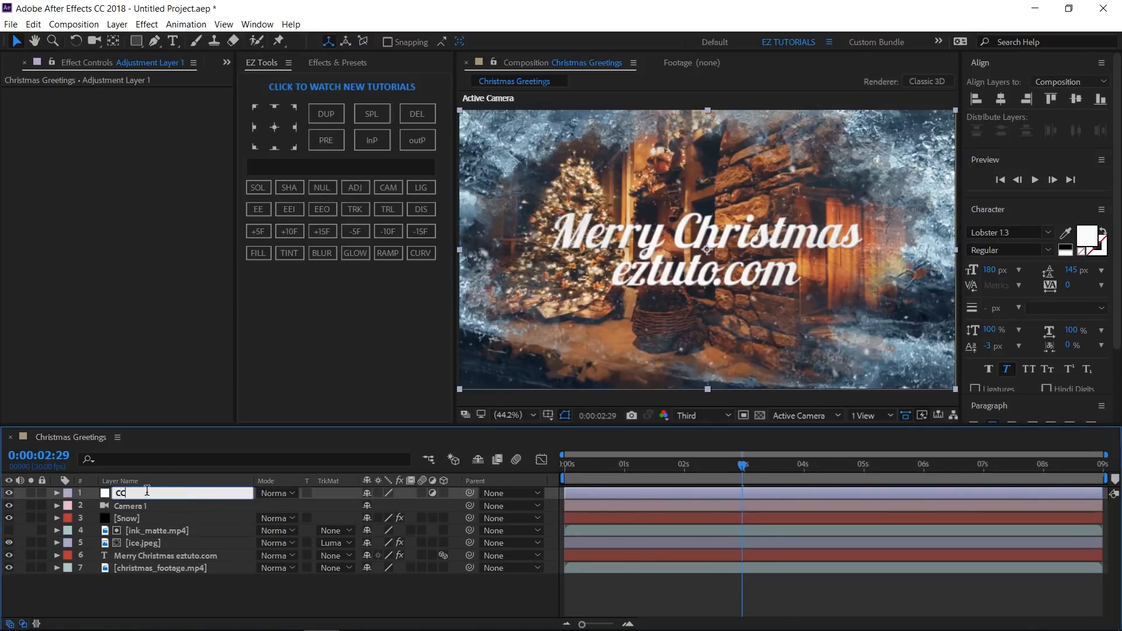
{"action": "type", "text": "particular"}
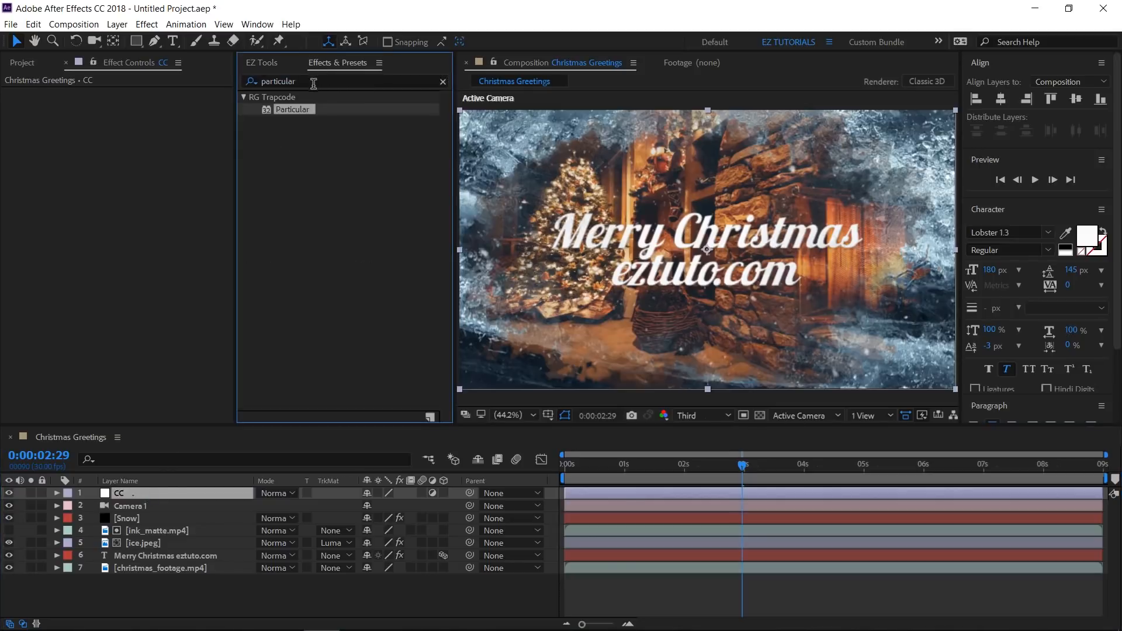
{"action": "type", "text": "vibra"}
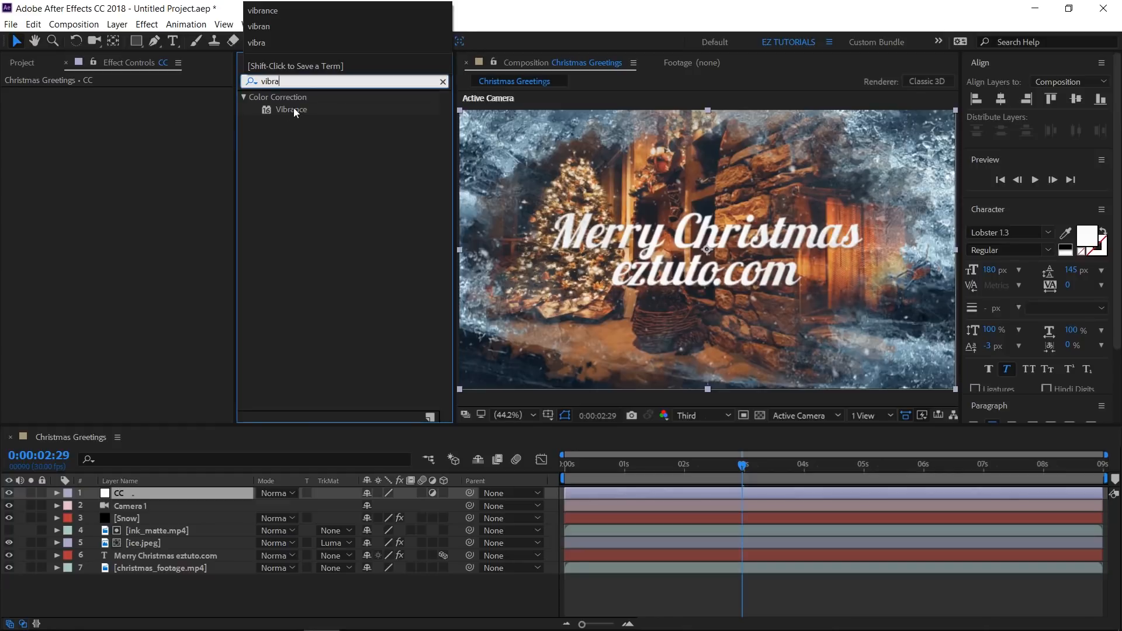
Apply Vibrance to the CC layer with vibrance 30 and saturation 10
{"action": "double_click", "coordinate": [291, 110]}
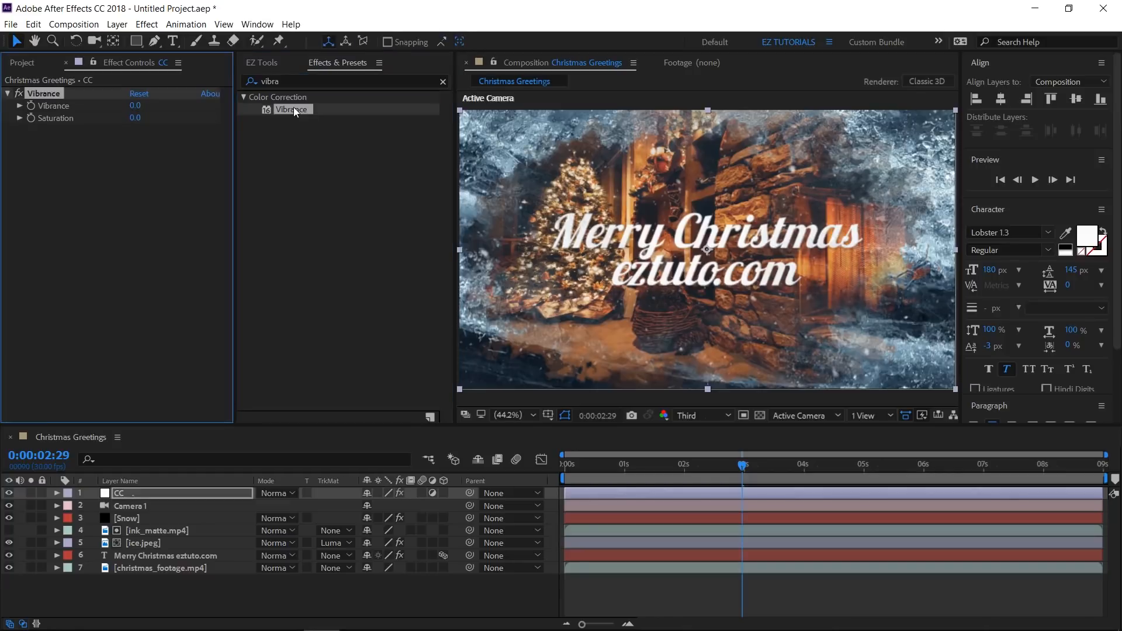
{"action": "left_click", "coordinate": [135, 107]}
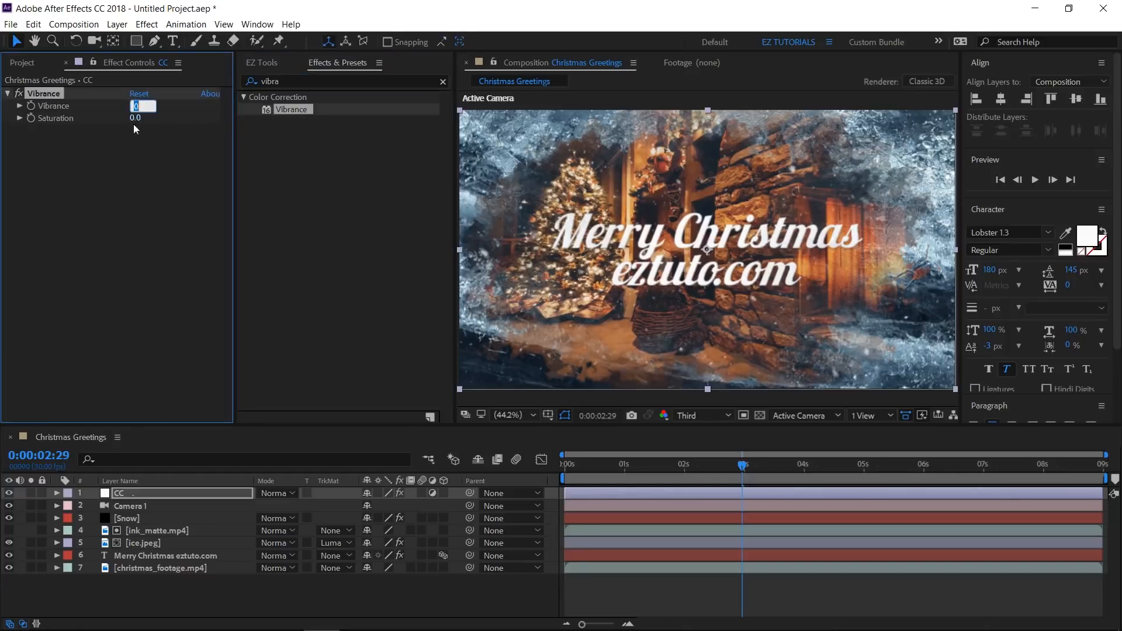
{"action": "type", "text": "30"}
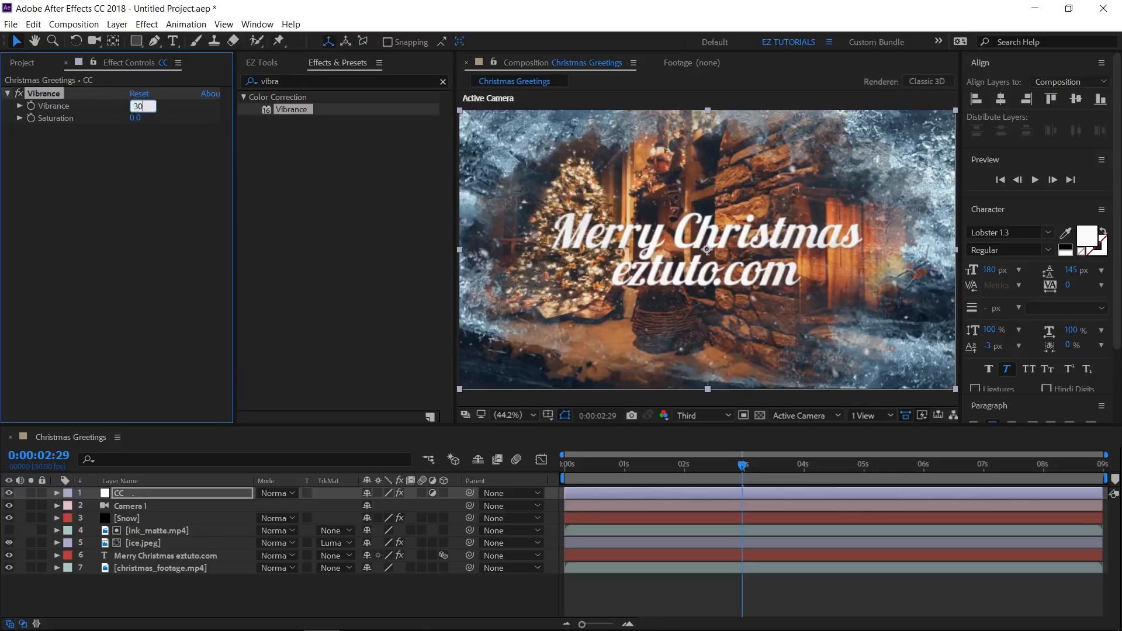
{"action": "type", "text": "10"}
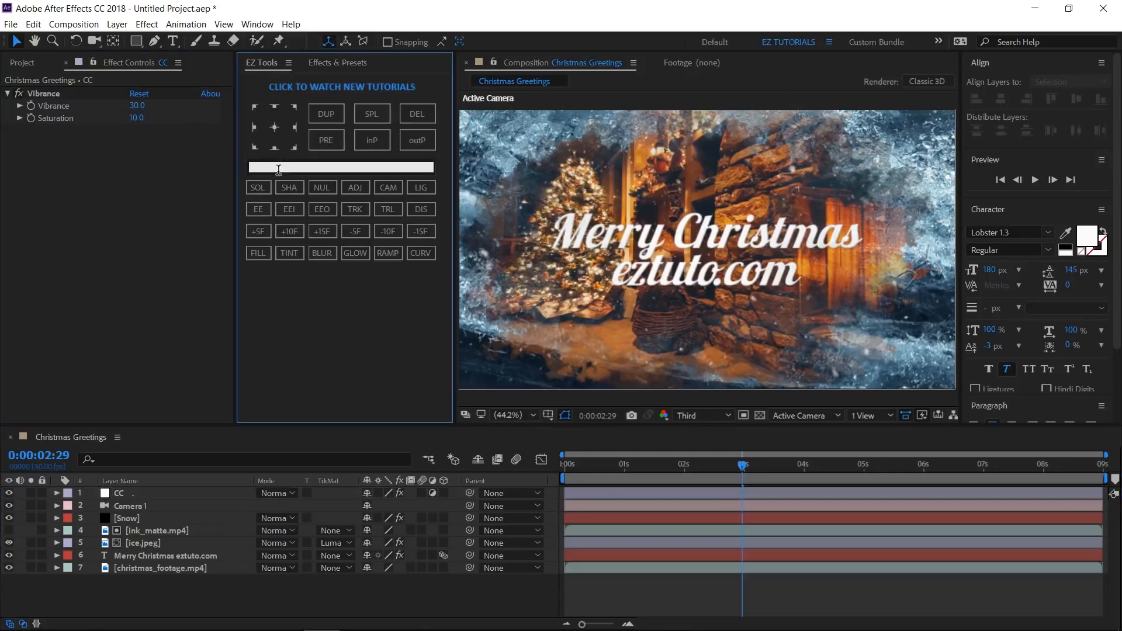
Create a solid layer named Fader and select it at the first frame
{"action": "type", "text": "Fader"}
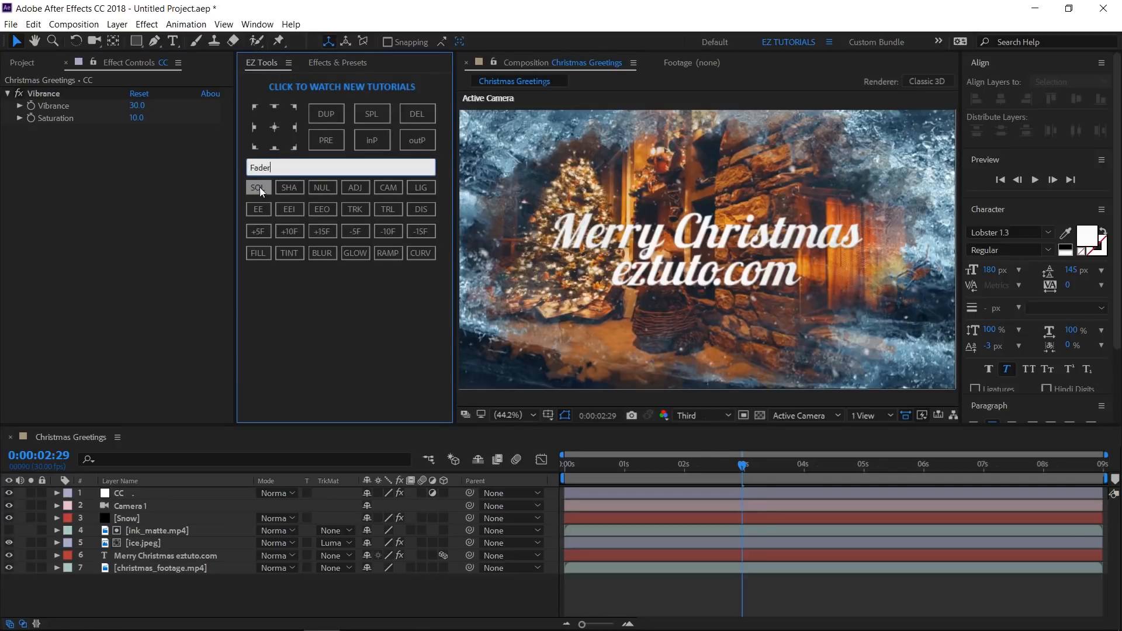
{"action": "left_click", "coordinate": [257, 187]}
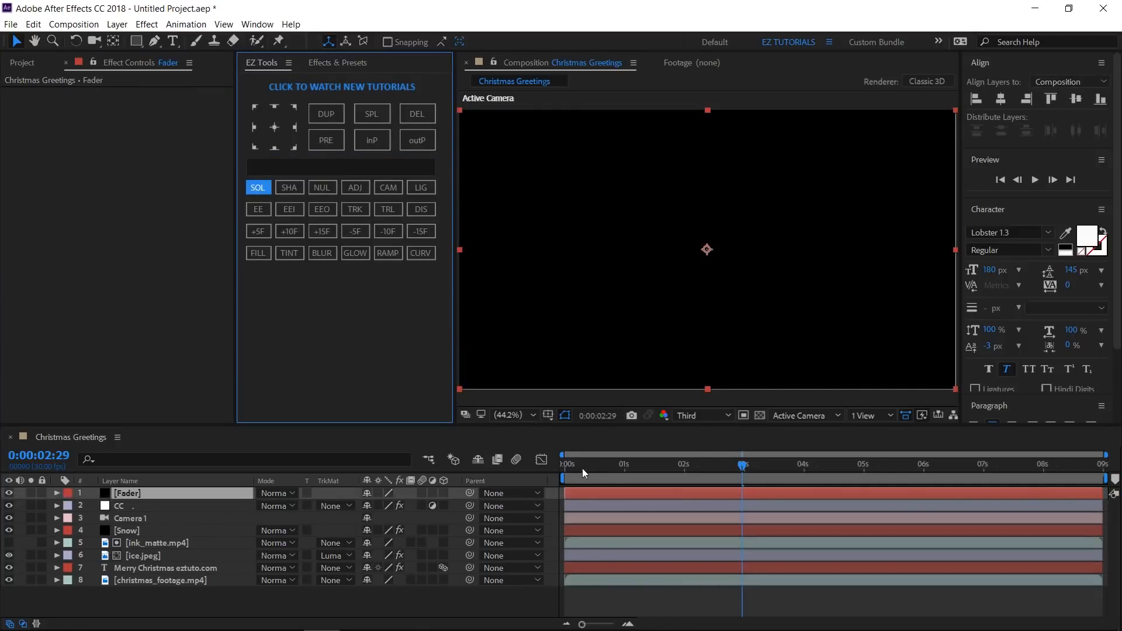
{"action": "key", "text": "Home"}
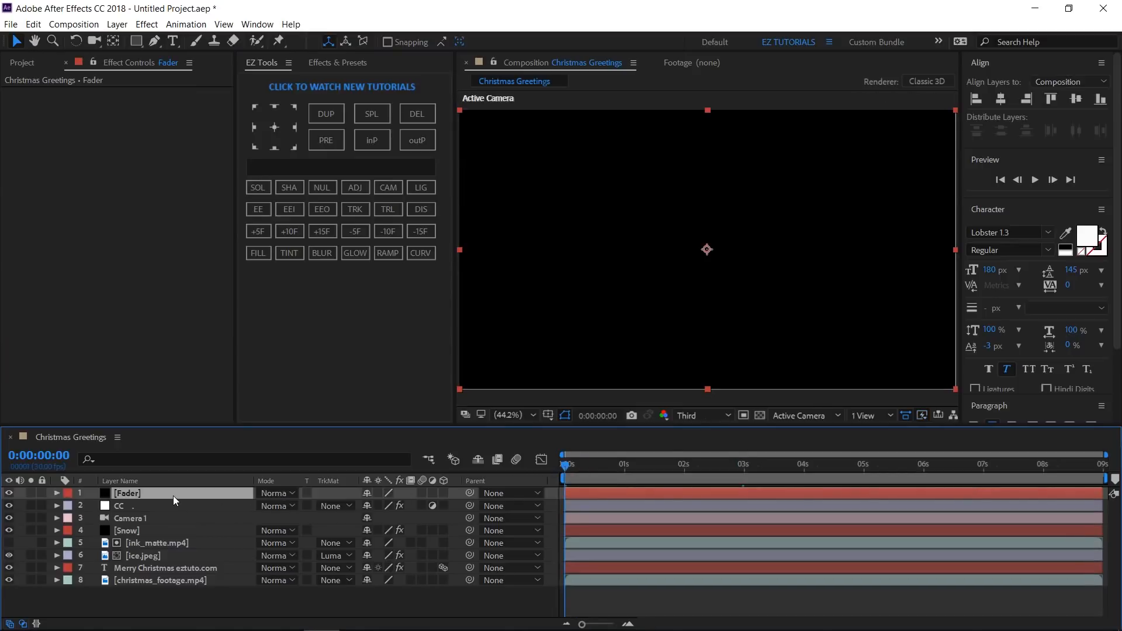
{"action": "left_click", "coordinate": [56, 493]}
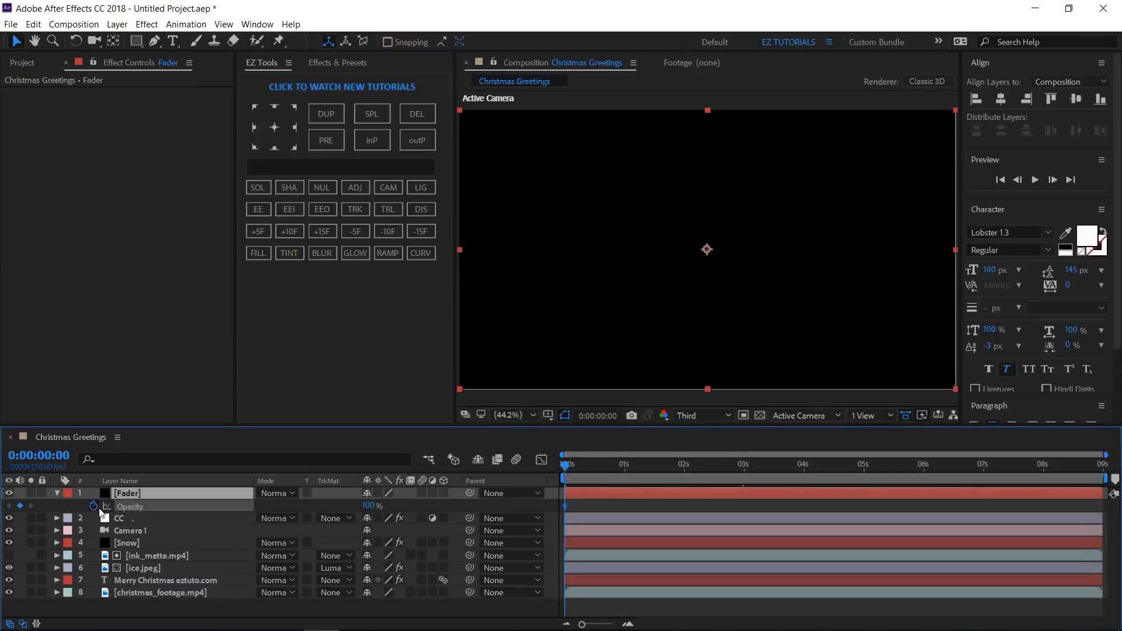
Keyframe the Fader's opacity from 100% to 0% at the start and back near 8 seconds
{"action": "left_click", "coordinate": [323, 231]}
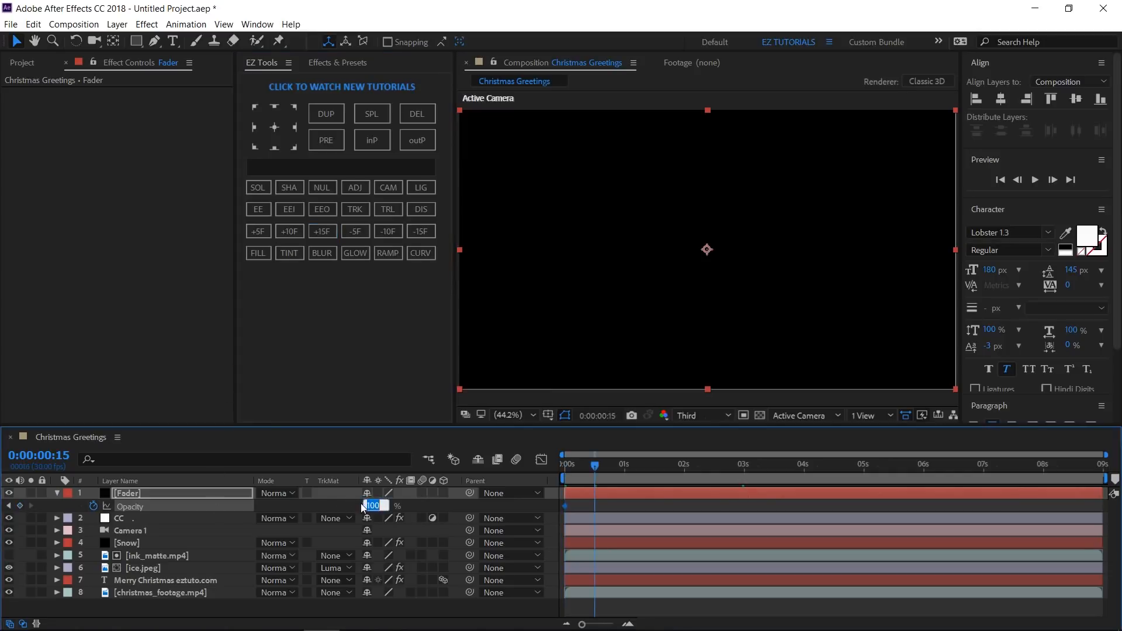
{"action": "type", "text": "0"}
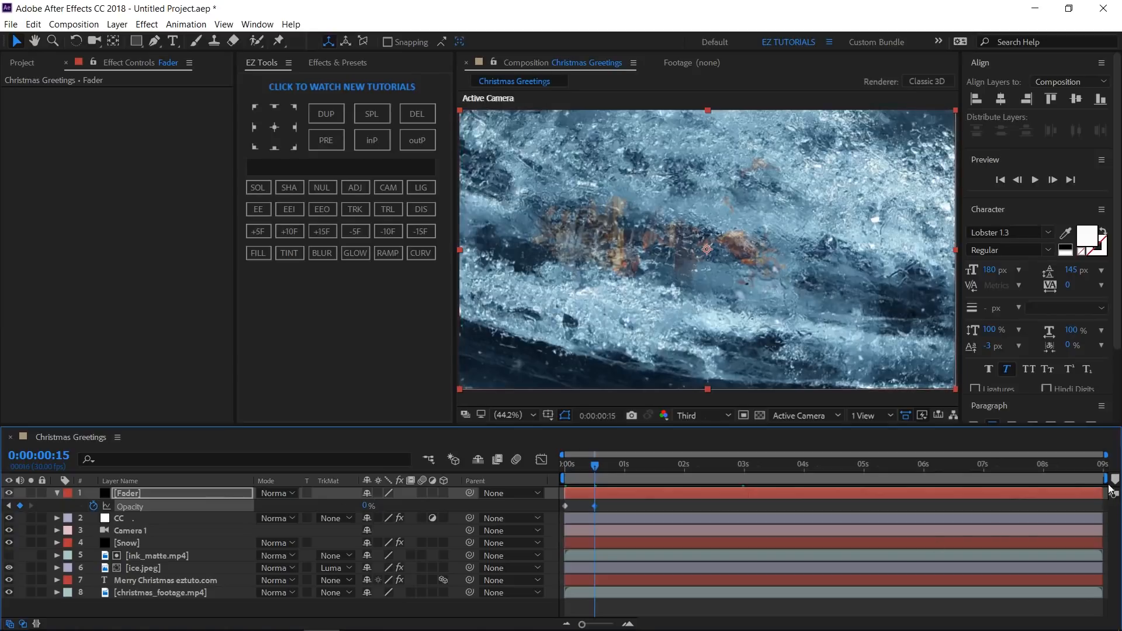
{"action": "mouse_move", "coordinate": [1045, 476]}
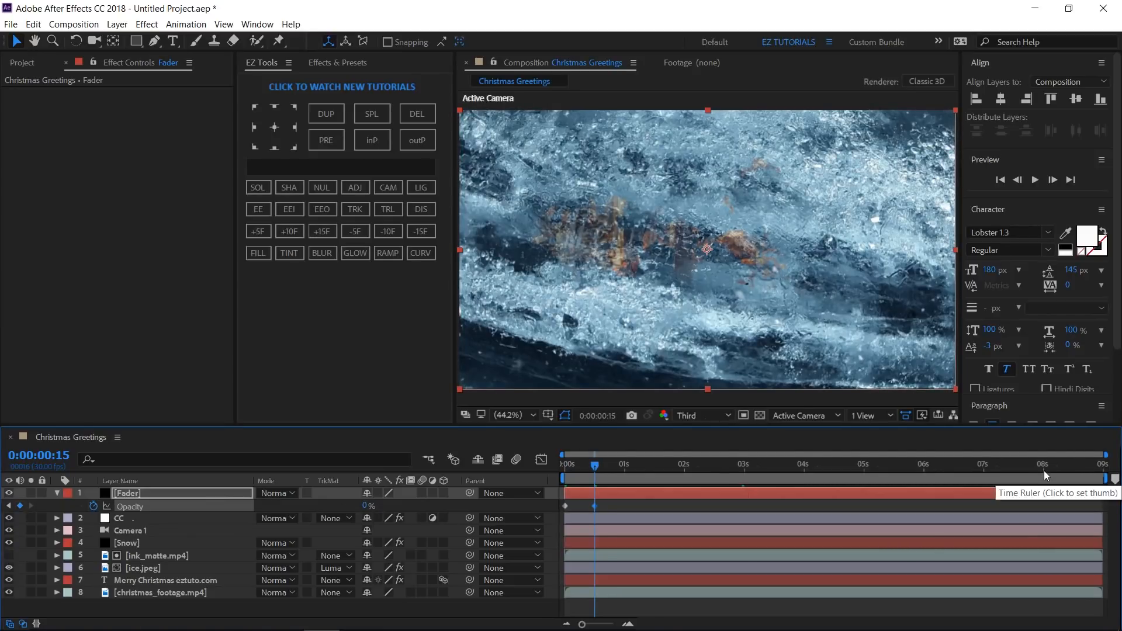
{"action": "left_click", "coordinate": [1042, 465]}
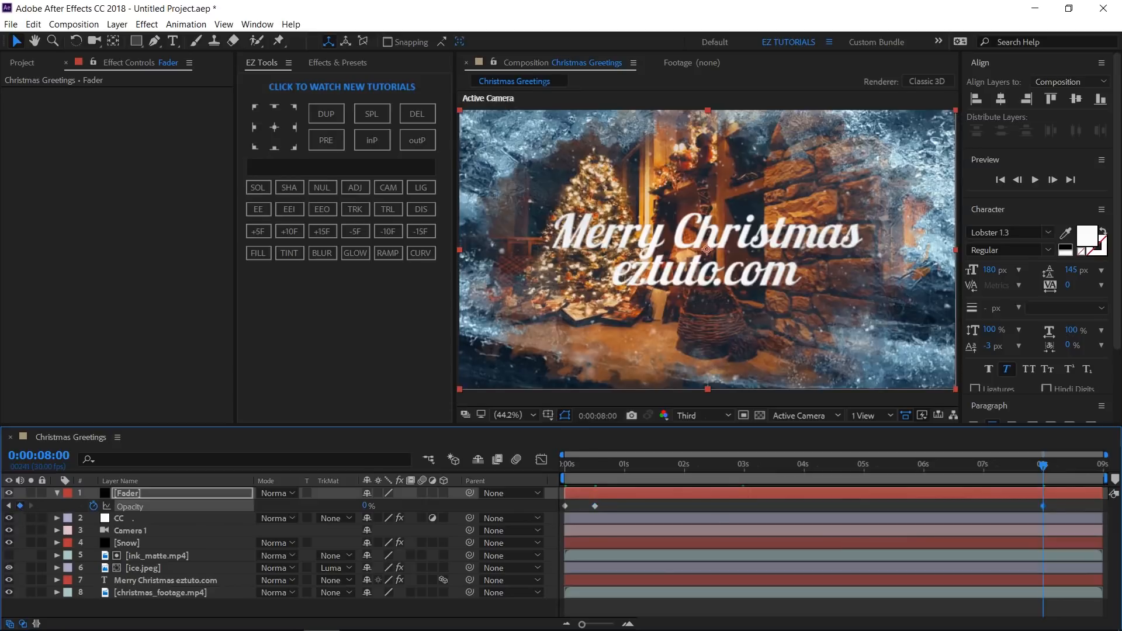
{"action": "left_click", "coordinate": [1041, 464]}
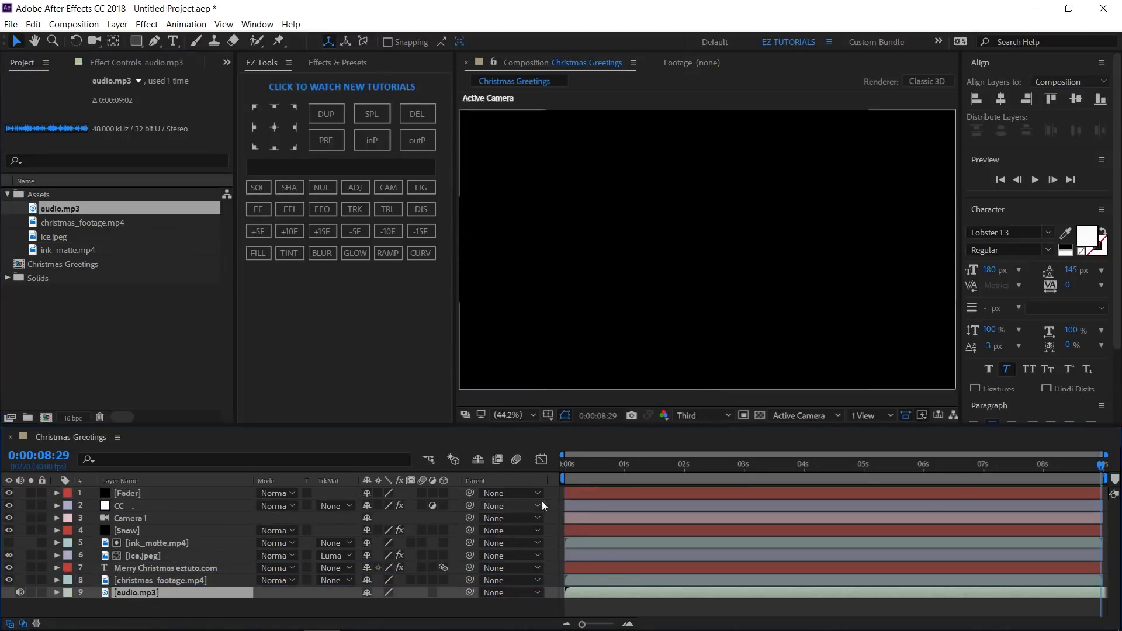
Place audio.mp3 from the Assets folder as the bottom layer of the composition
{"action": "left_click", "coordinate": [564, 456]}
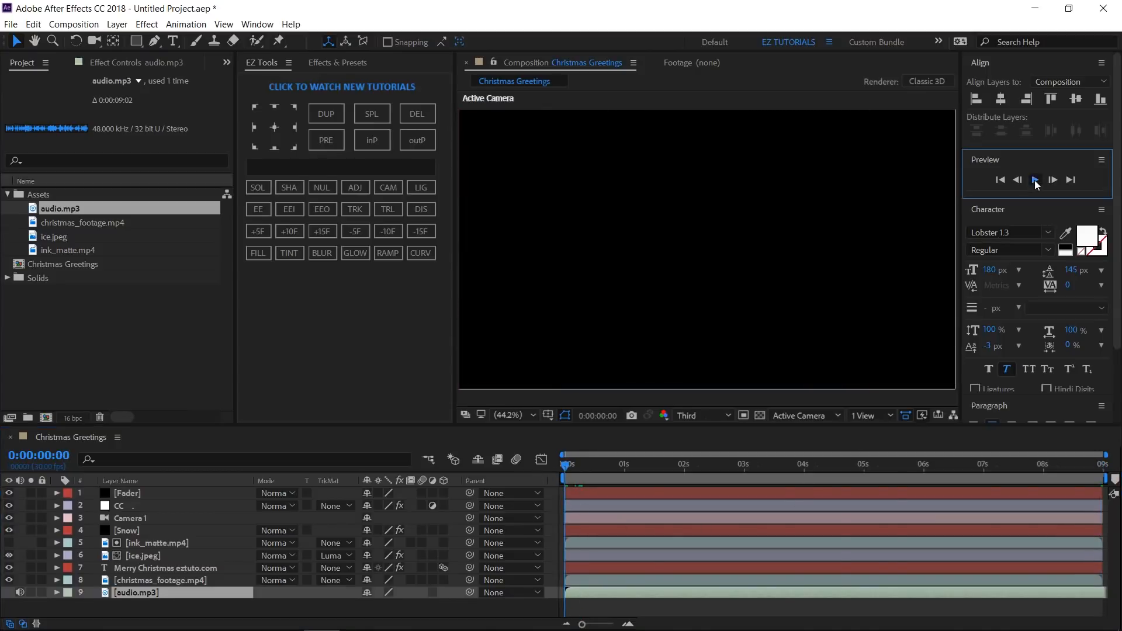
{"action": "left_click", "coordinate": [1035, 180]}
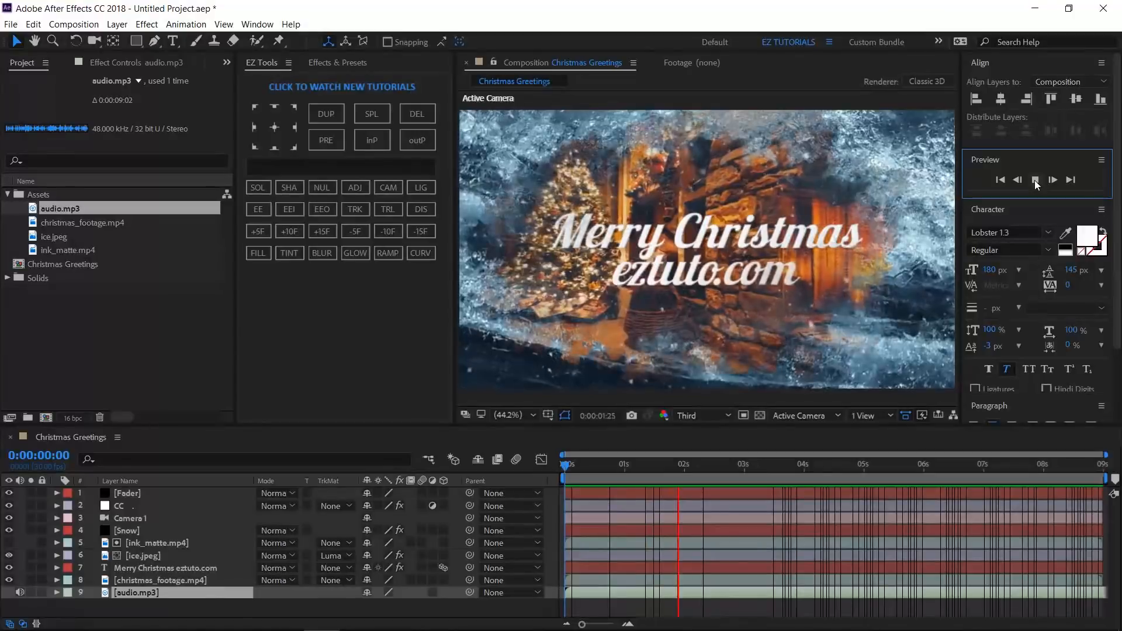
{"action": "left_click", "coordinate": [1034, 180]}
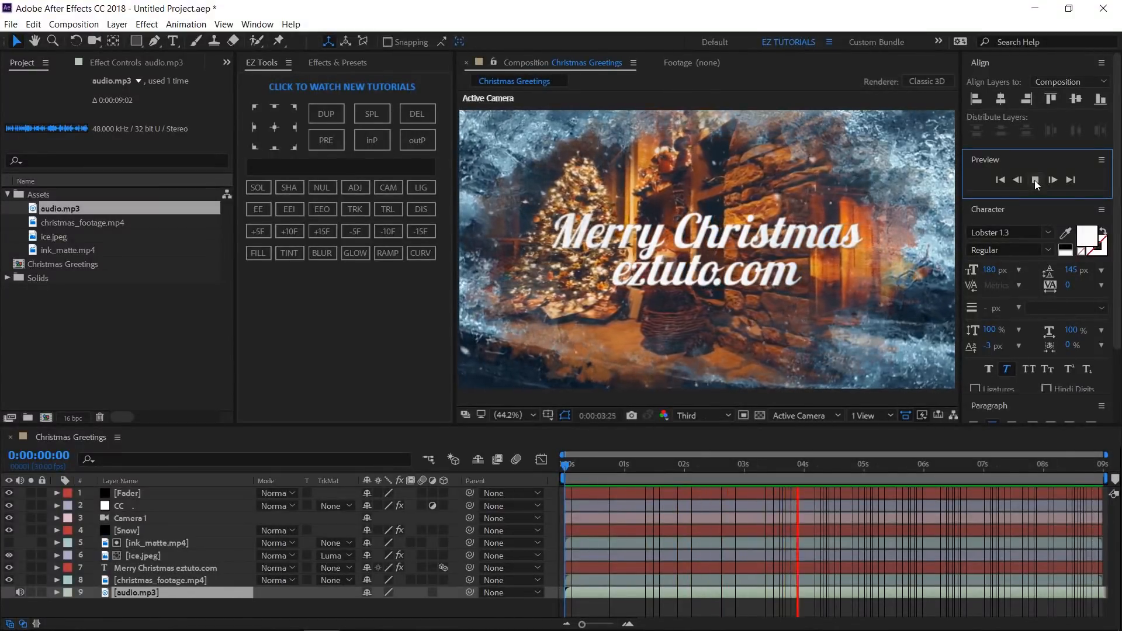
{"action": "left_click", "coordinate": [1034, 180]}
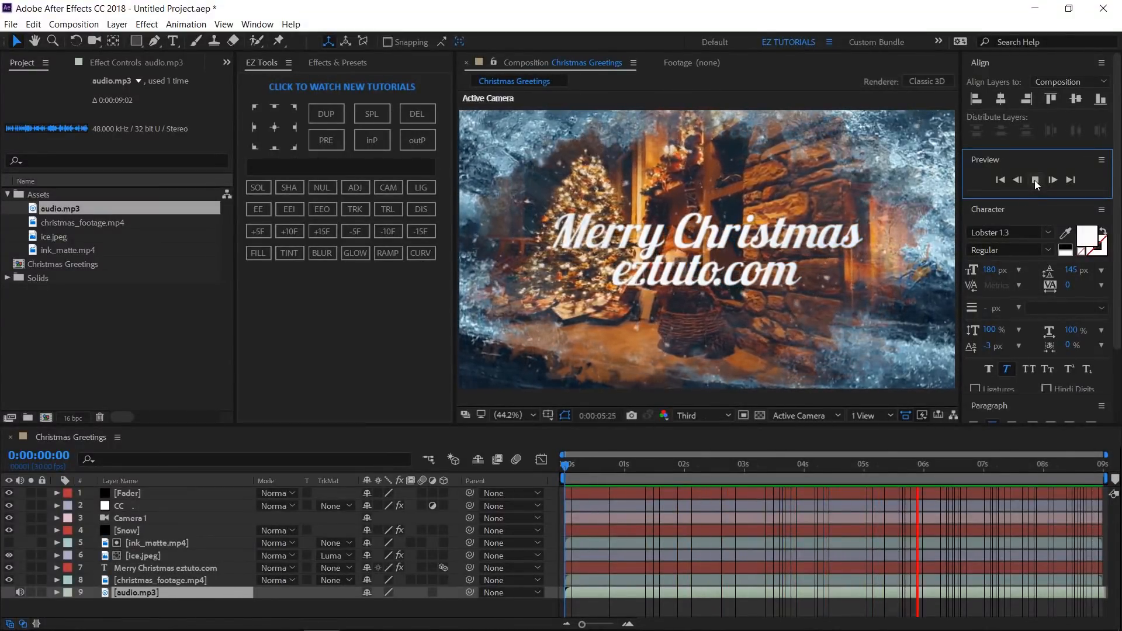
{"action": "left_click", "coordinate": [1053, 180]}
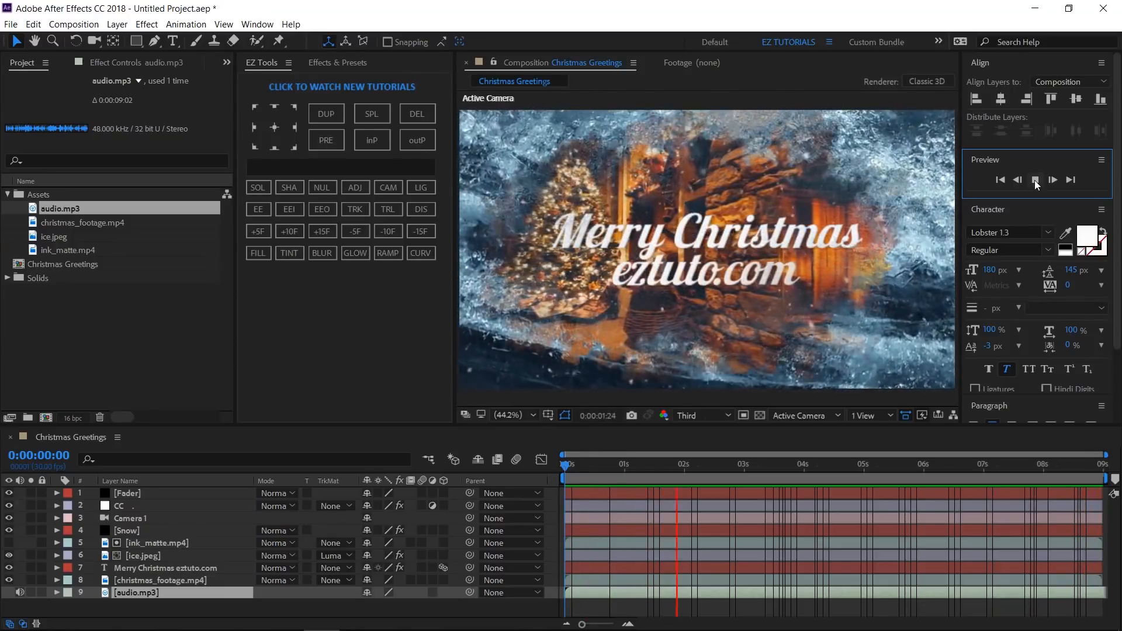
{"action": "left_click", "coordinate": [1034, 180]}
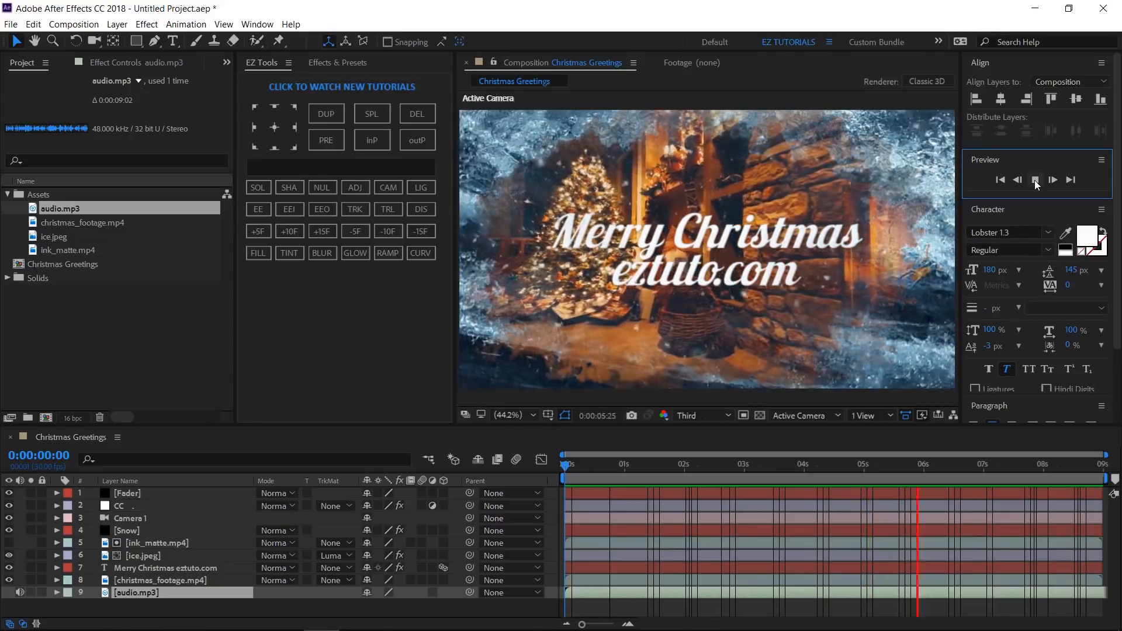
{"action": "left_click", "coordinate": [1034, 180]}
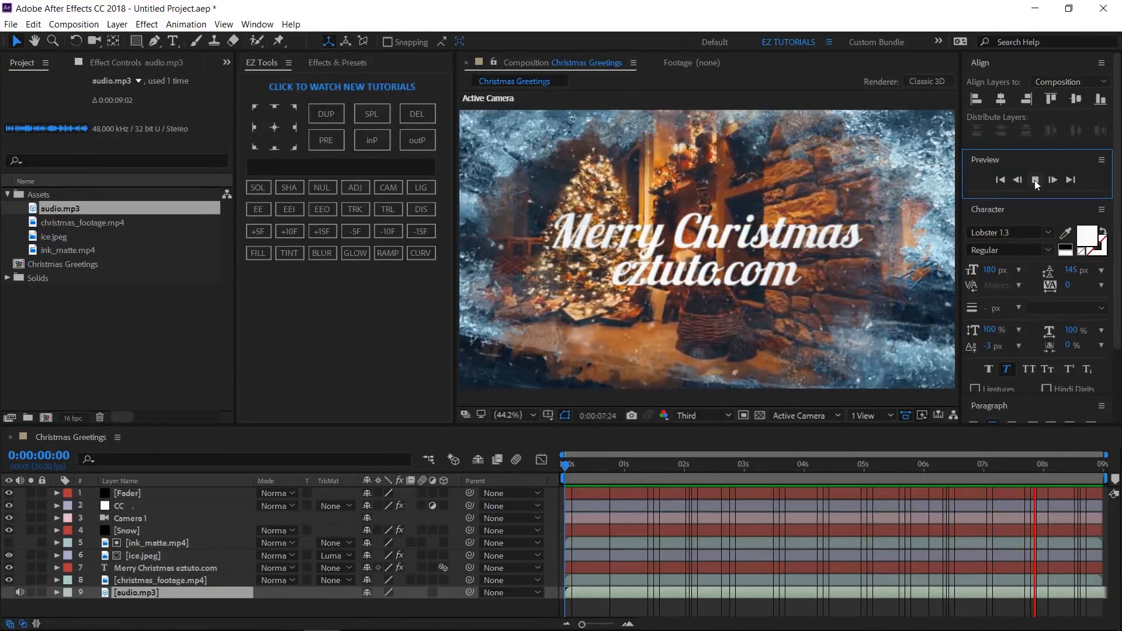